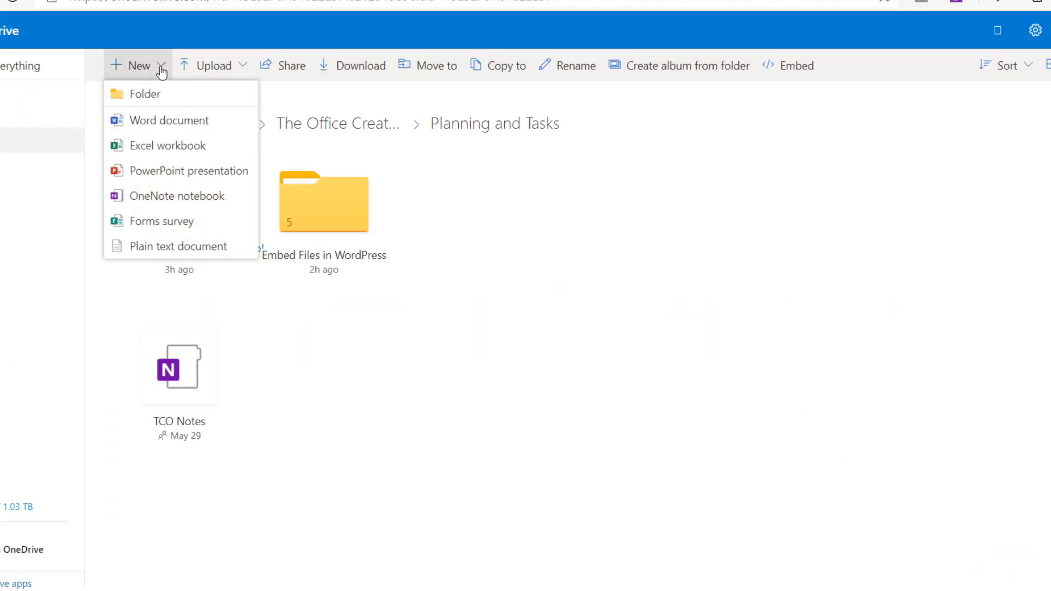
pyautogui.moveTo(168, 120)
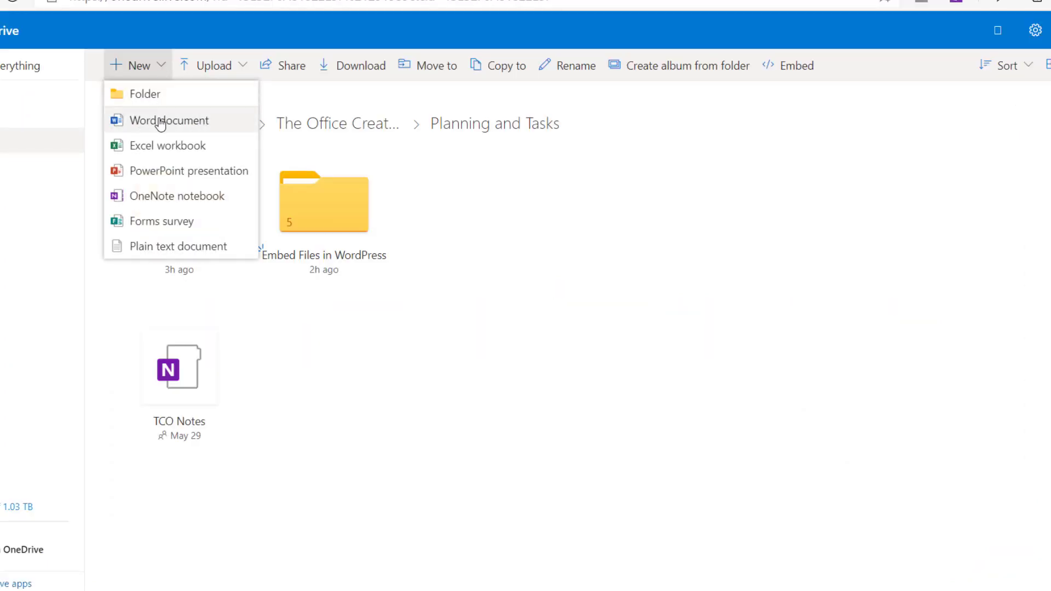
pyautogui.moveTo(159, 149)
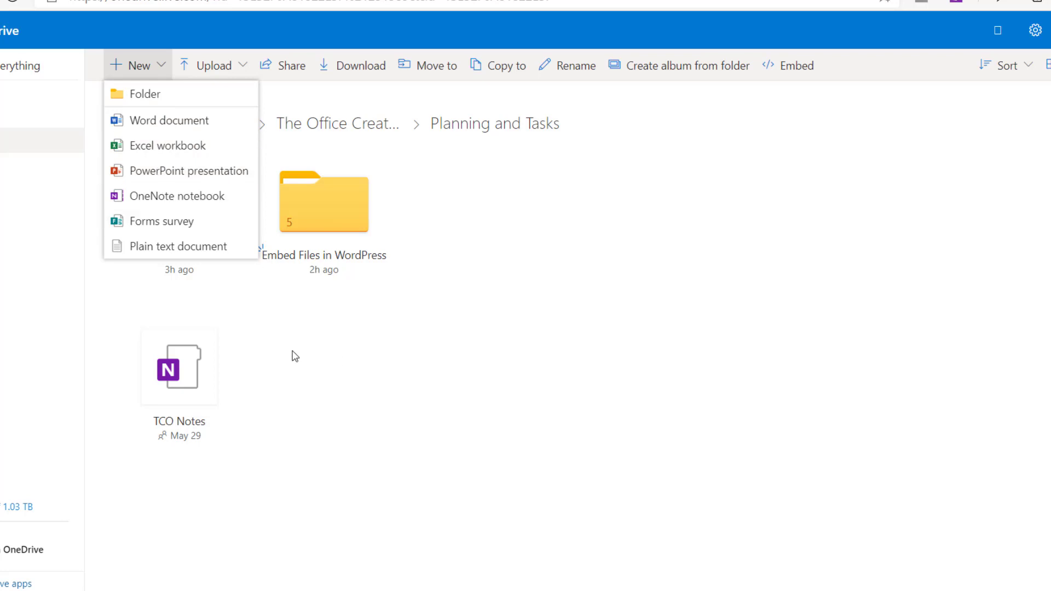
pyautogui.moveTo(300, 370)
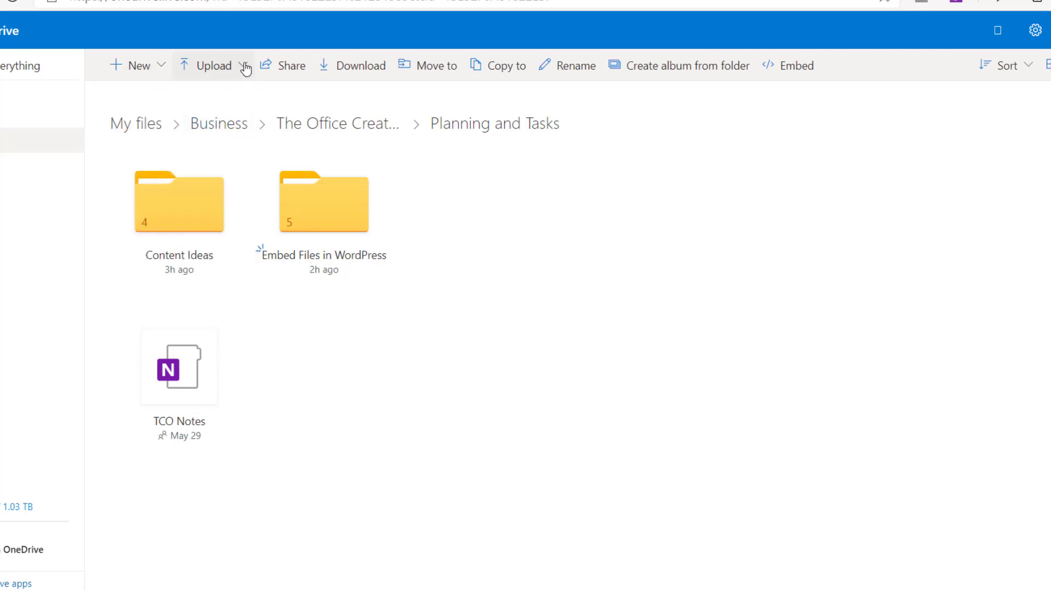
pyautogui.moveTo(208, 101)
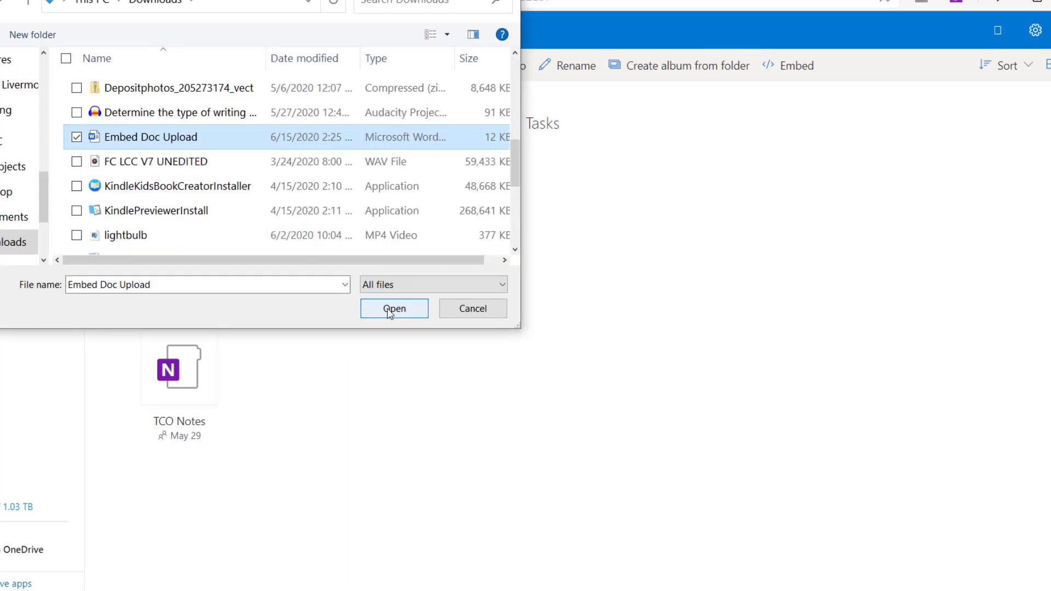
# Upload Embed Doc Upload.docx into Planning and Tasks, then enter the Embed Files in WordPress folder.
pyautogui.click(393, 308)
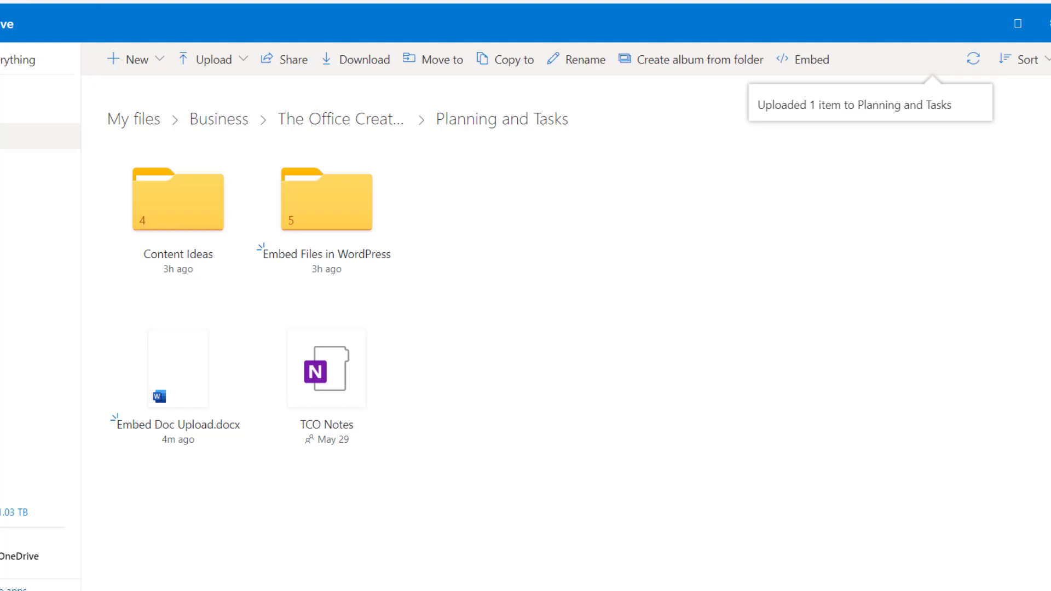
pyautogui.doubleClick(326, 200)
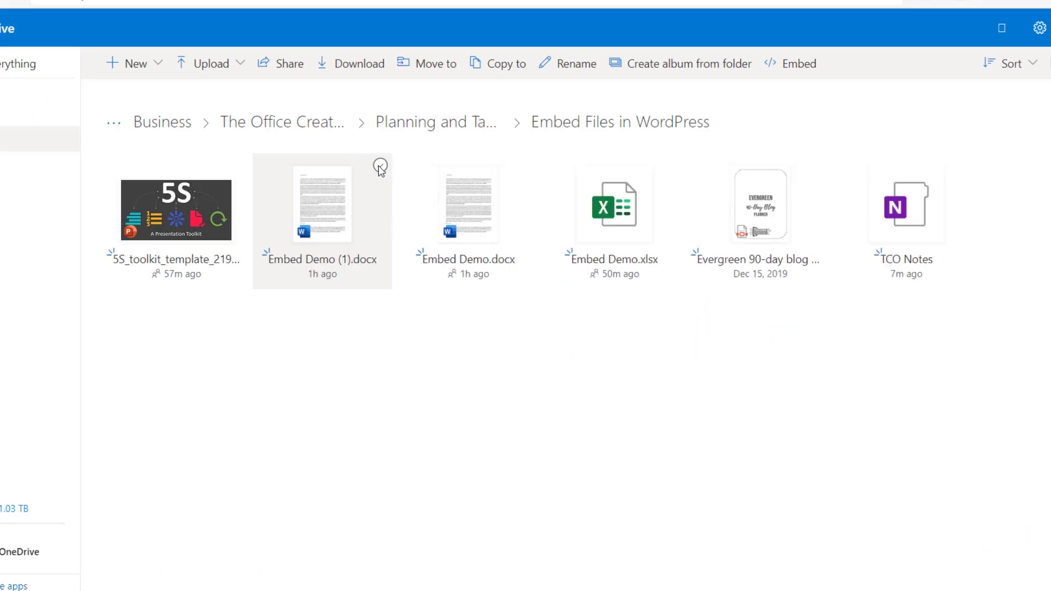
# Generate the iframe embed code for Embed Demo (1).docx and return to the Edit Post tab.
pyautogui.click(380, 166)
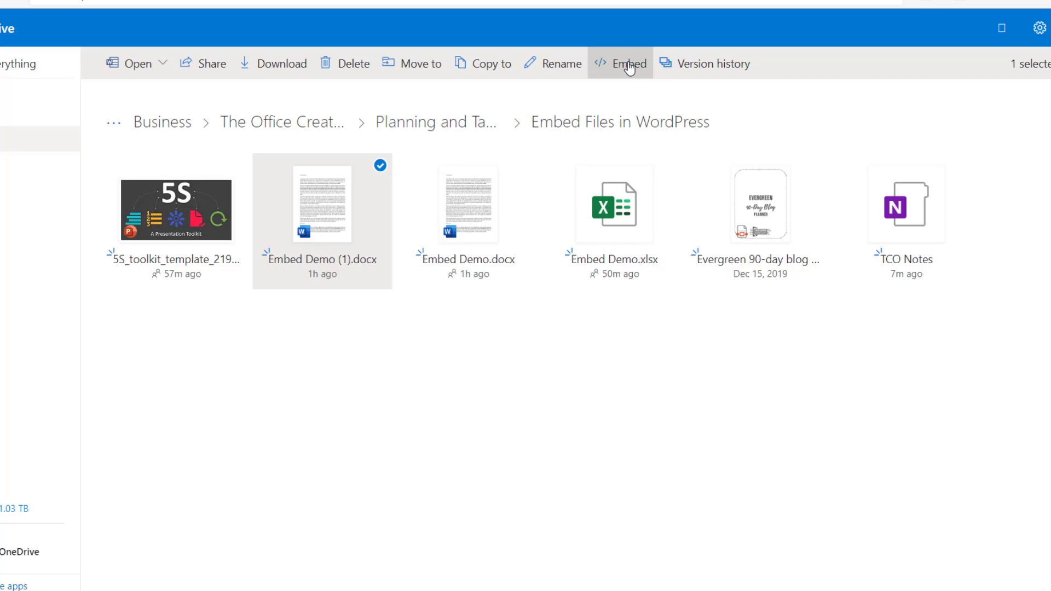
pyautogui.click(620, 64)
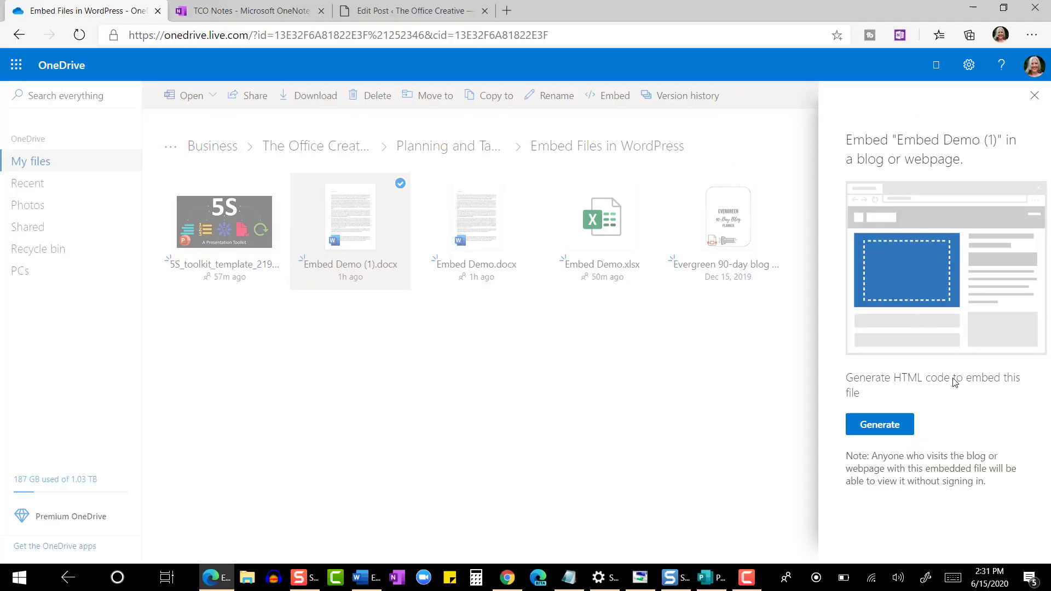
pyautogui.moveTo(875, 403)
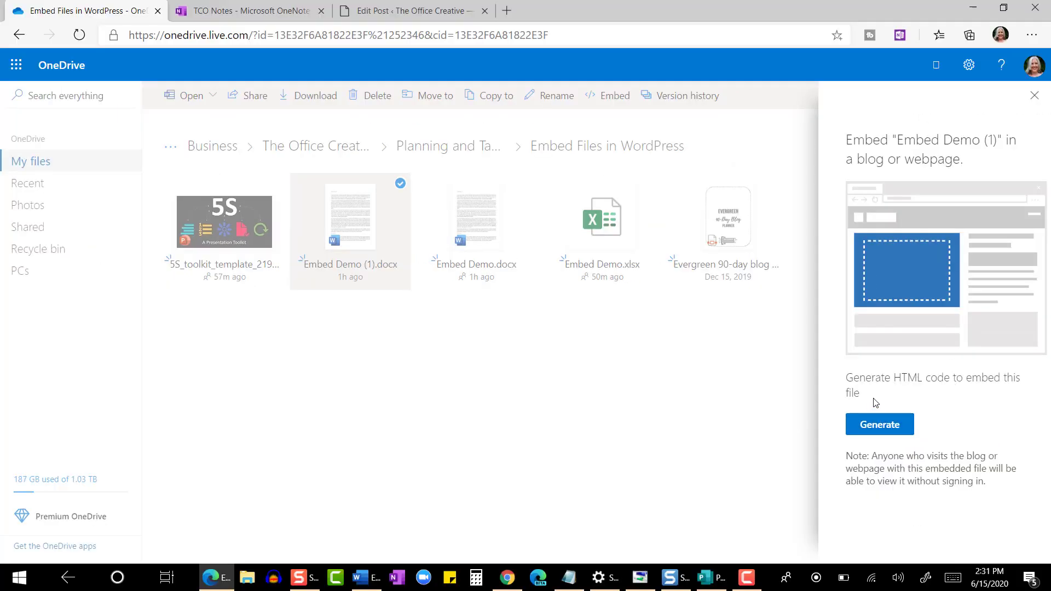
pyautogui.moveTo(910, 404)
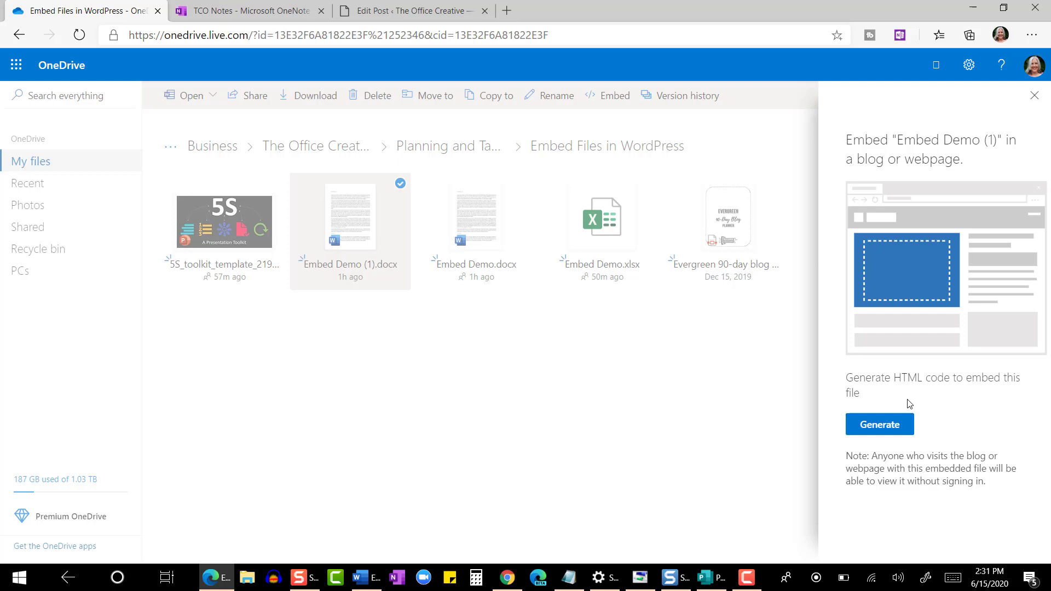
pyautogui.click(878, 424)
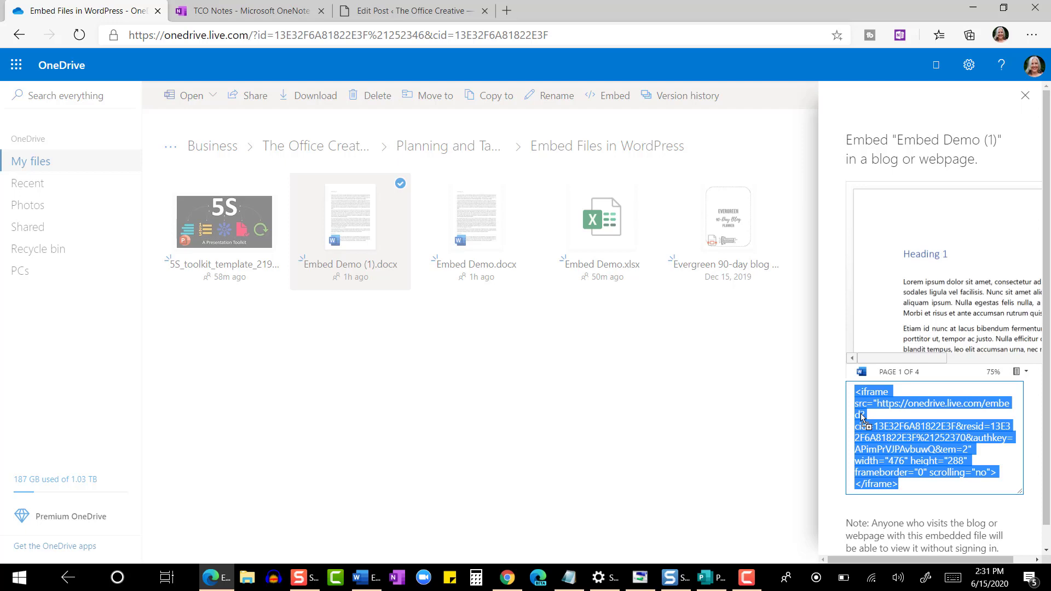
pyautogui.click(409, 11)
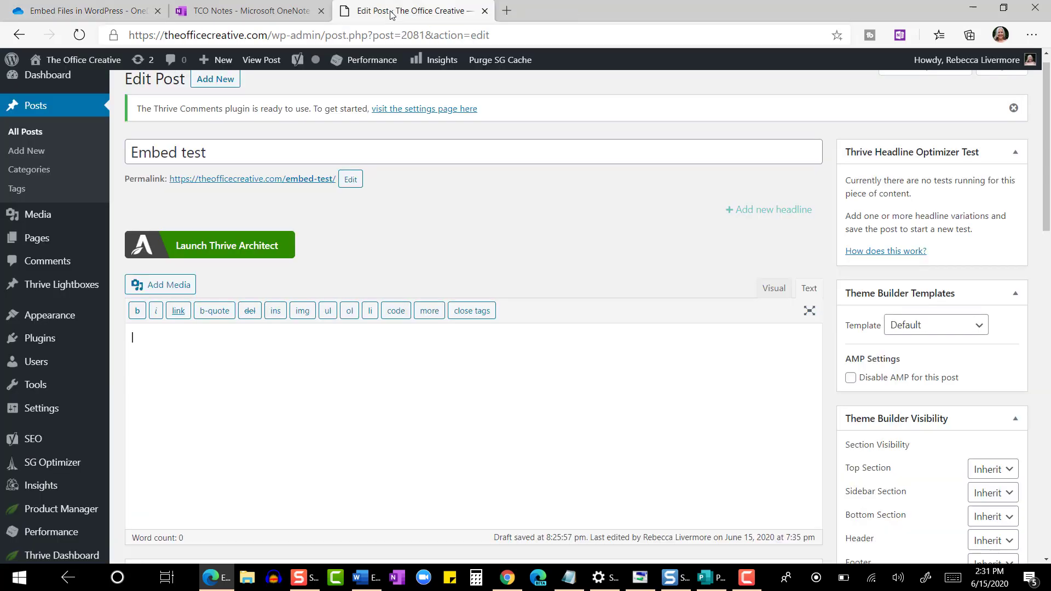
pyautogui.moveTo(769, 509)
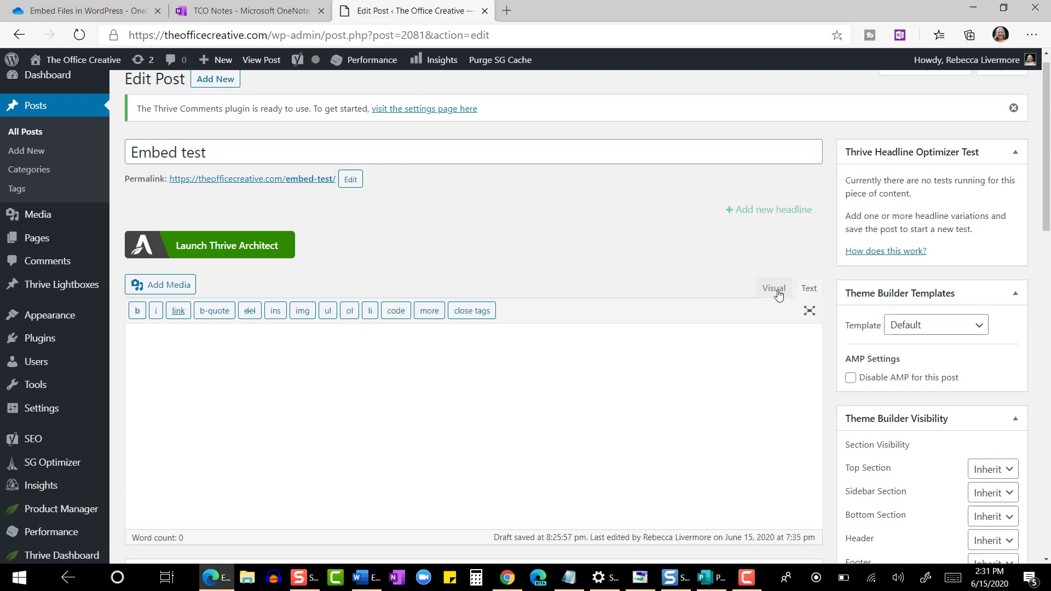
# Paste the iframe code into the Embed test post's Text tab, save the draft, and preview it.
pyautogui.click(773, 288)
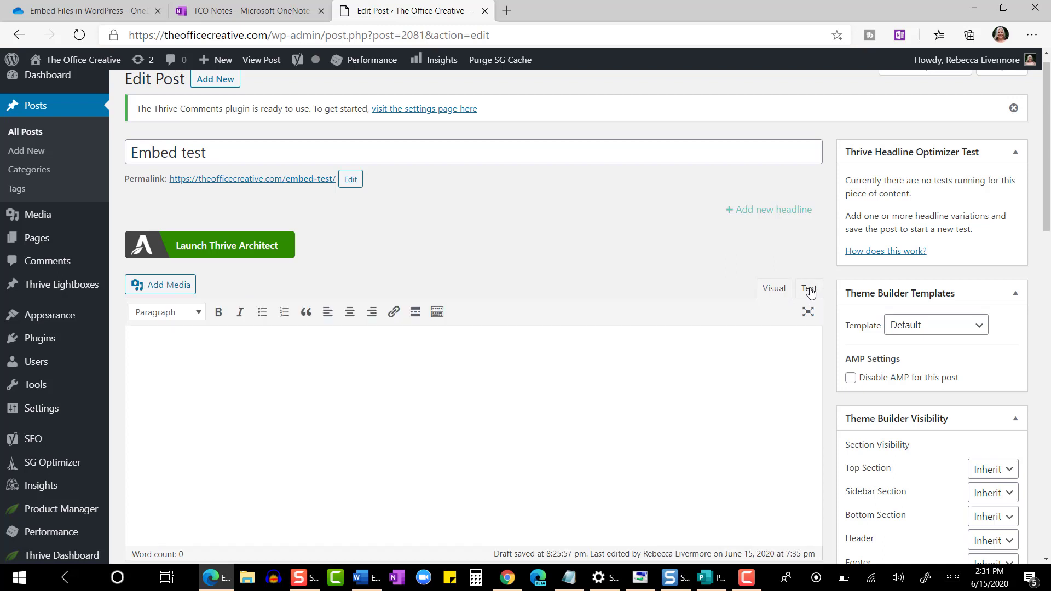
pyautogui.click(809, 288)
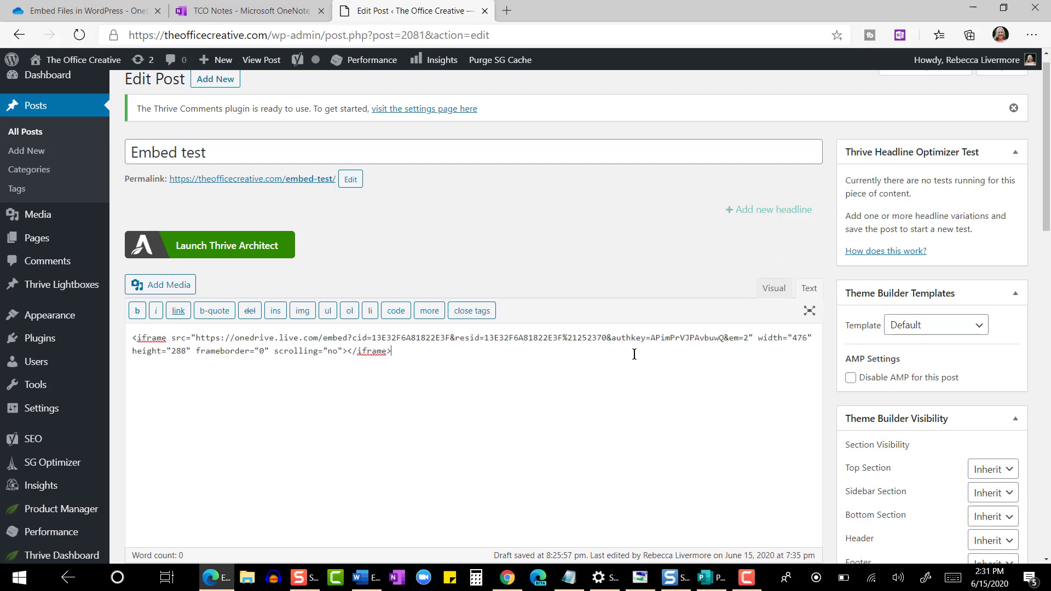
pyautogui.scroll(-3)
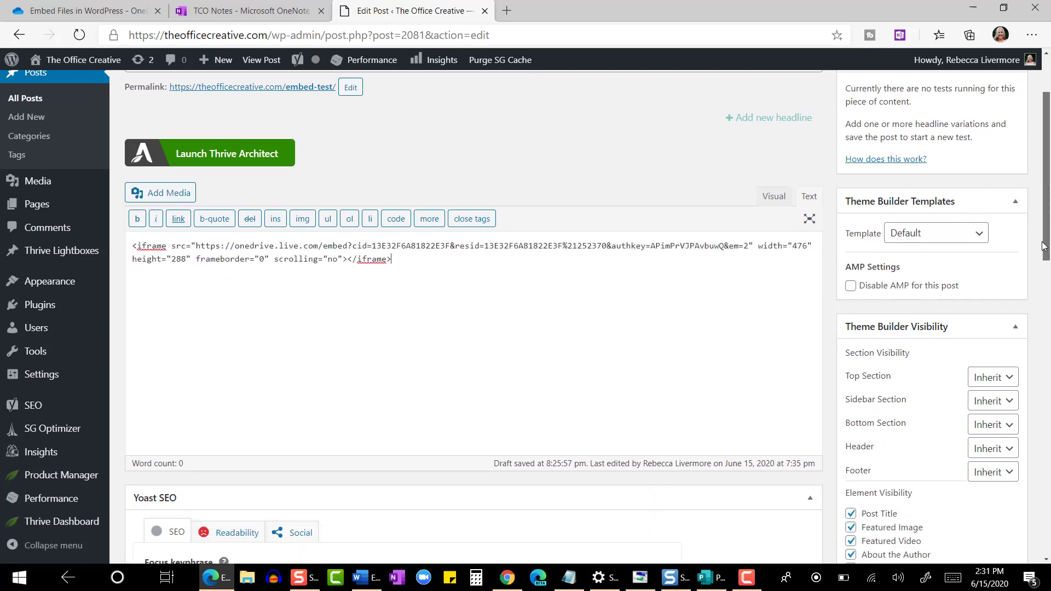
pyautogui.scroll(-3)
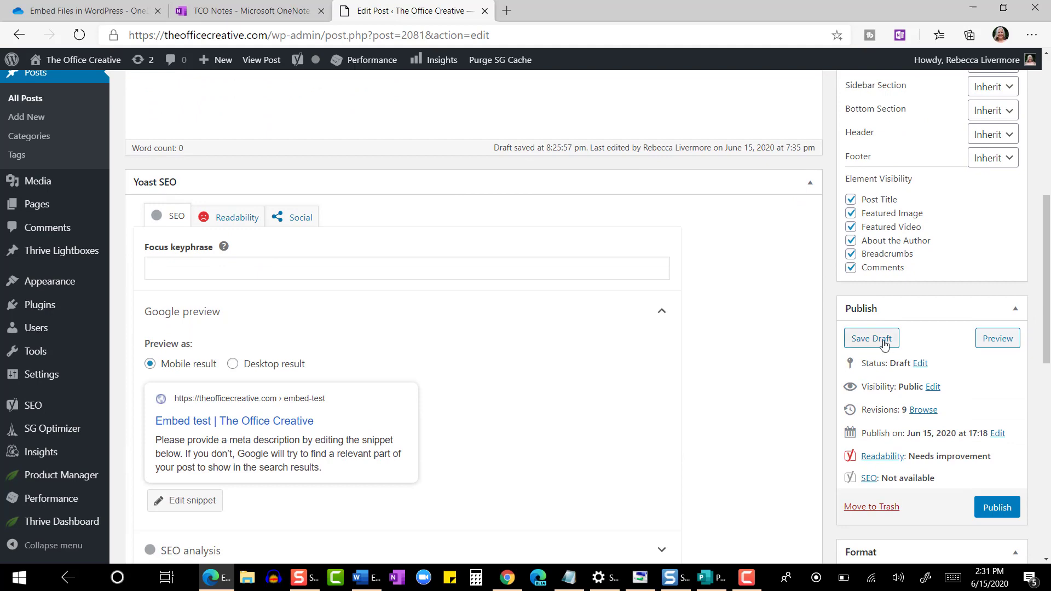
pyautogui.click(871, 338)
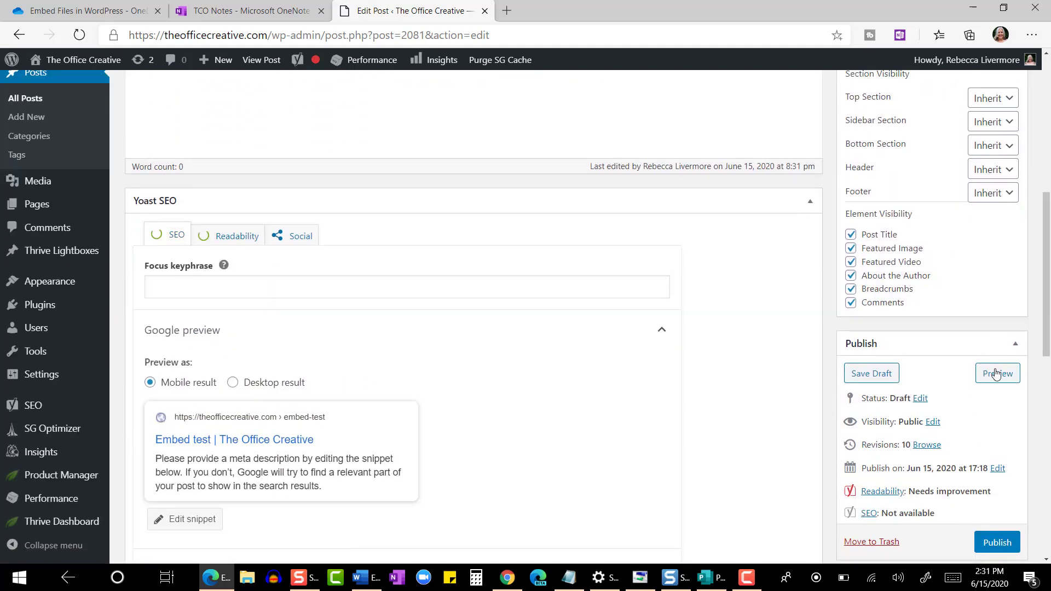
pyautogui.click(997, 373)
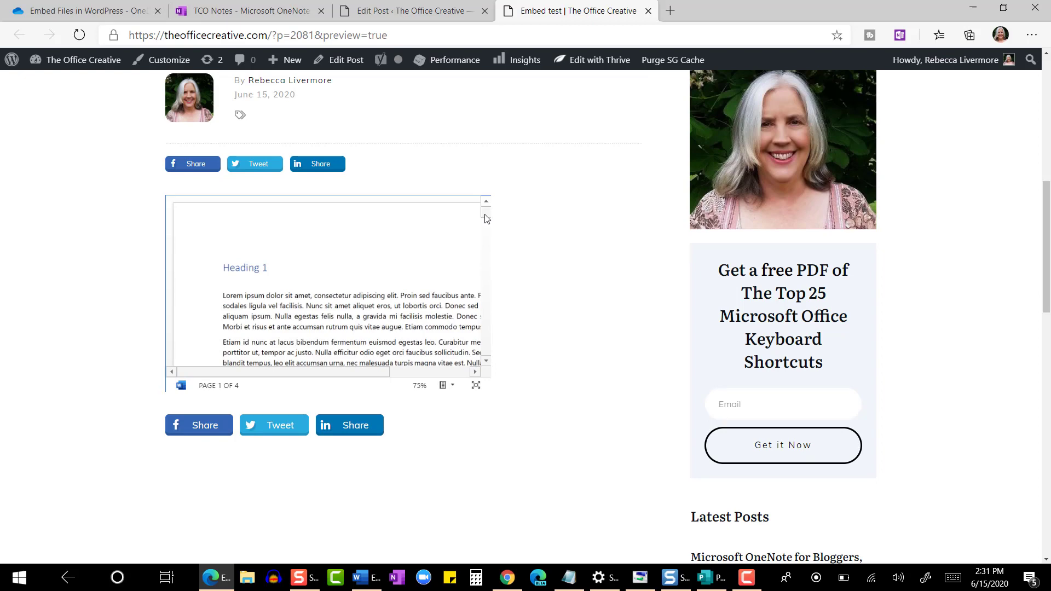
# Scroll the post preview down to the embedded Word document's first page.
pyautogui.scroll(-3)
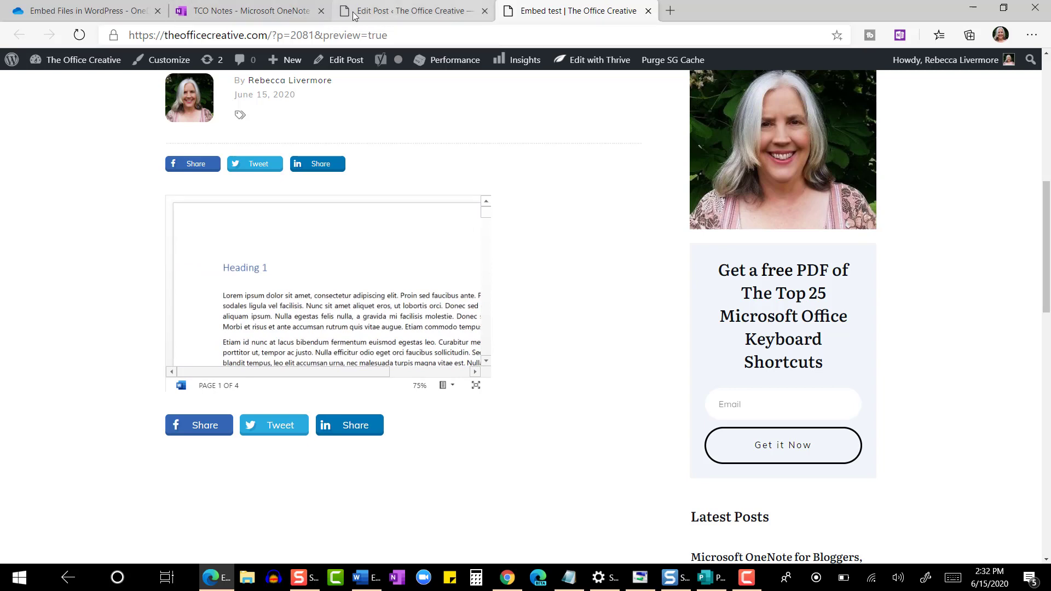
pyautogui.moveTo(83, 11)
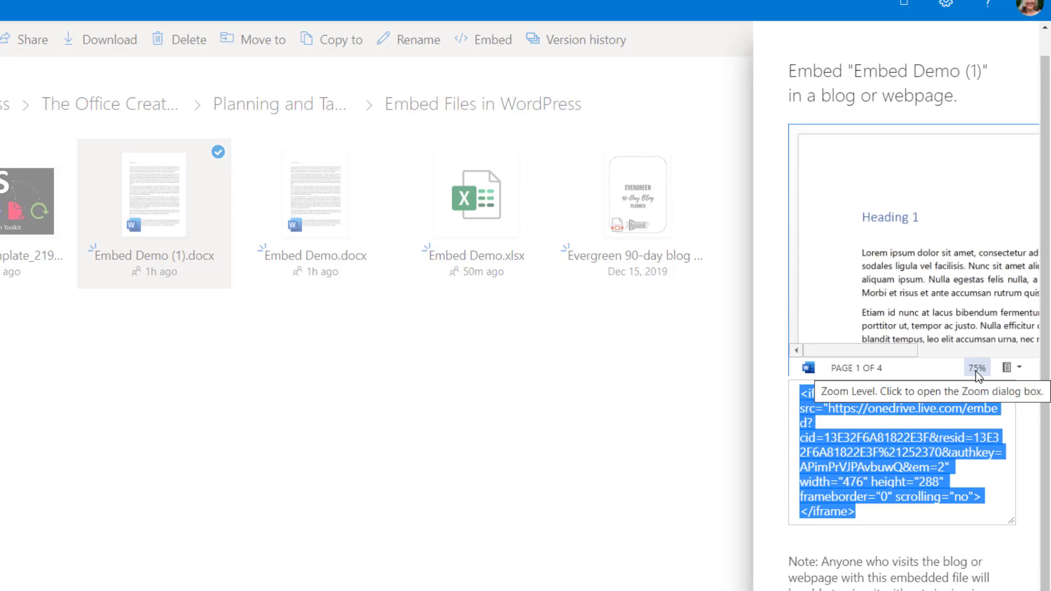
# Change the embed preview zoom from 75% to Page Width.
pyautogui.click(976, 367)
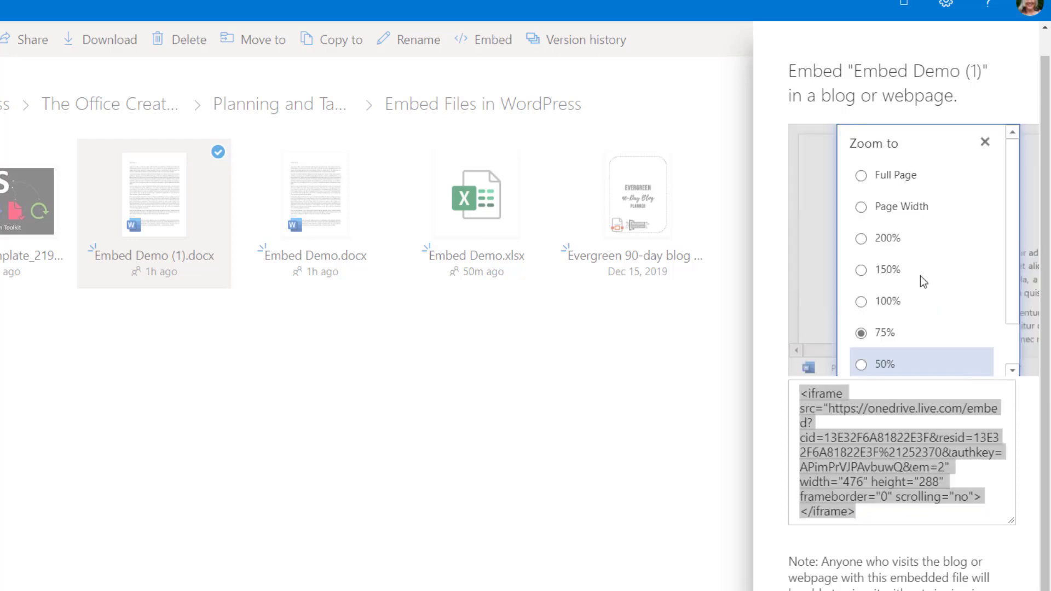
pyautogui.click(861, 207)
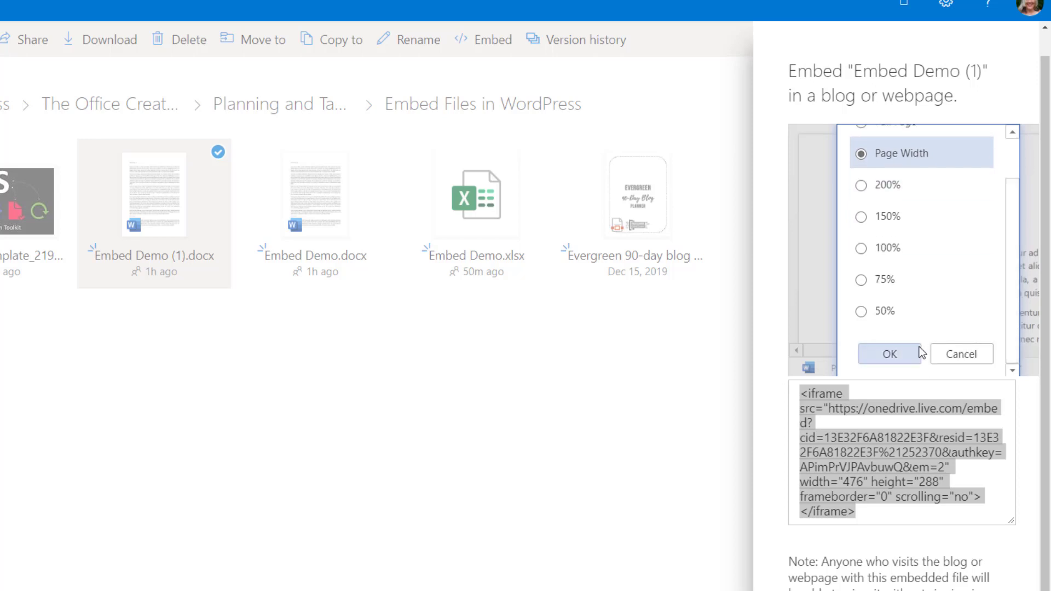
pyautogui.click(889, 354)
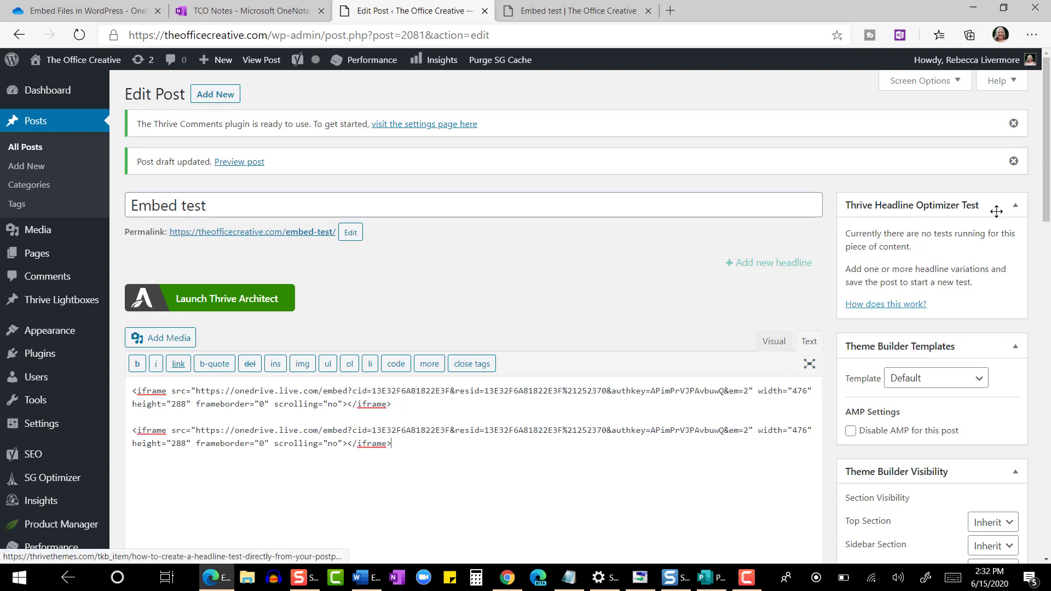
# Save the draft with both iframes and scroll the preview through both embedded Word documents.
pyautogui.scroll(-3)
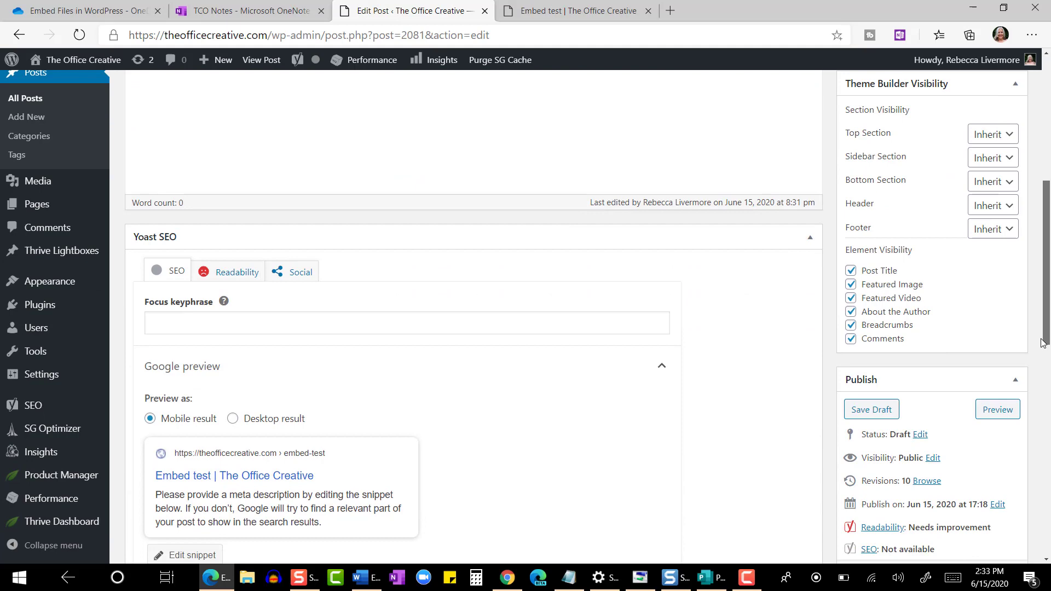
pyautogui.click(870, 409)
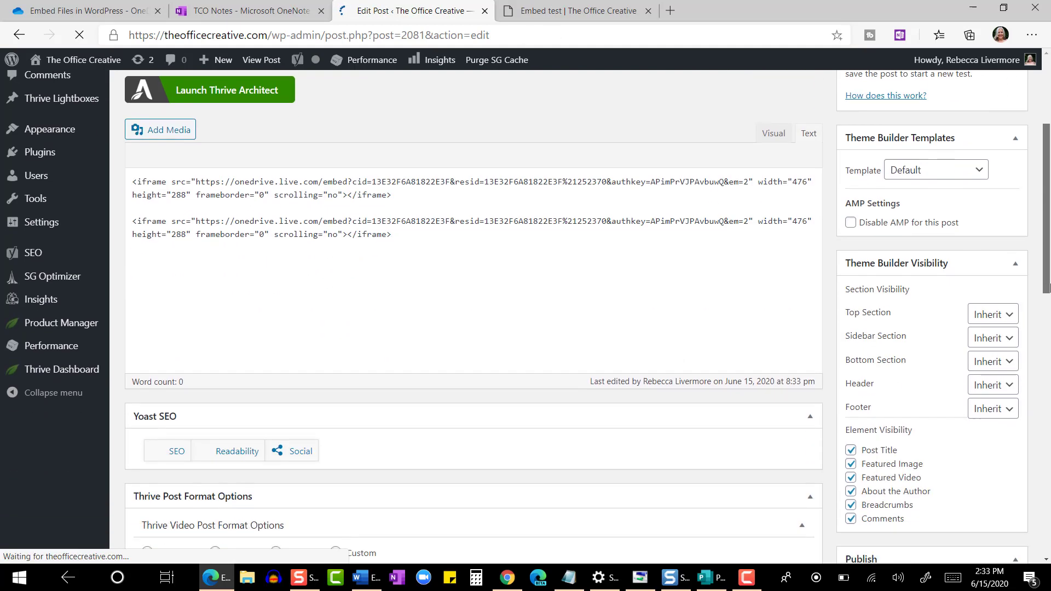
pyautogui.click(576, 11)
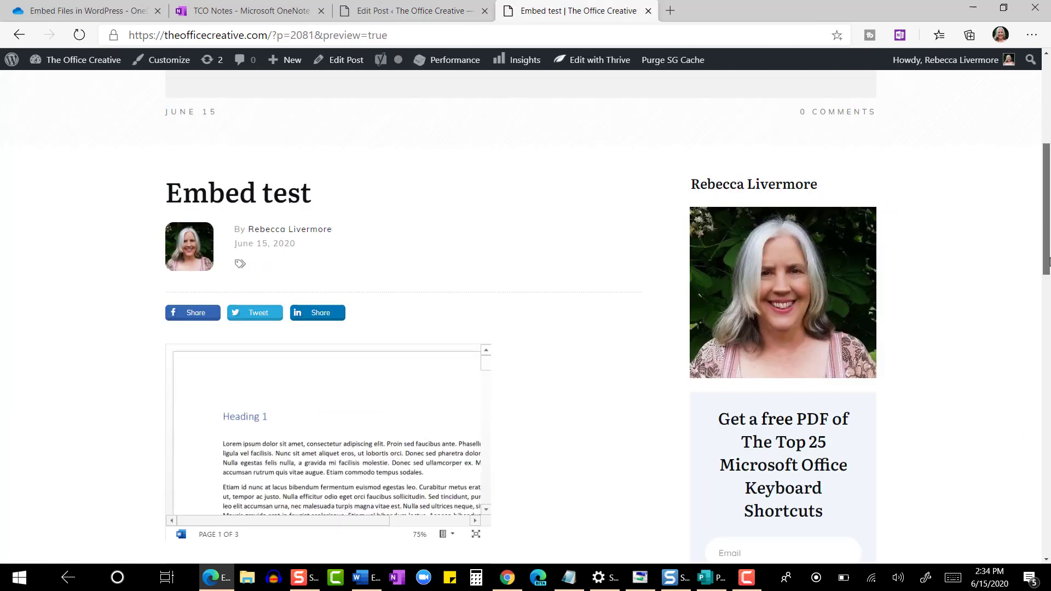
pyautogui.scroll(-3)
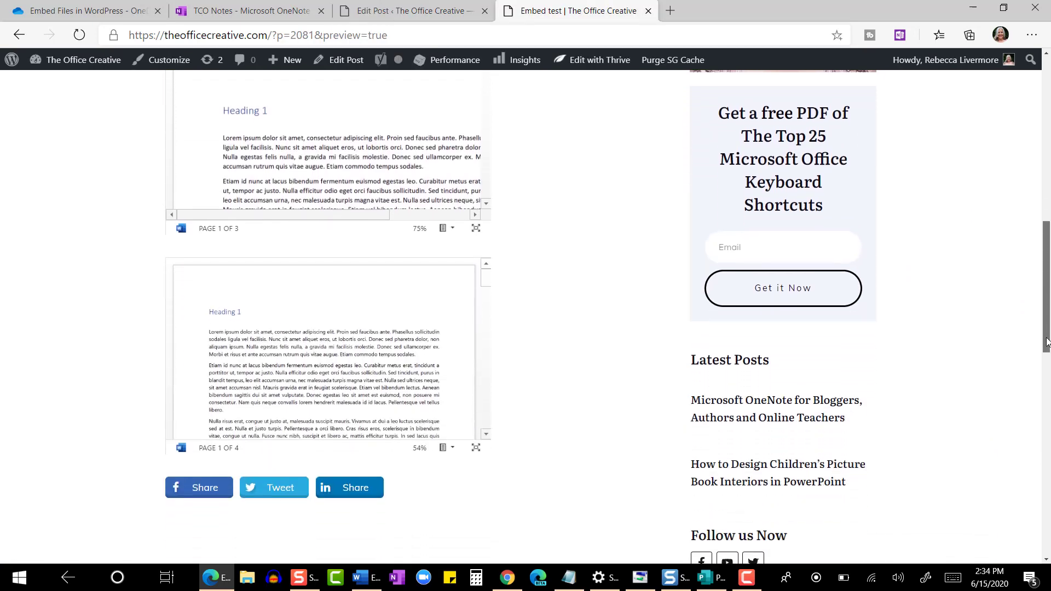
pyautogui.scroll(-3)
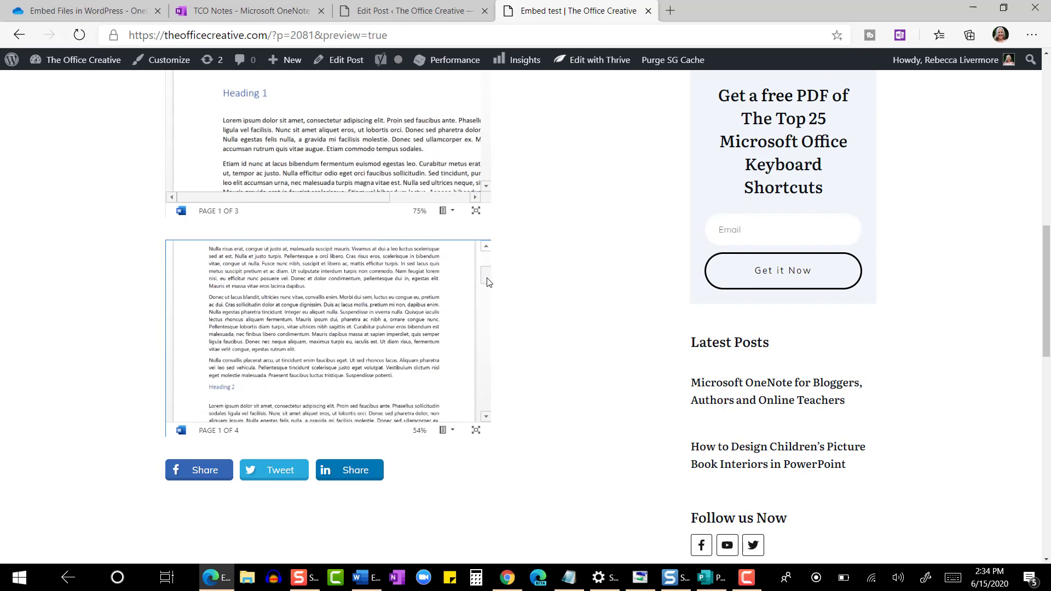
pyautogui.scroll(-3)
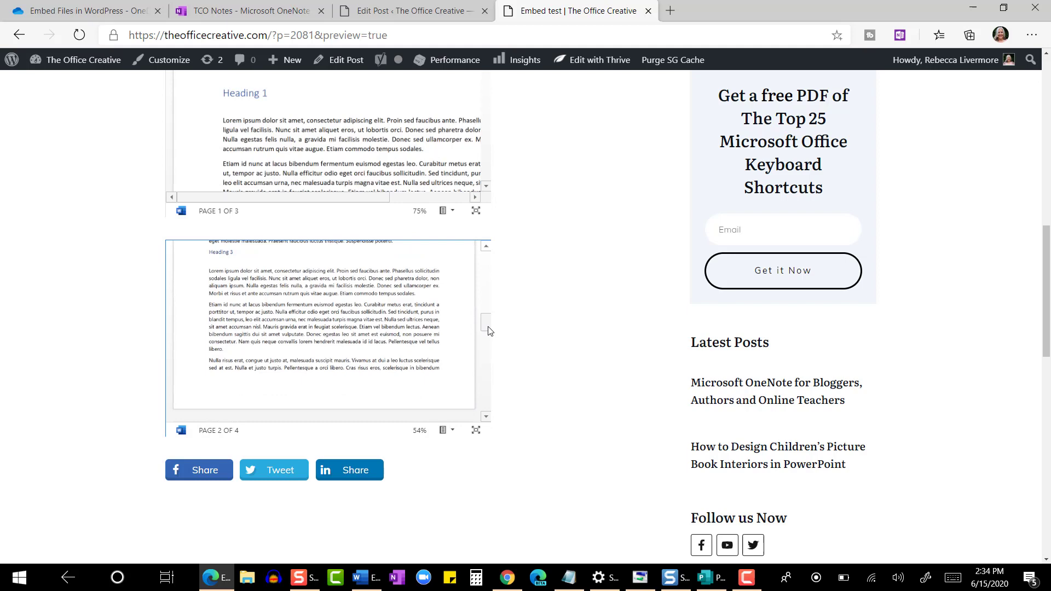
pyautogui.scroll(-3)
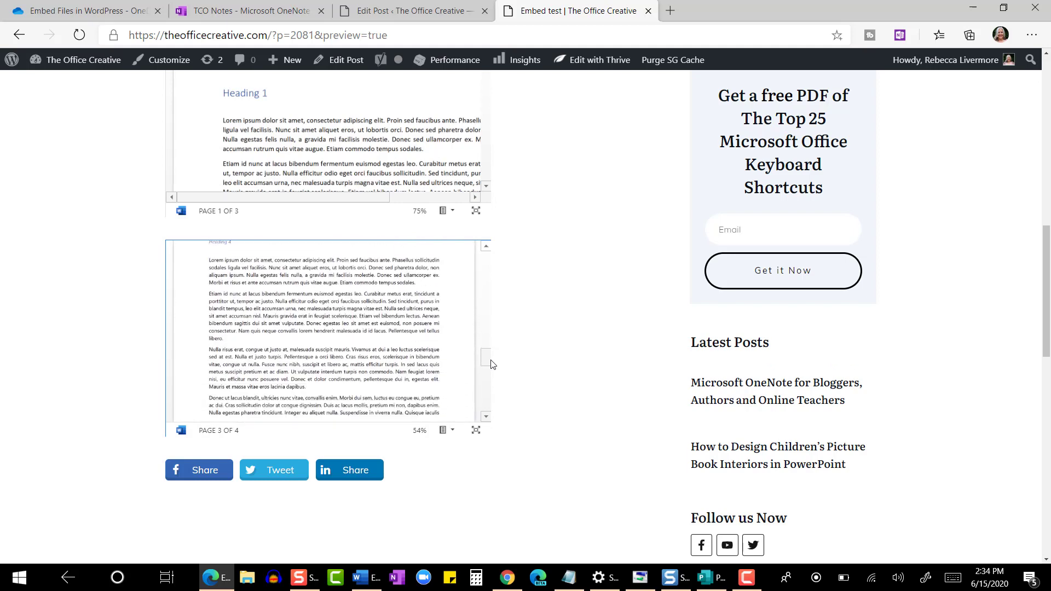
pyautogui.scroll(-3)
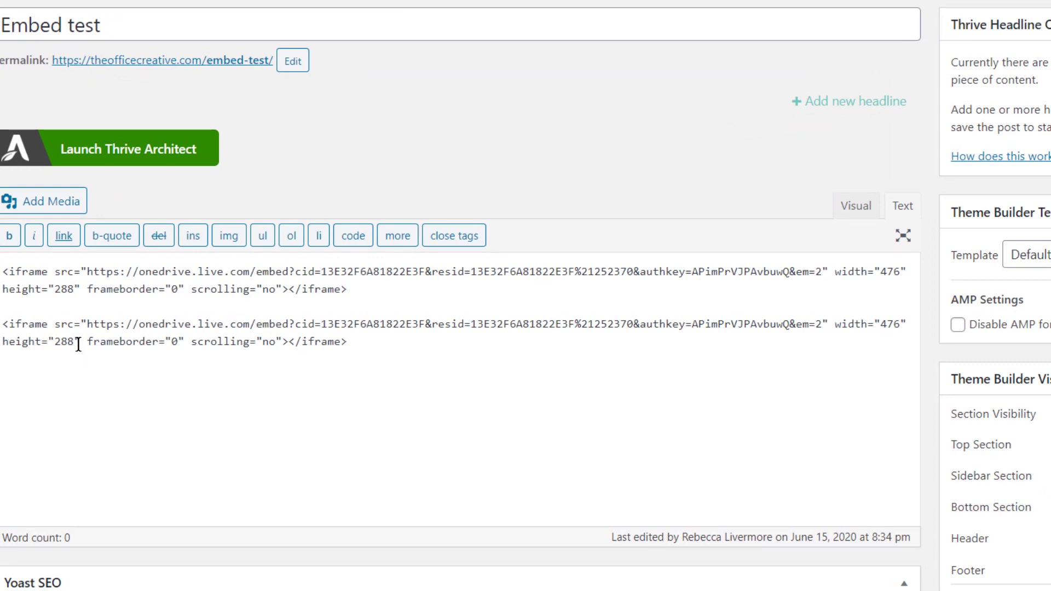
pyautogui.moveTo(884, 335)
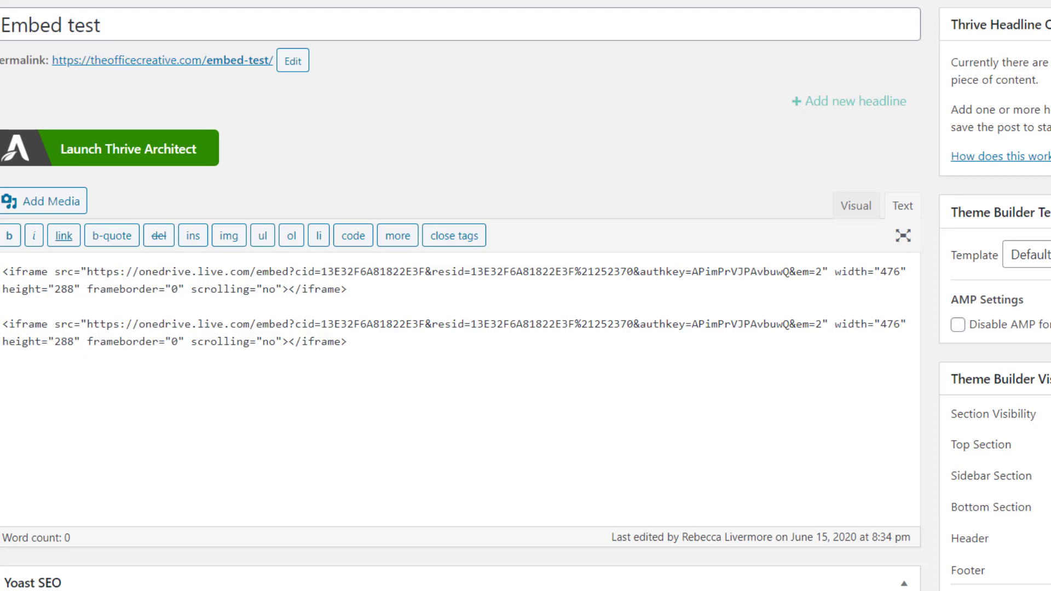
# Compute 476×1.5 in Calculator and set the second iframe's width to 714.
pyautogui.click(478, 577)
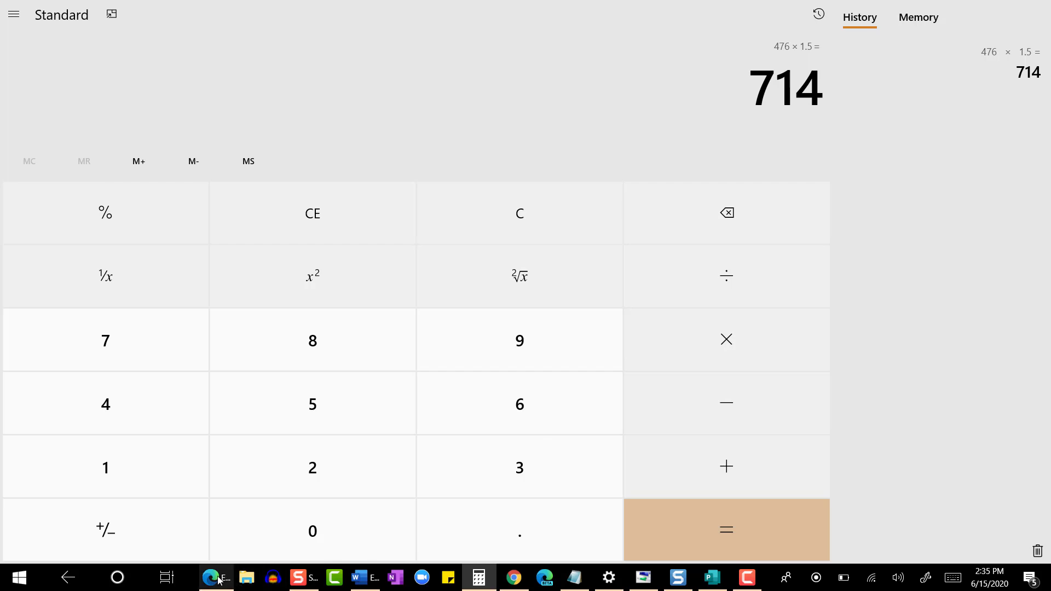
pyautogui.click(215, 582)
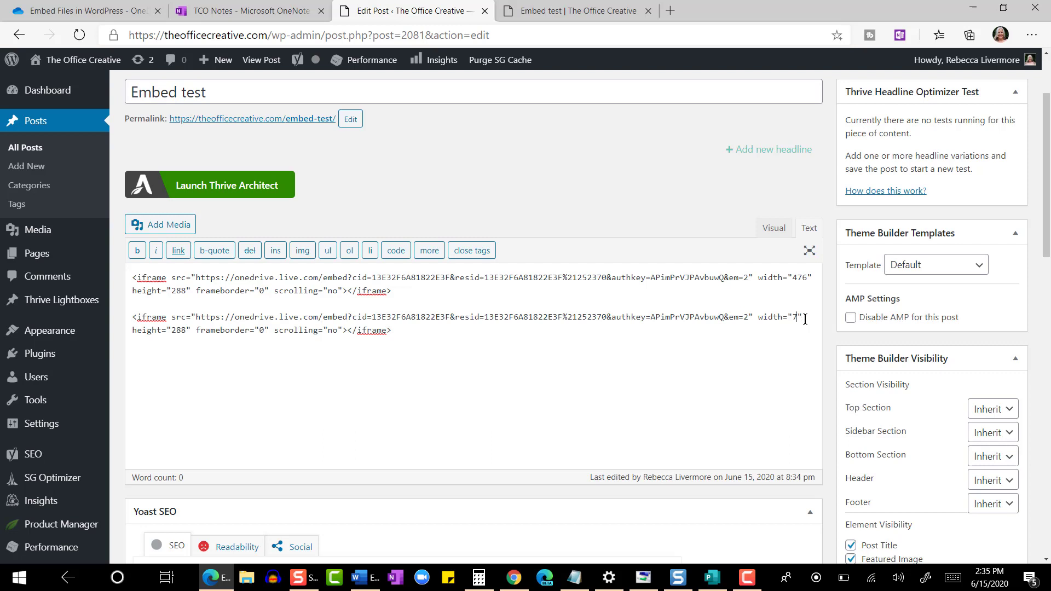
pyautogui.write('14')
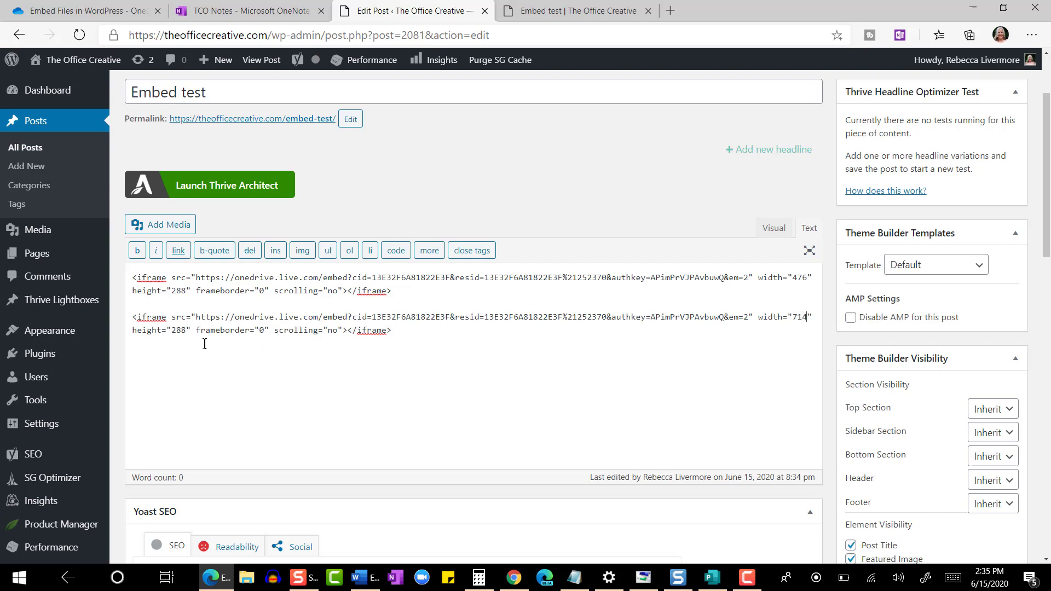
pyautogui.moveTo(576, 532)
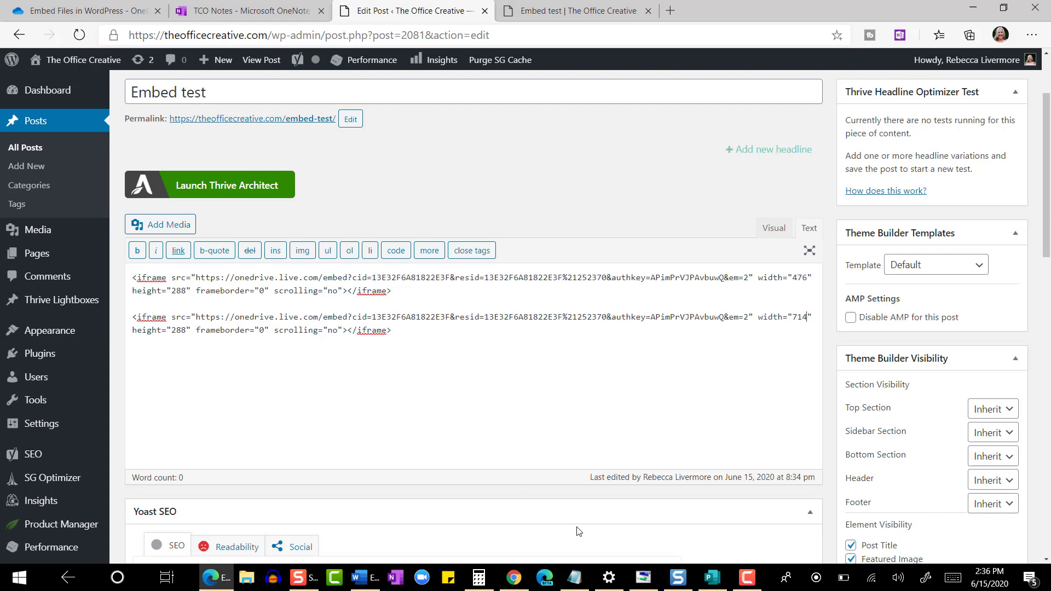
pyautogui.moveTo(479, 577)
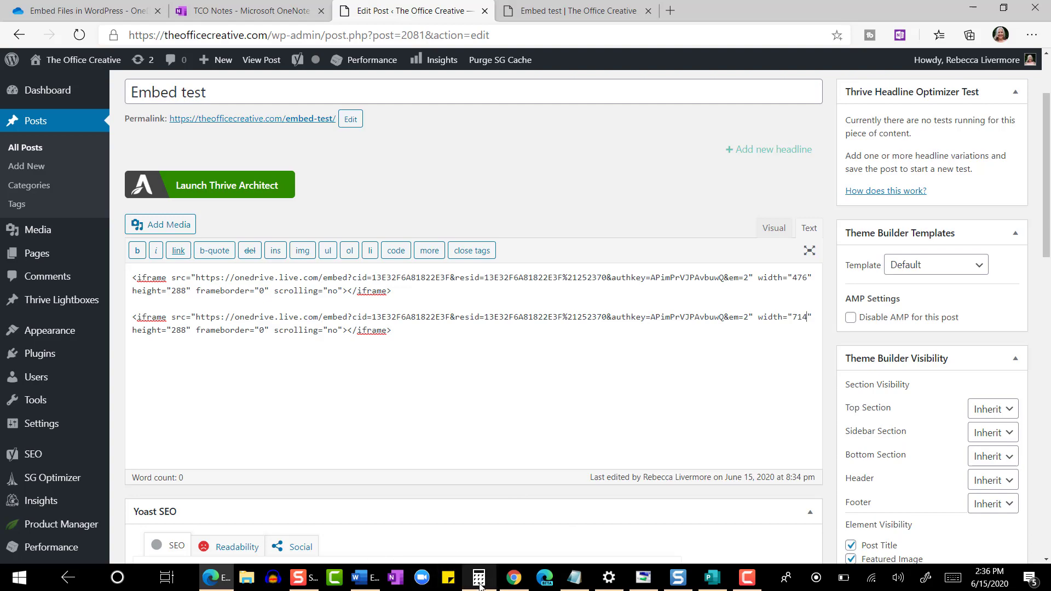
# Compute 288×1.5 in Calculator and set the second iframe's height to 432.
pyautogui.click(478, 577)
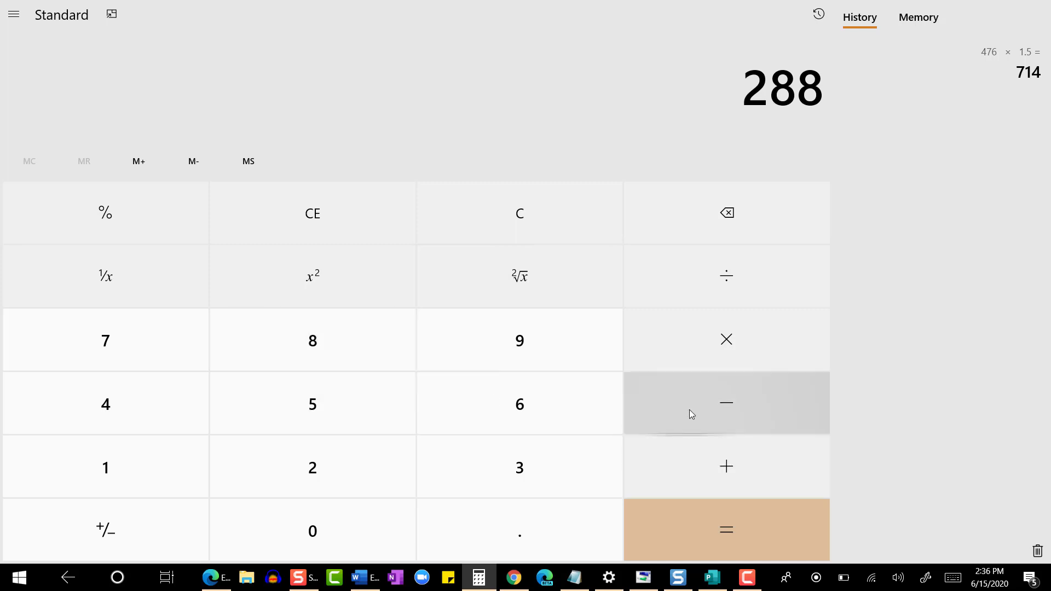
pyautogui.click(105, 467)
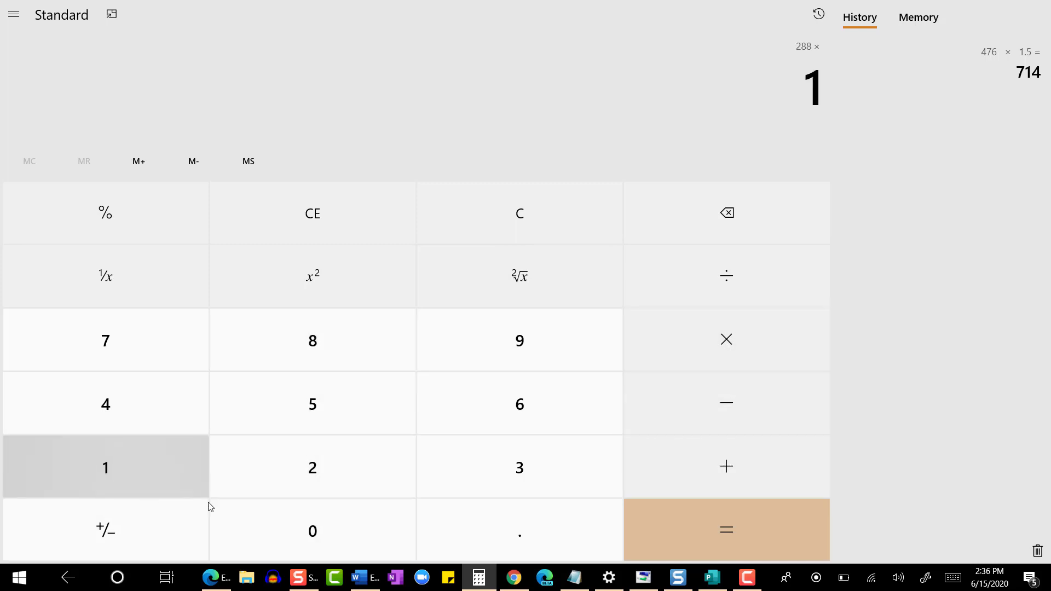
pyautogui.click(725, 530)
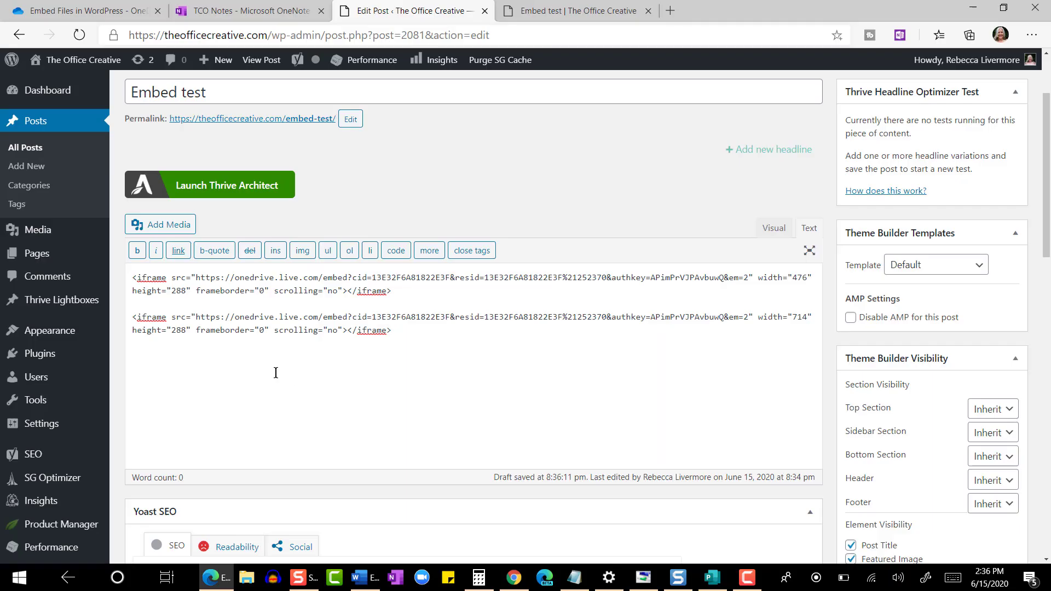
pyautogui.moveTo(182, 329)
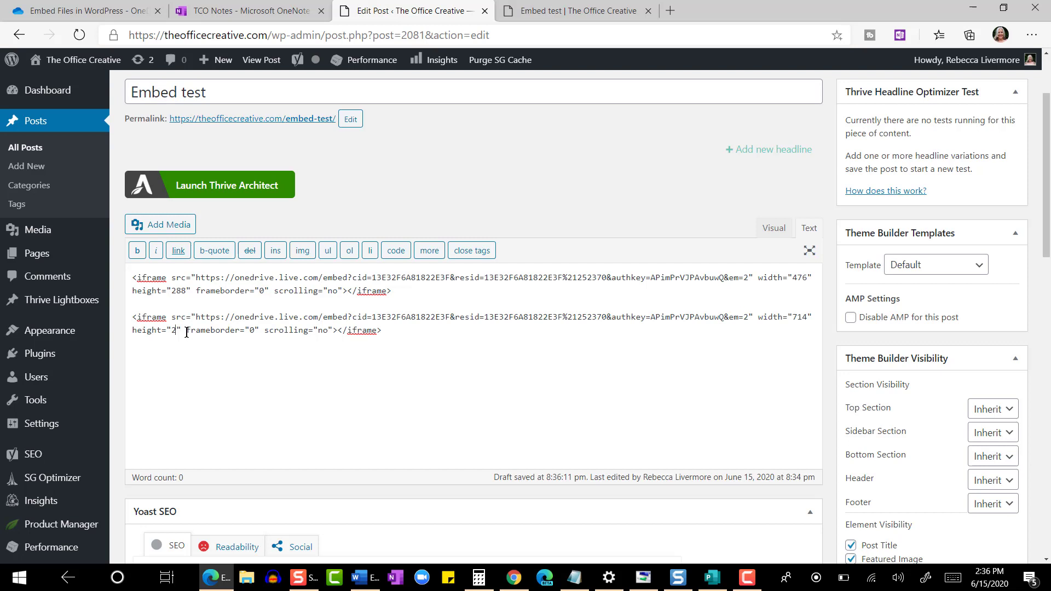
pyautogui.write('432')
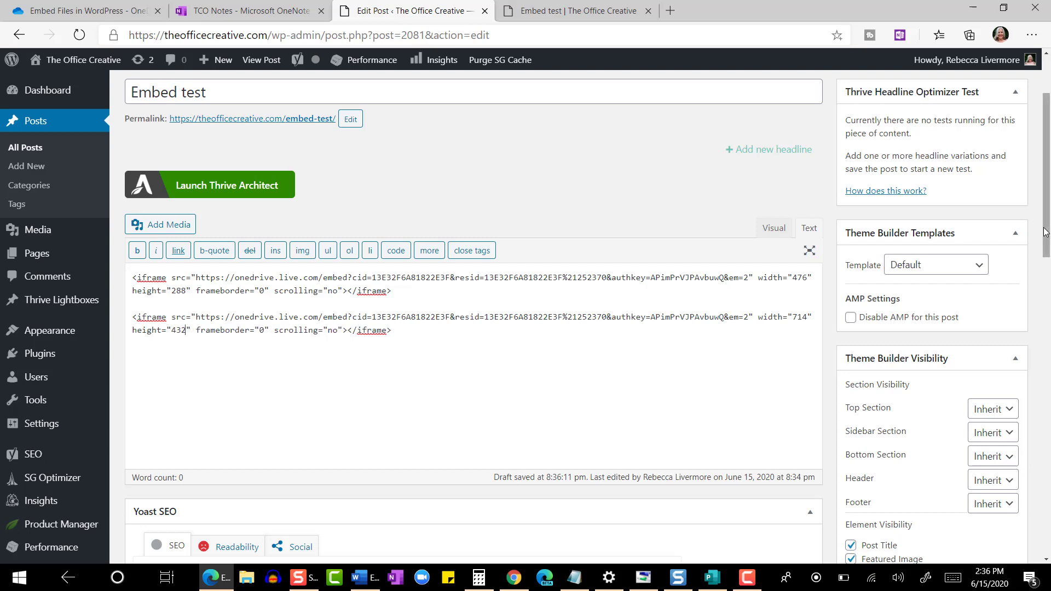
pyautogui.scroll(-3)
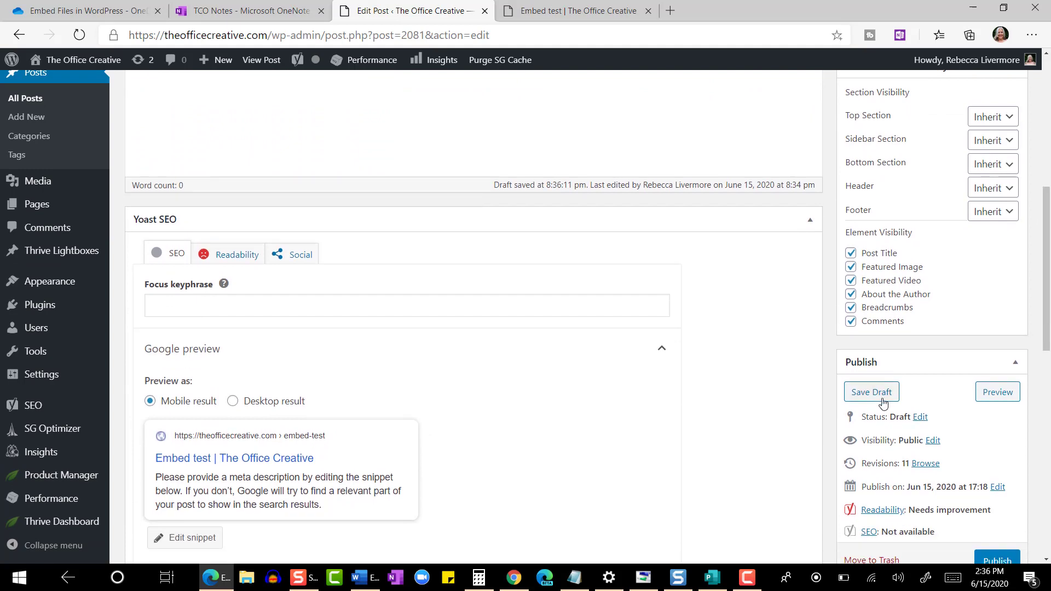
# Save the draft, scroll the preview's larger second embed, and return to the OneDrive folder.
pyautogui.click(871, 392)
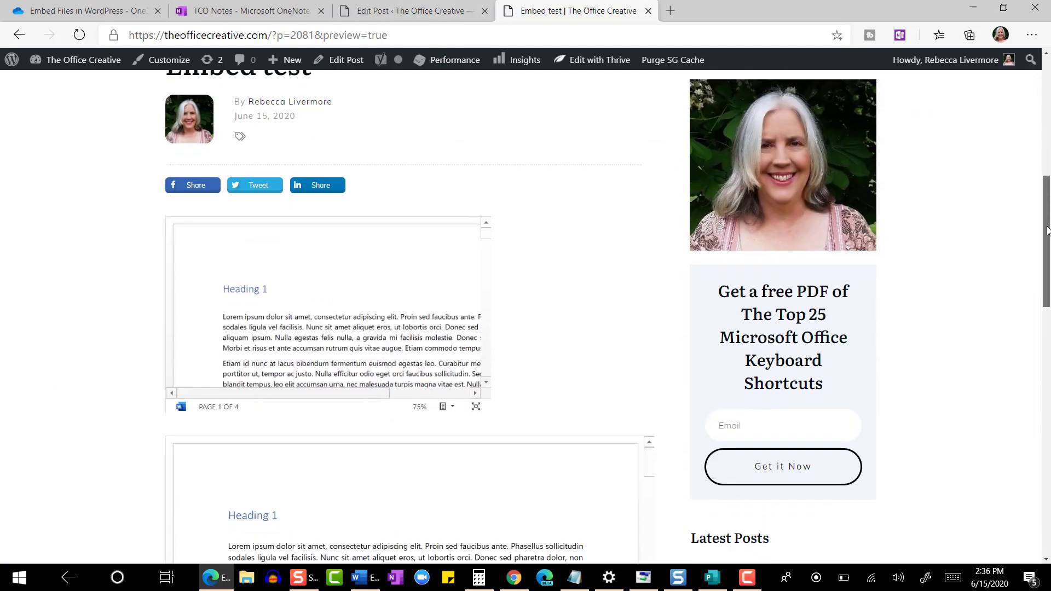
pyautogui.scroll(-3)
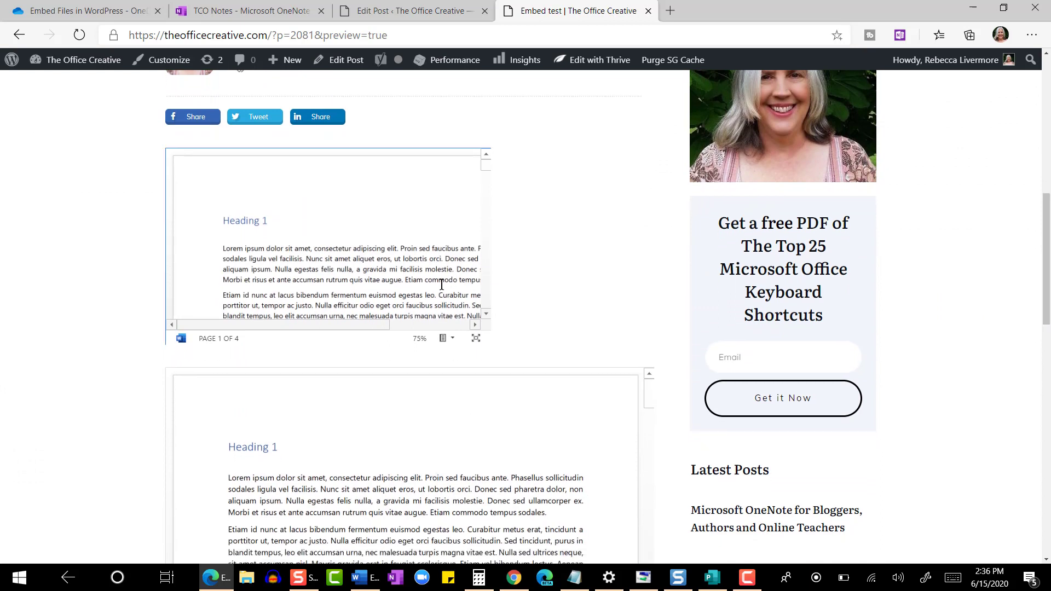
pyautogui.moveTo(359, 322)
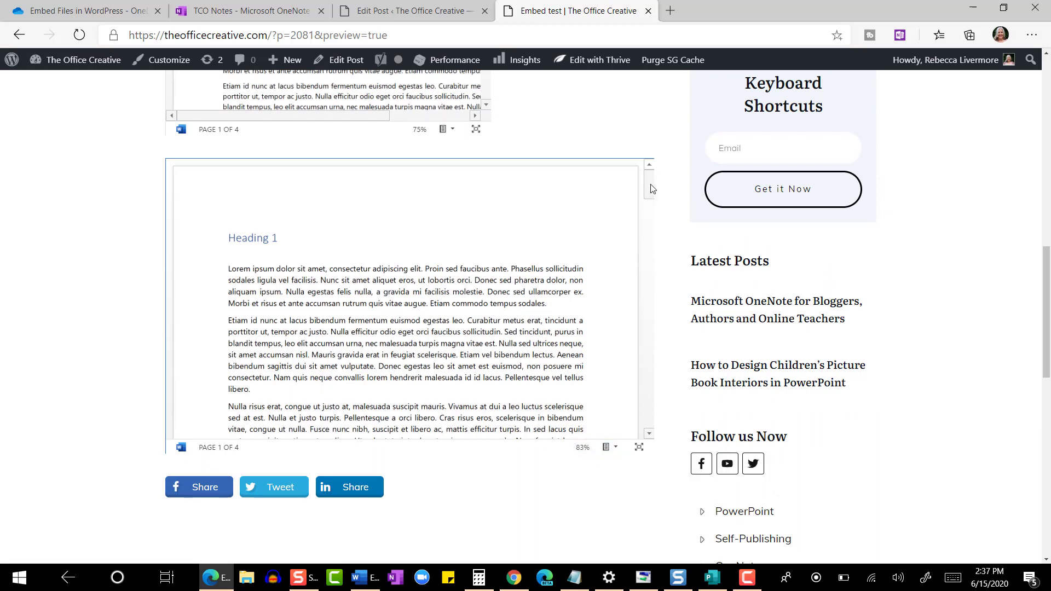
pyautogui.scroll(-3)
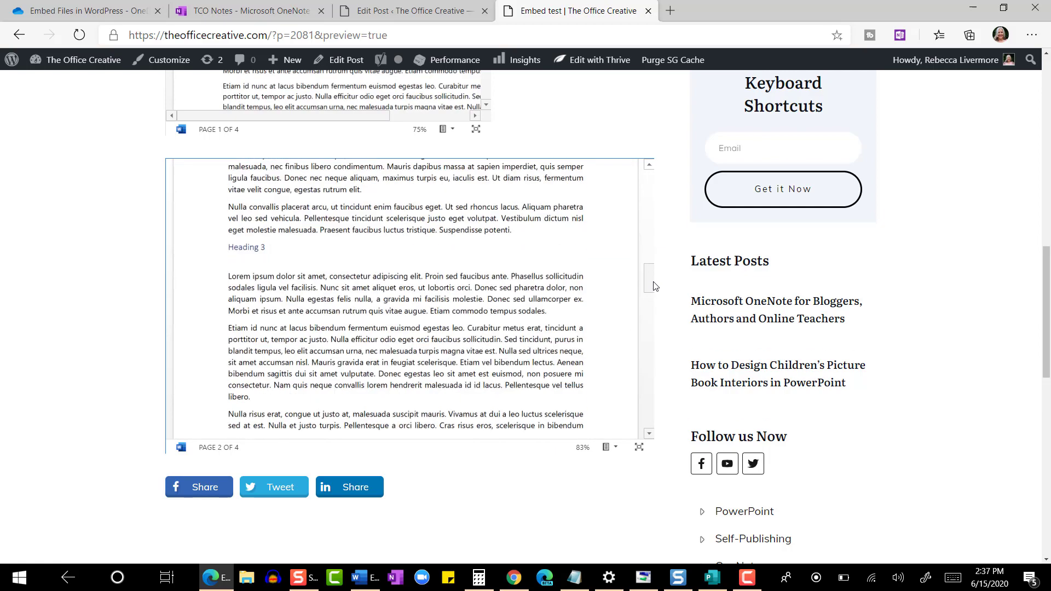
pyautogui.click(81, 11)
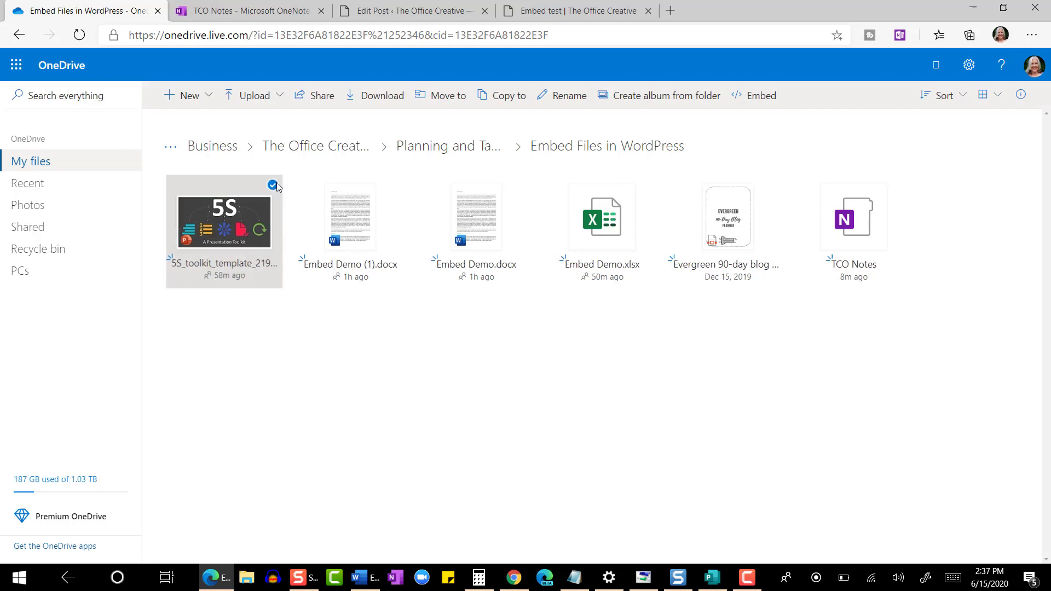
# Paste the 5S presentation toolkit's embed code into the post, sized 804 by 654.
pyautogui.click(761, 95)
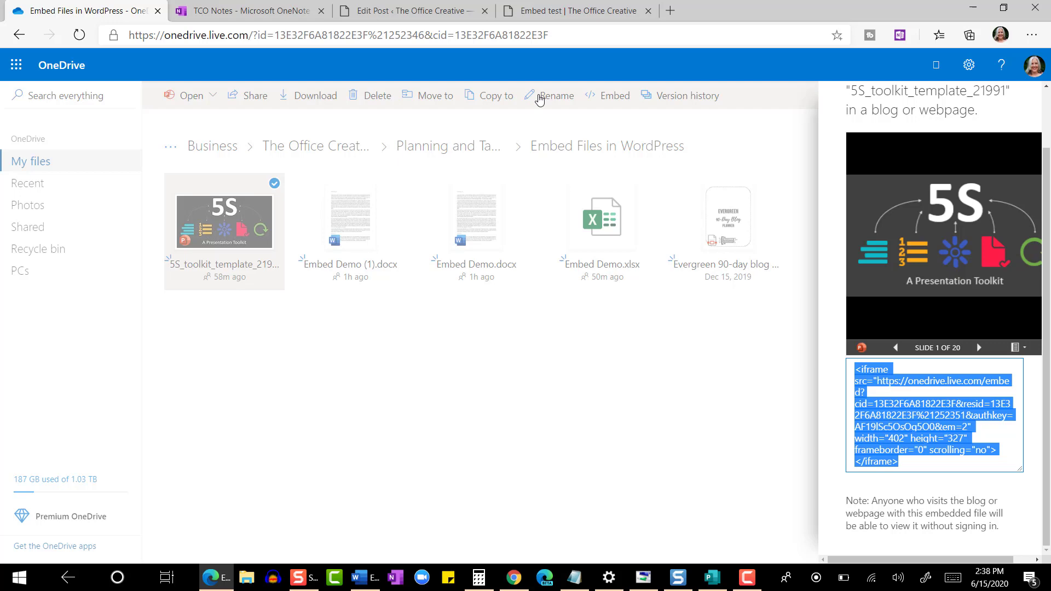
pyautogui.click(411, 11)
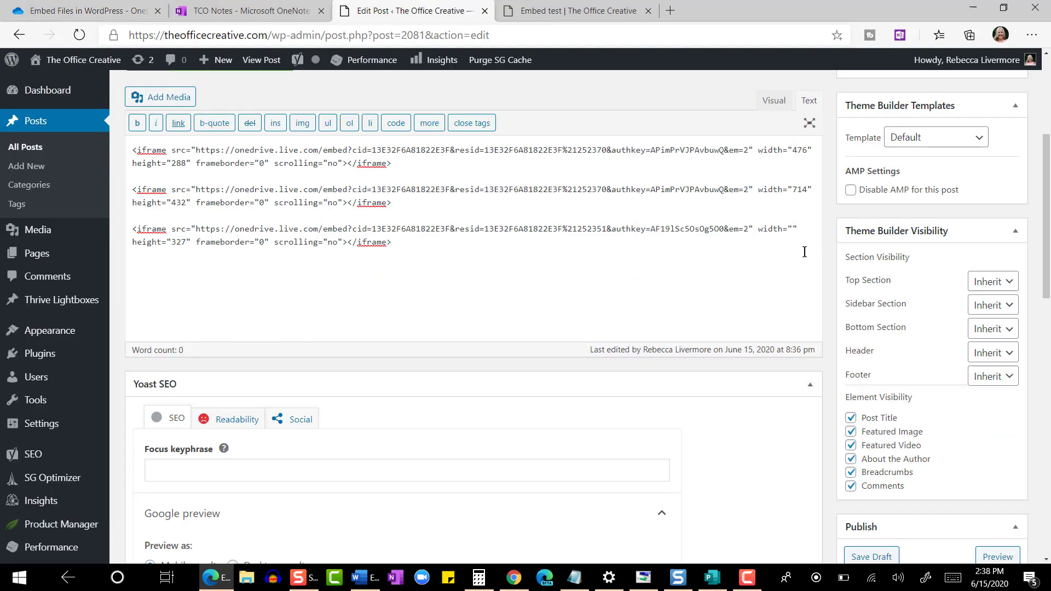
pyautogui.write('804')
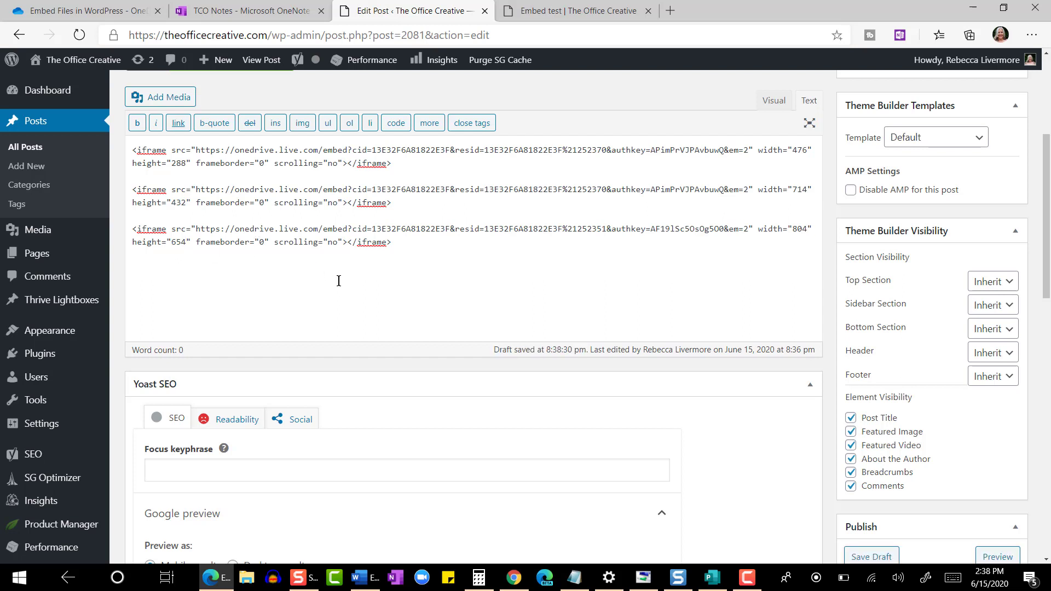
pyautogui.click(574, 11)
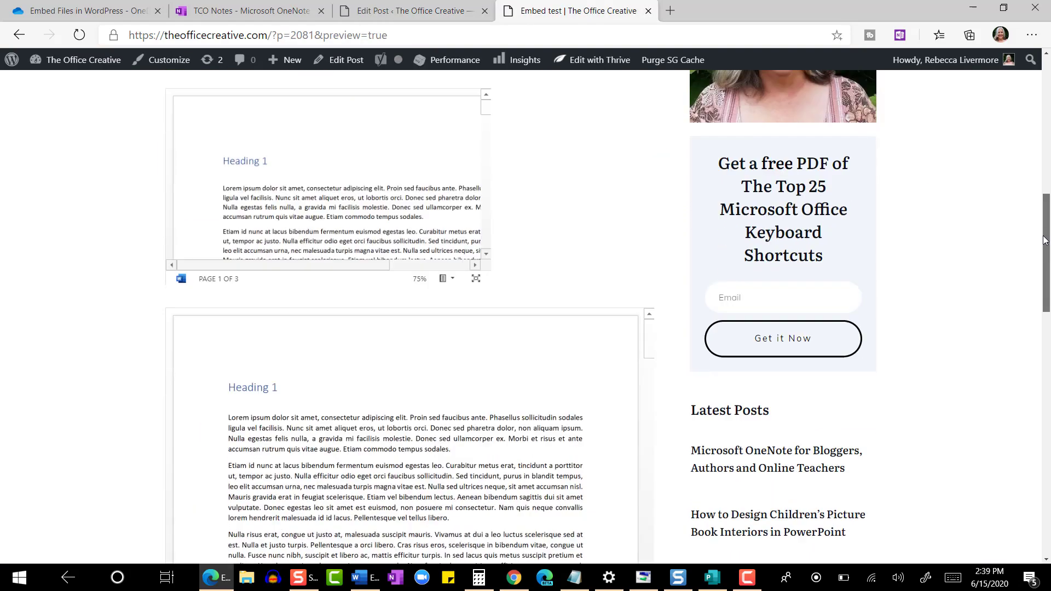
# Scroll to the embedded 5S presentation and advance it from slide 1 to slide 3.
pyautogui.scroll(-3)
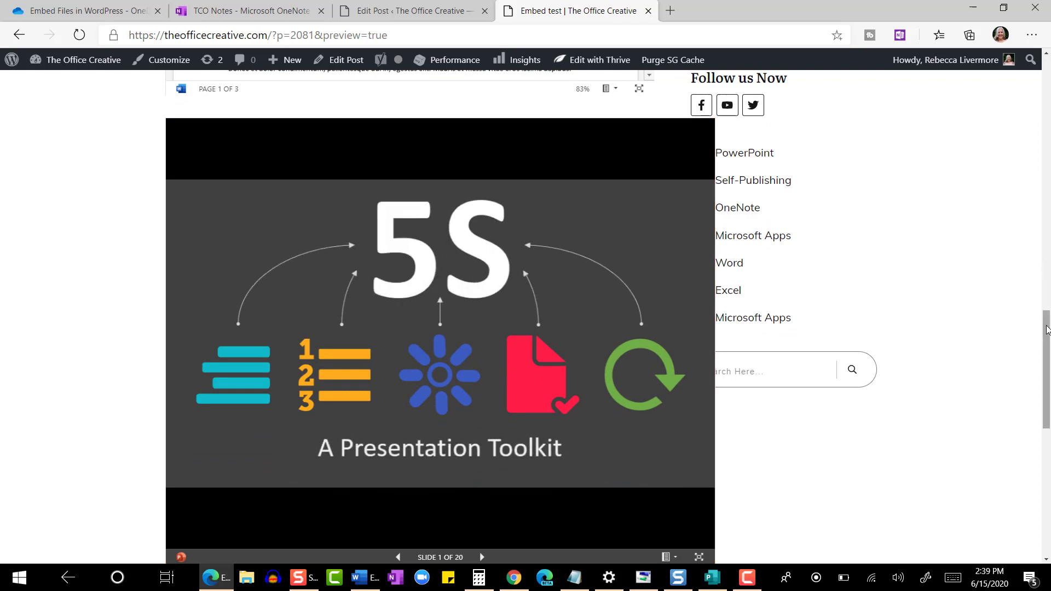
pyautogui.scroll(-3)
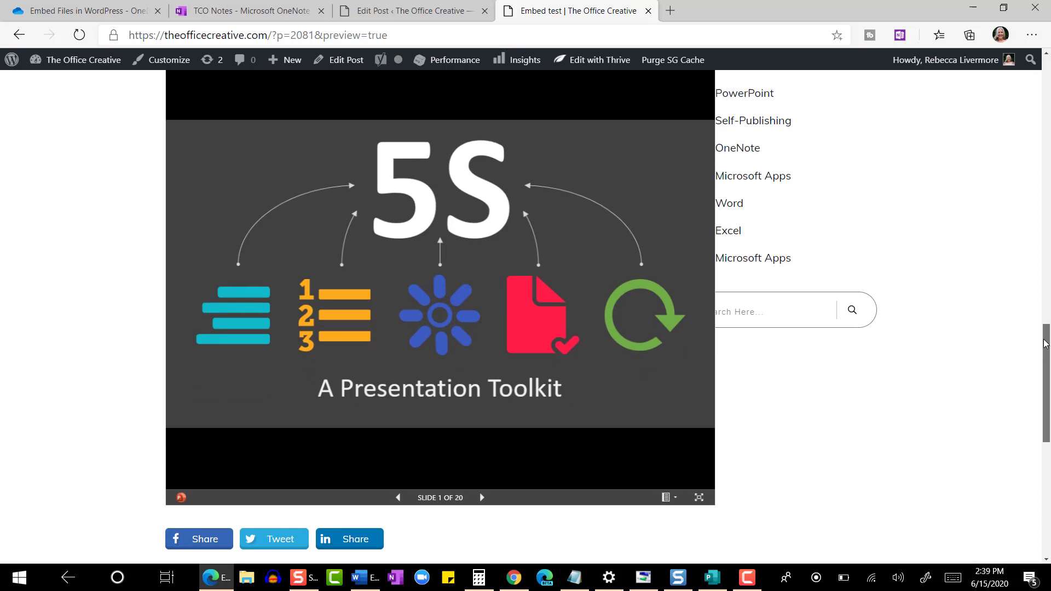
pyautogui.scroll(-3)
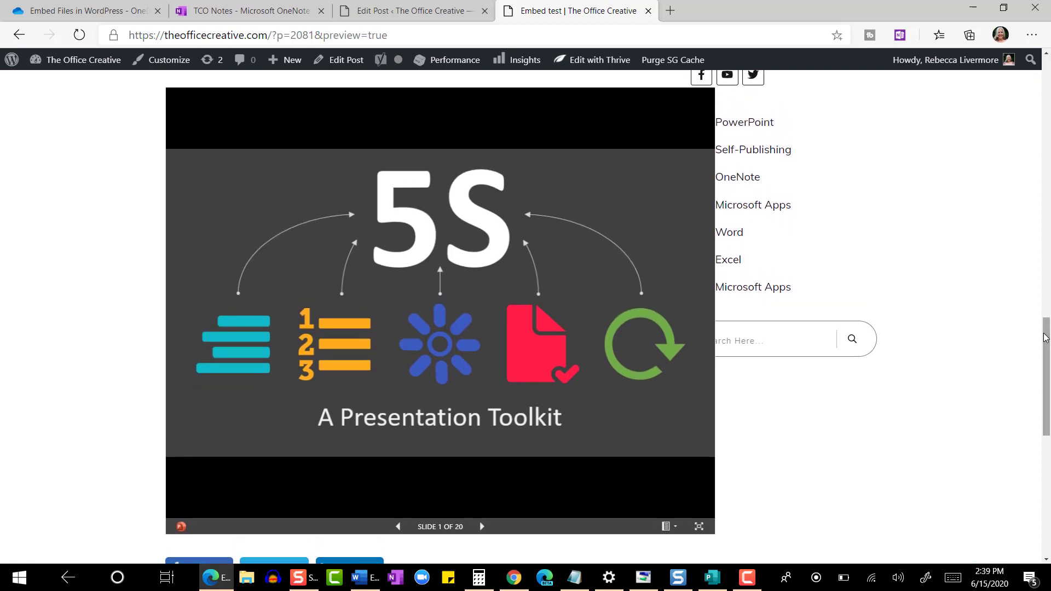
pyautogui.moveTo(828, 177)
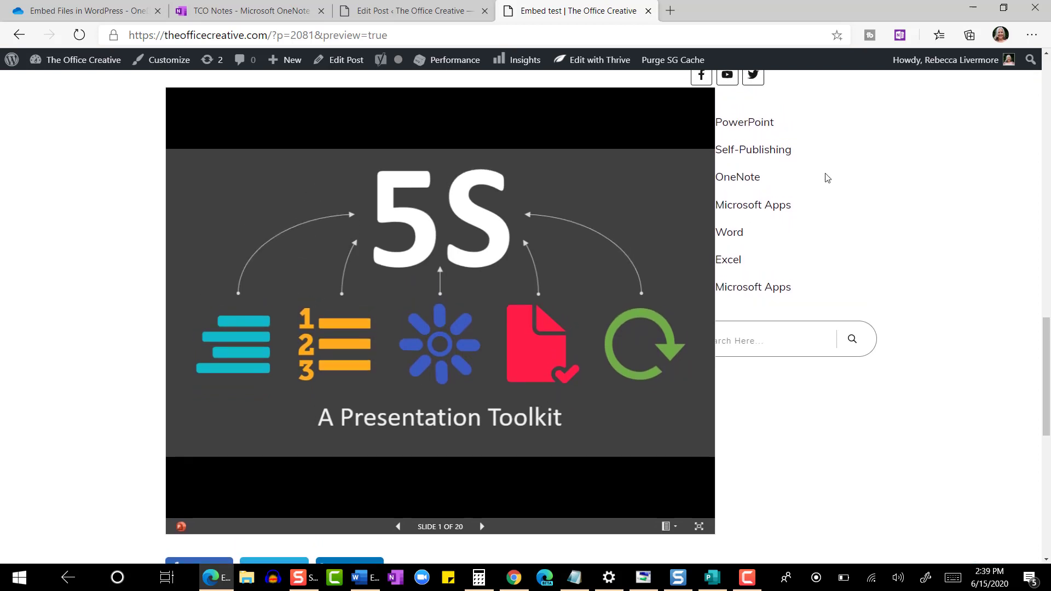
pyautogui.moveTo(886, 206)
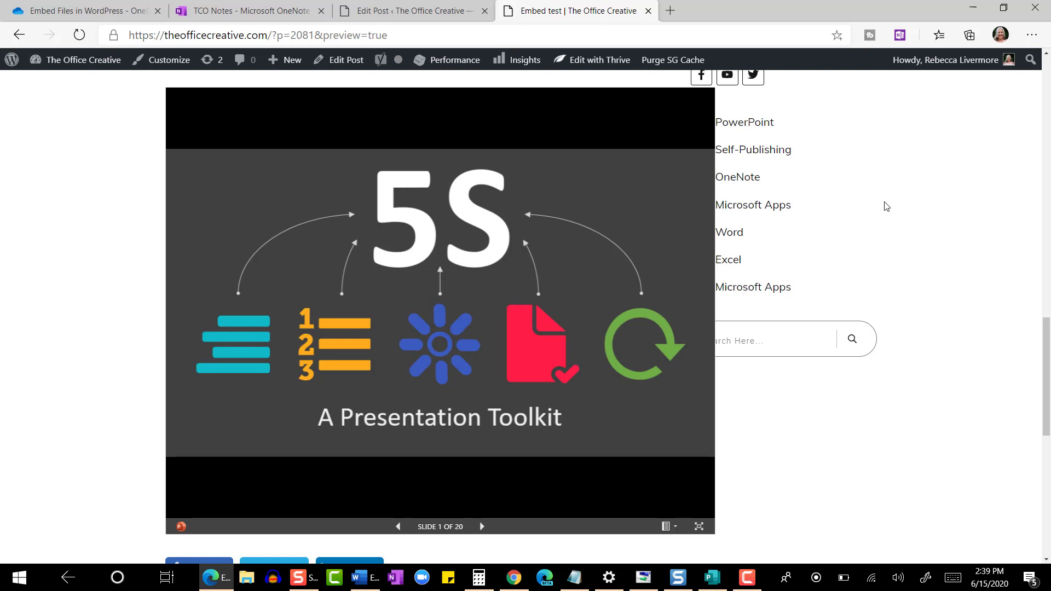
pyautogui.moveTo(579, 549)
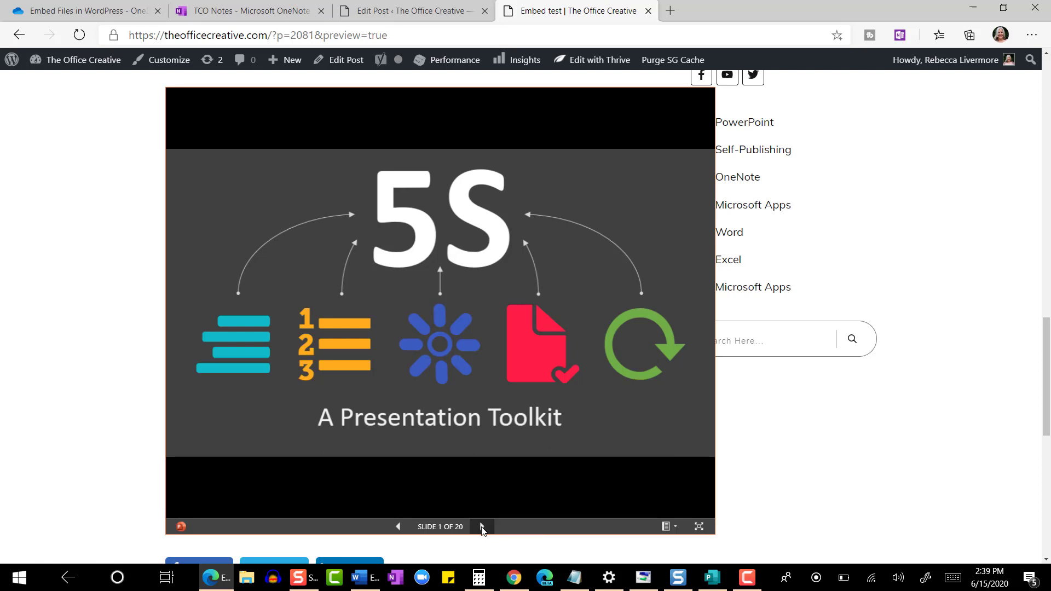
pyautogui.click(481, 526)
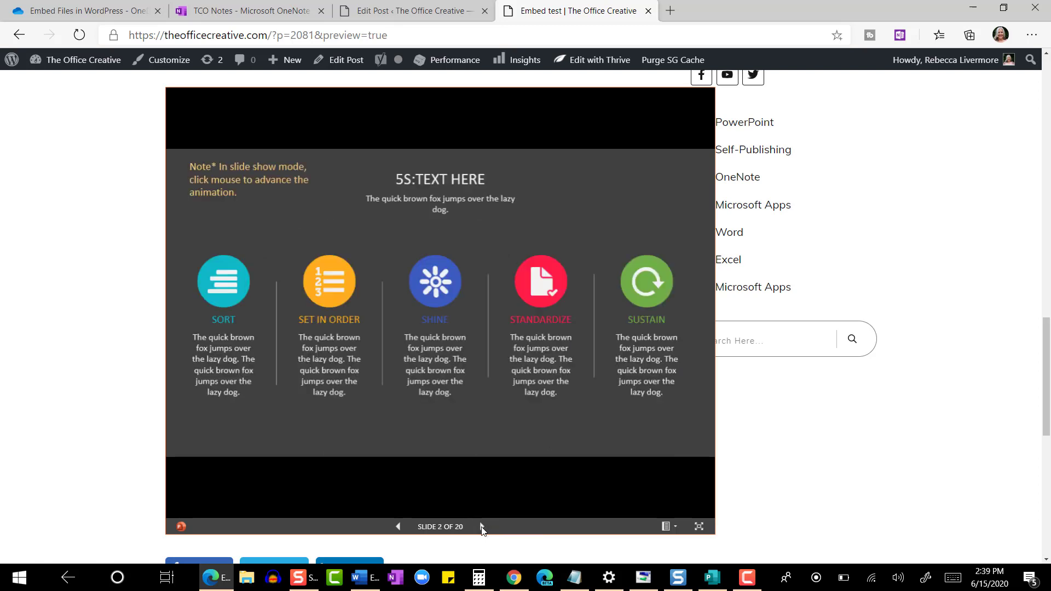
pyautogui.click(481, 526)
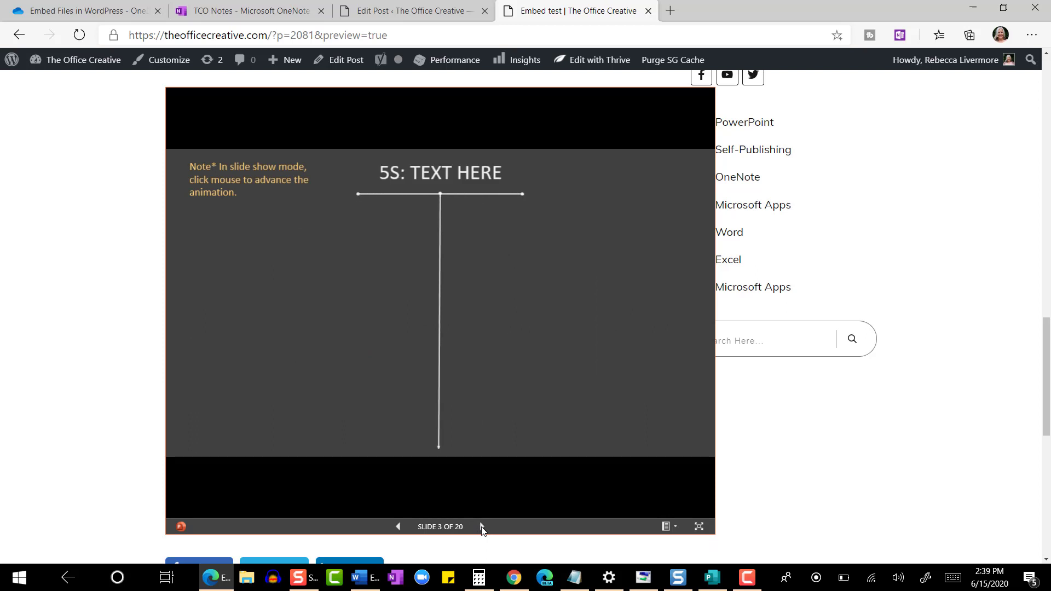
pyautogui.click(482, 526)
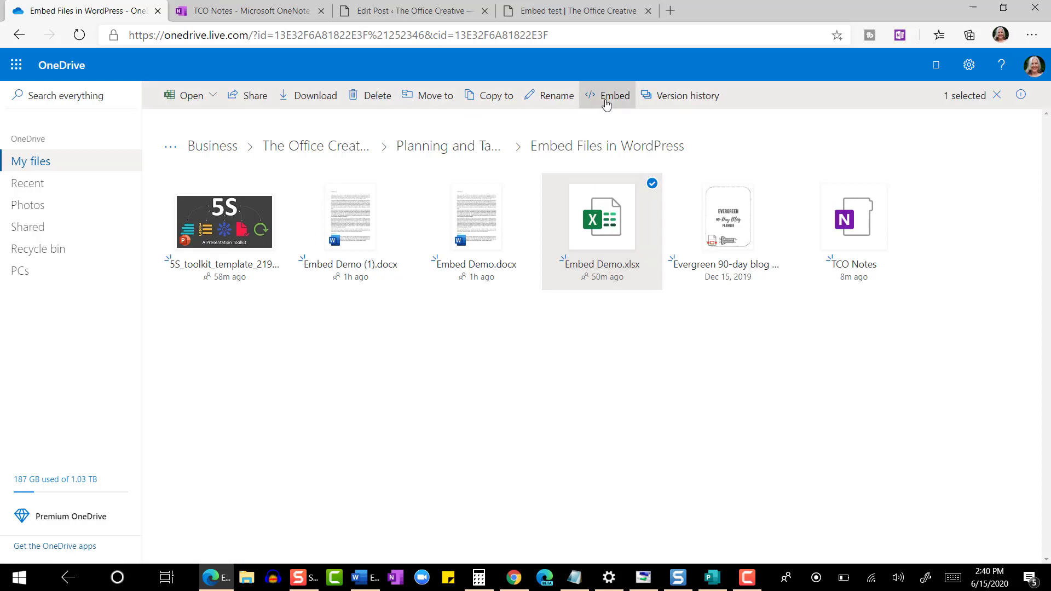
# Generate the embed code for Embed Demo.xlsx and open its customize-embed page.
pyautogui.click(613, 95)
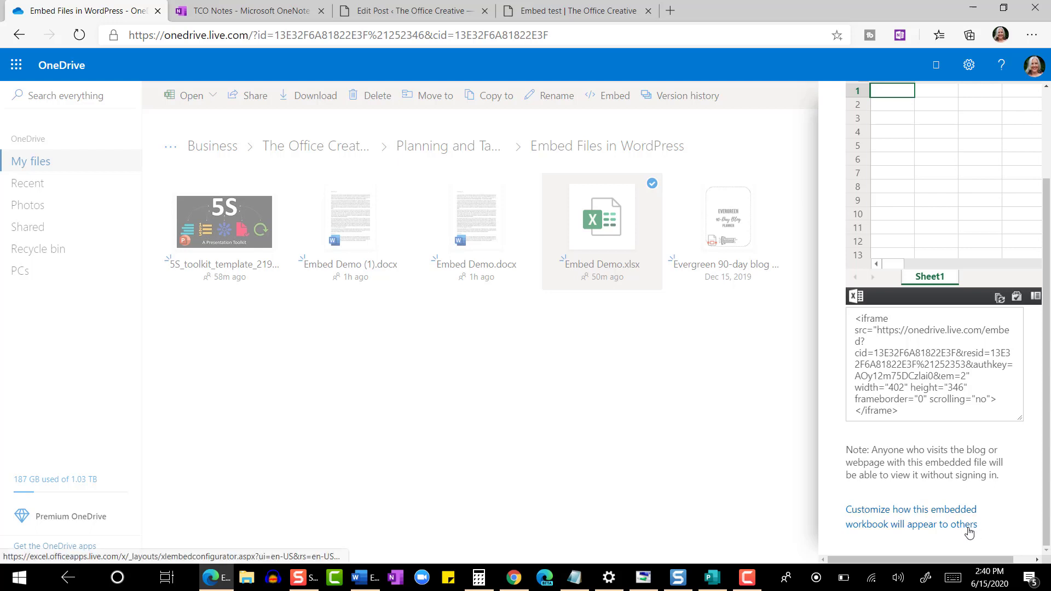
pyautogui.click(911, 516)
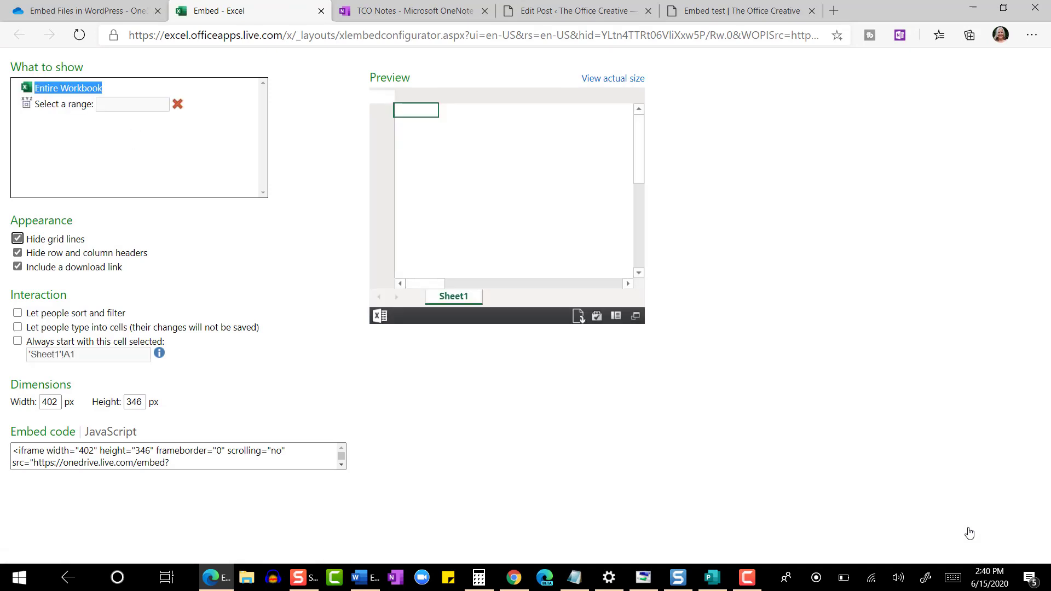
pyautogui.moveTo(597, 478)
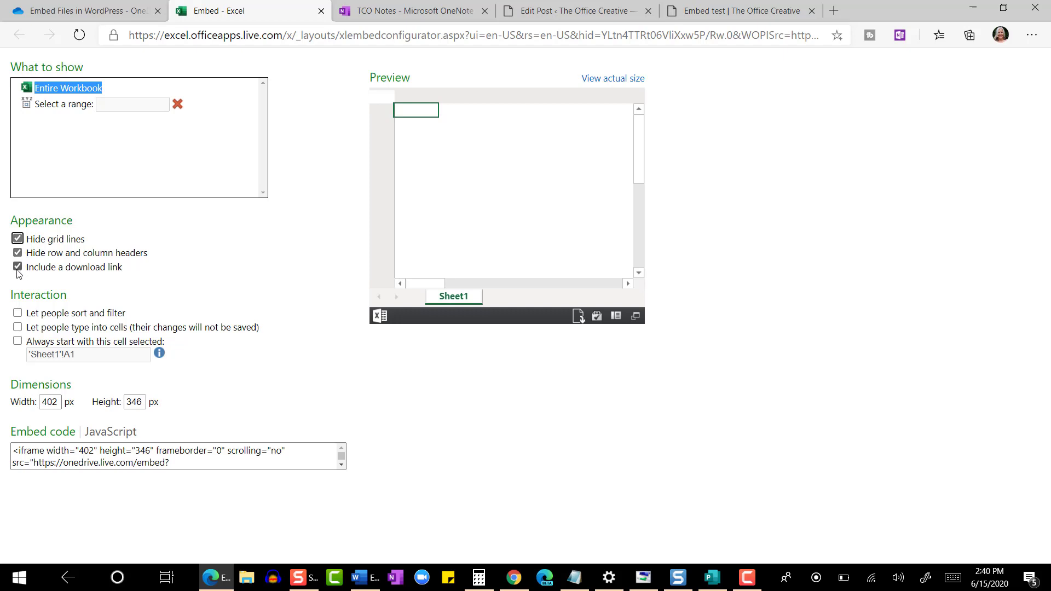
# Untick 'Include a download link' and select the workbook's updated iframe embed code.
pyautogui.click(17, 267)
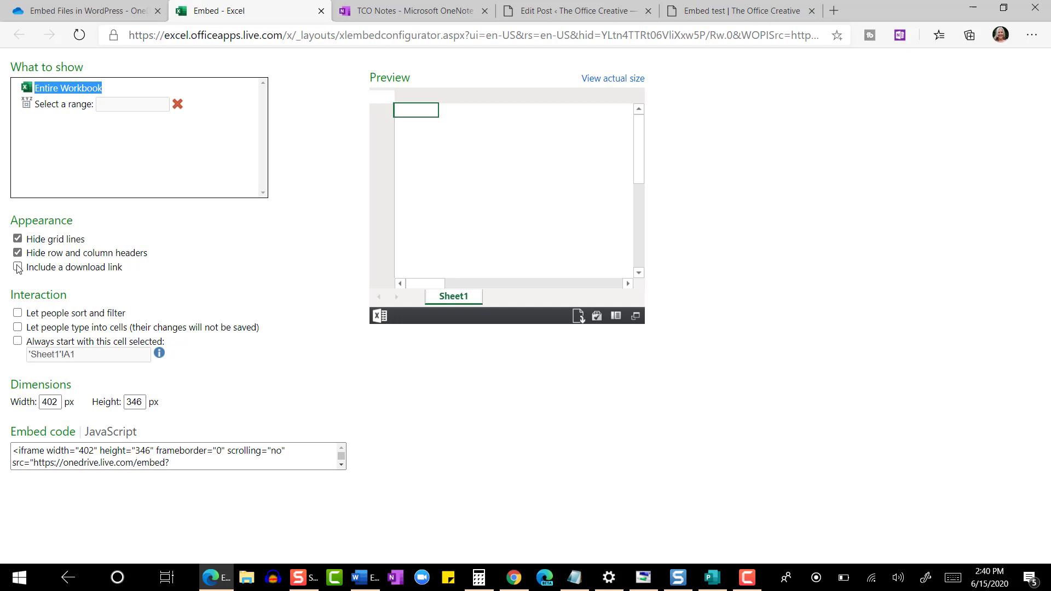
pyautogui.click(18, 267)
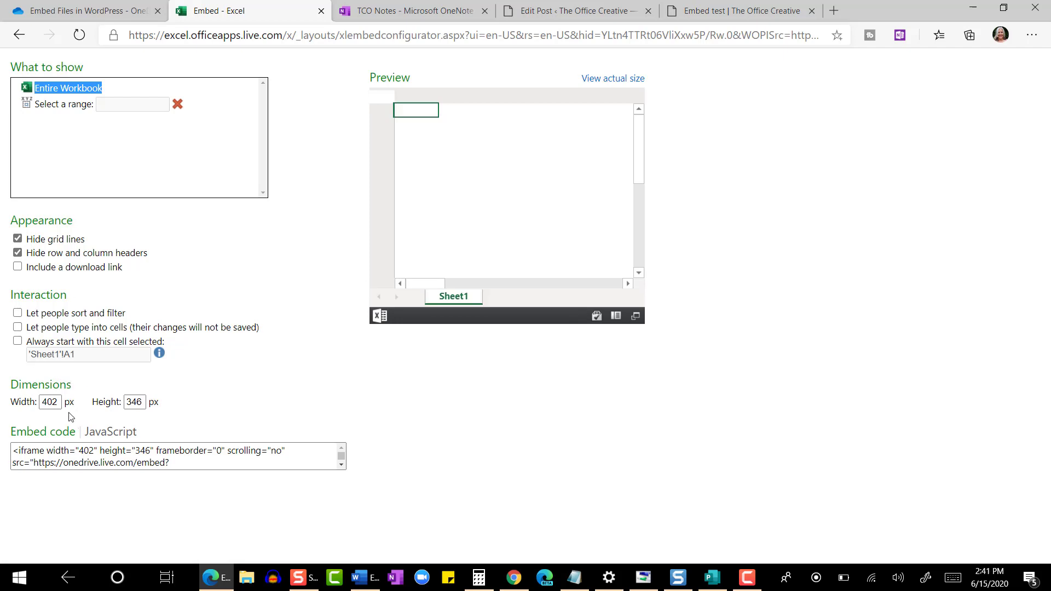
pyautogui.click(48, 401)
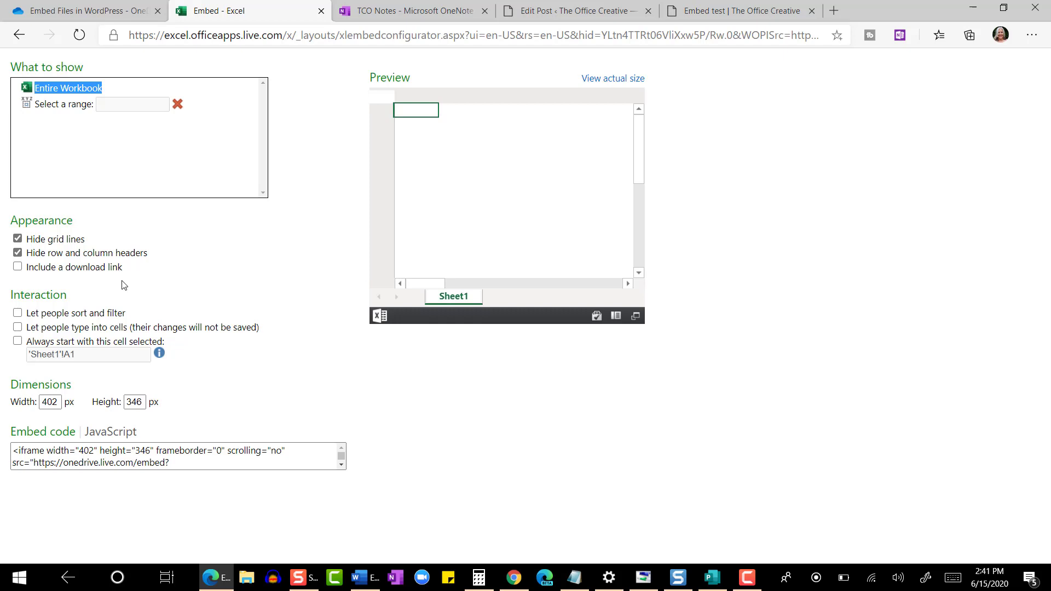
pyautogui.moveTo(318, 337)
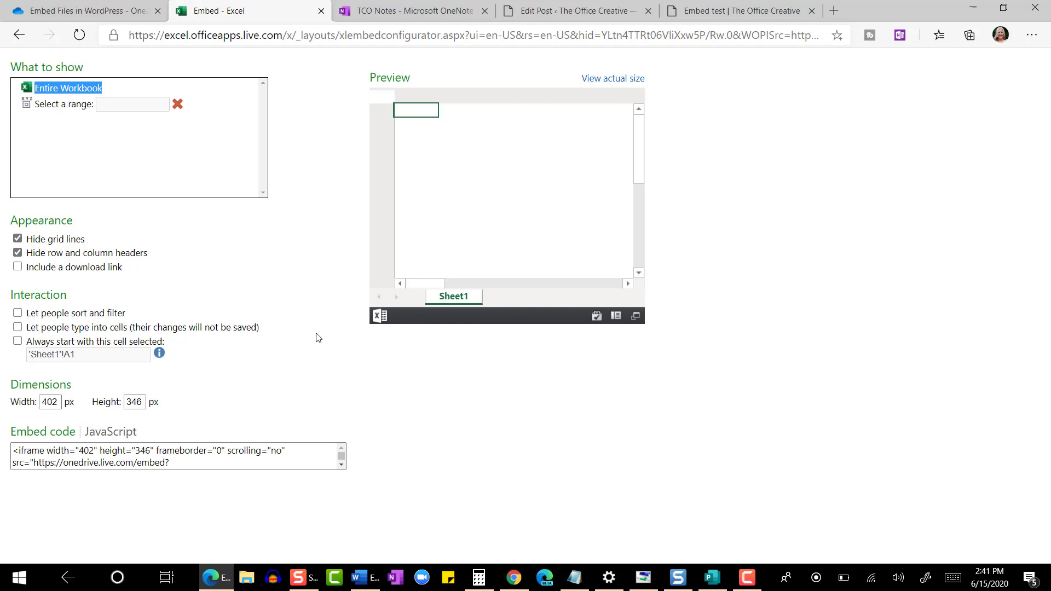
pyautogui.click(293, 451)
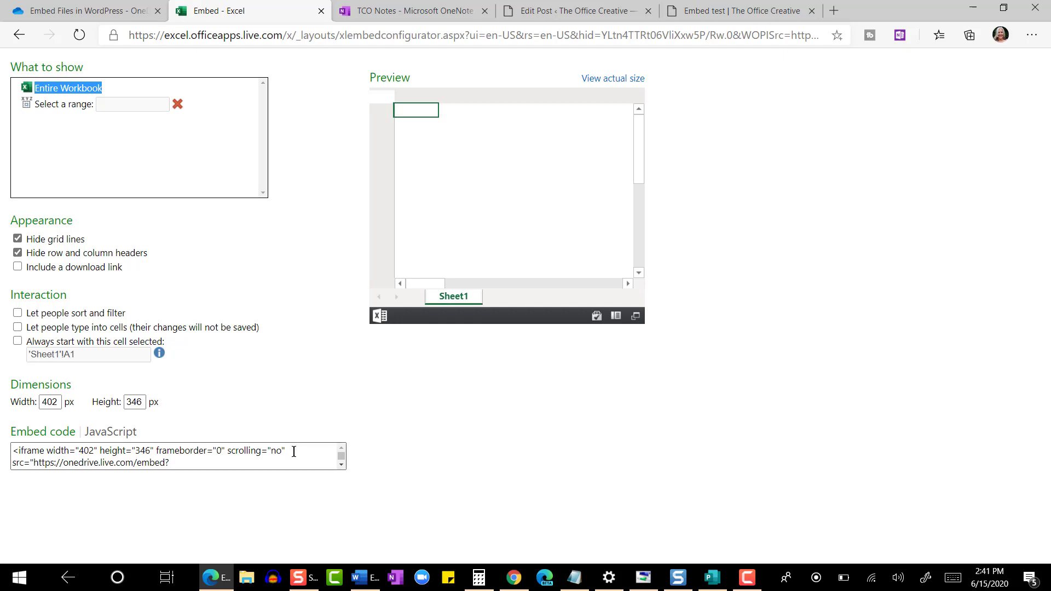
pyautogui.tripleClick(154, 451)
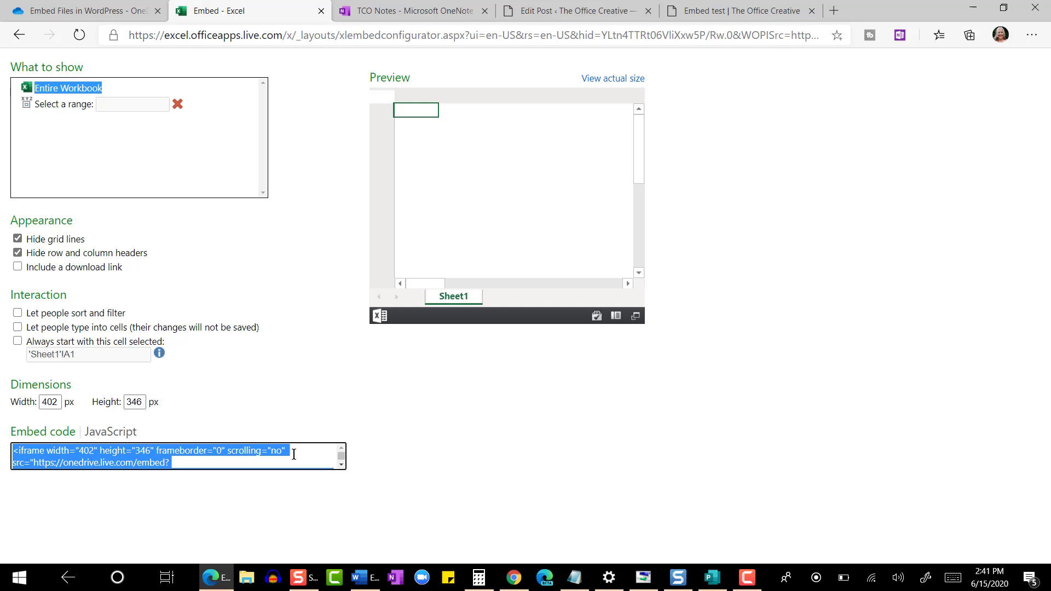
pyautogui.click(573, 11)
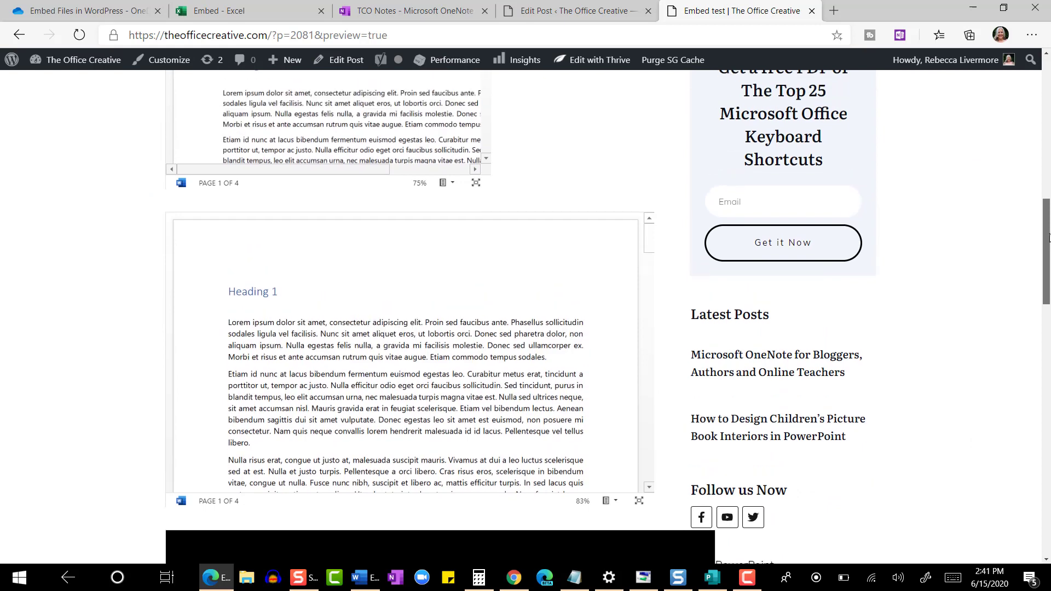
# Scroll the preview past the Word and PowerPoint viewer menus to the Excel workbook.
pyautogui.scroll(-3)
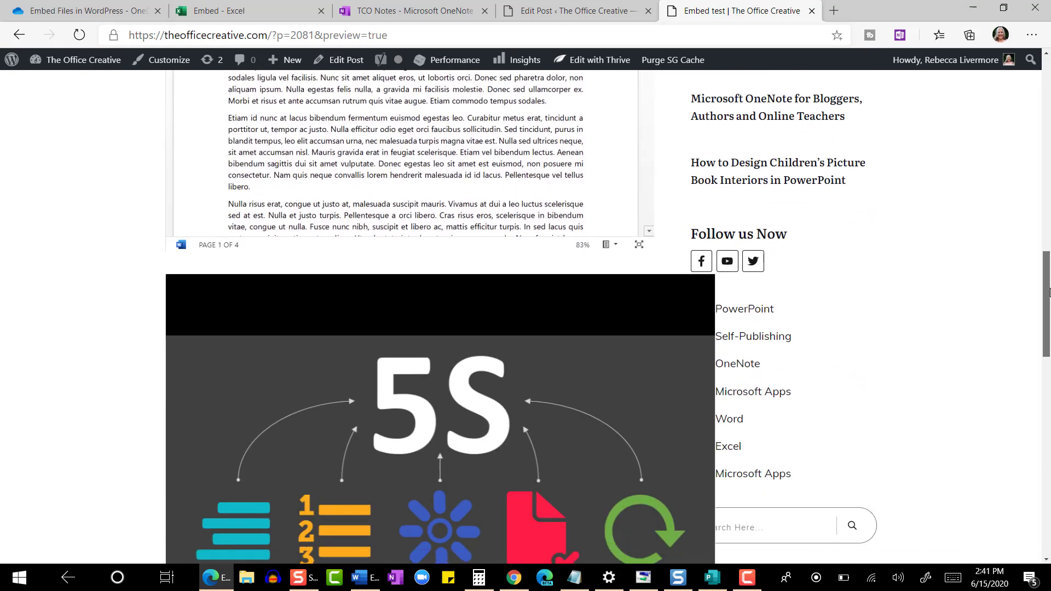
pyautogui.click(614, 211)
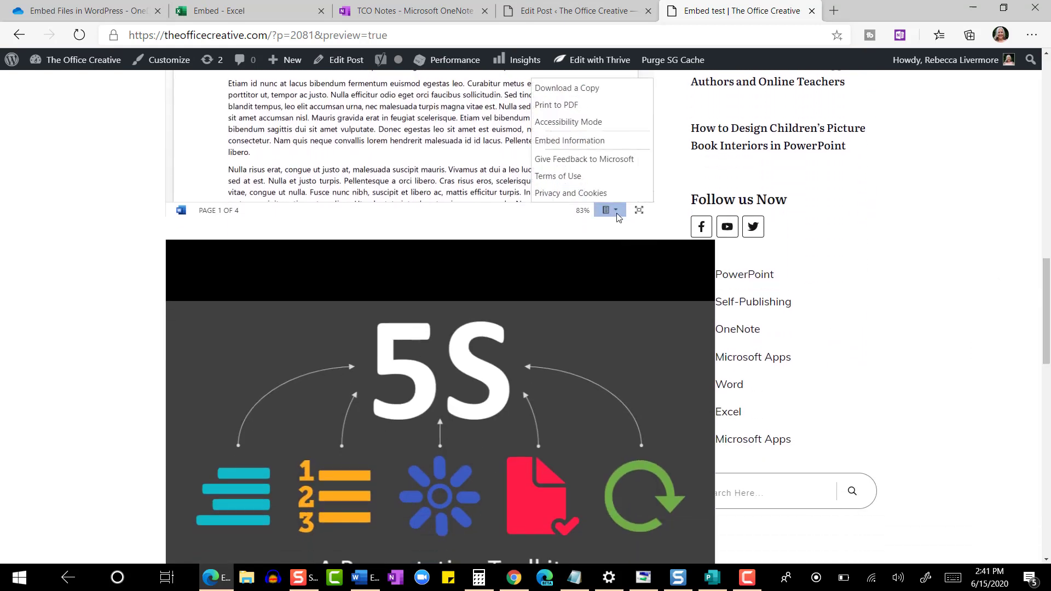
pyautogui.scroll(-3)
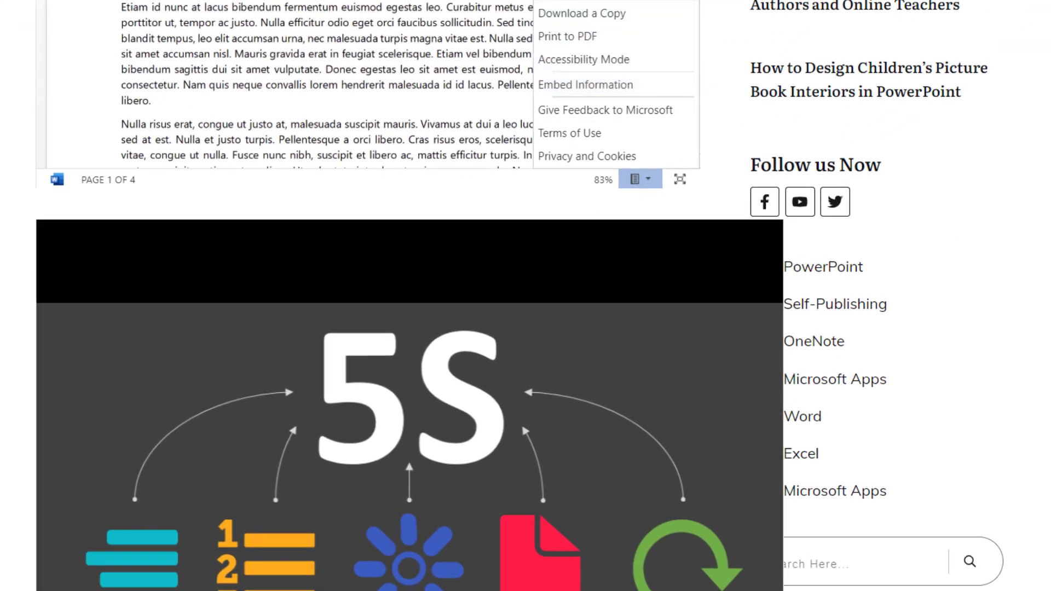
pyautogui.scroll(-3)
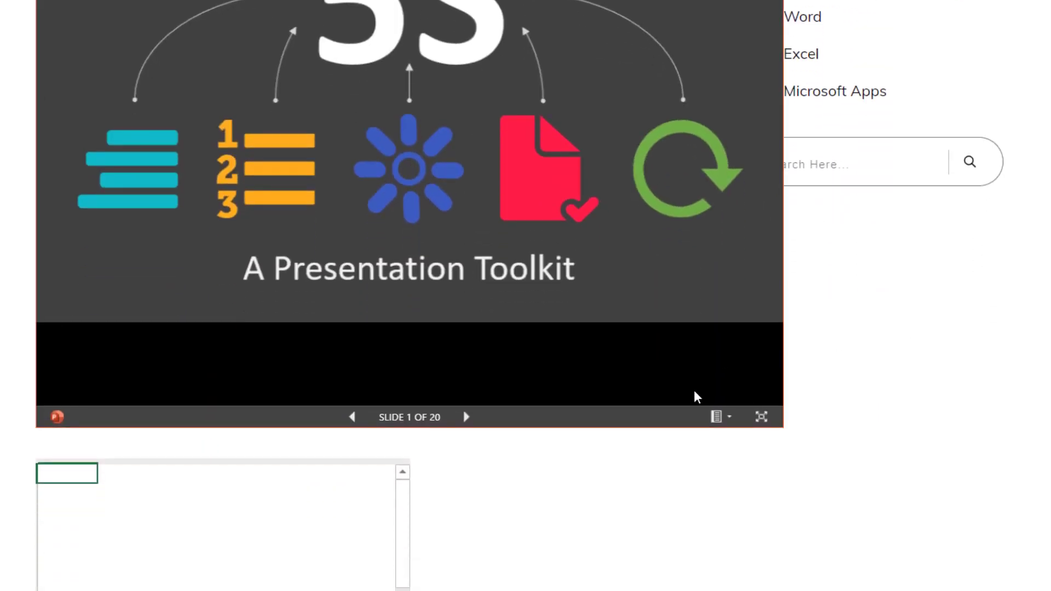
pyautogui.click(716, 416)
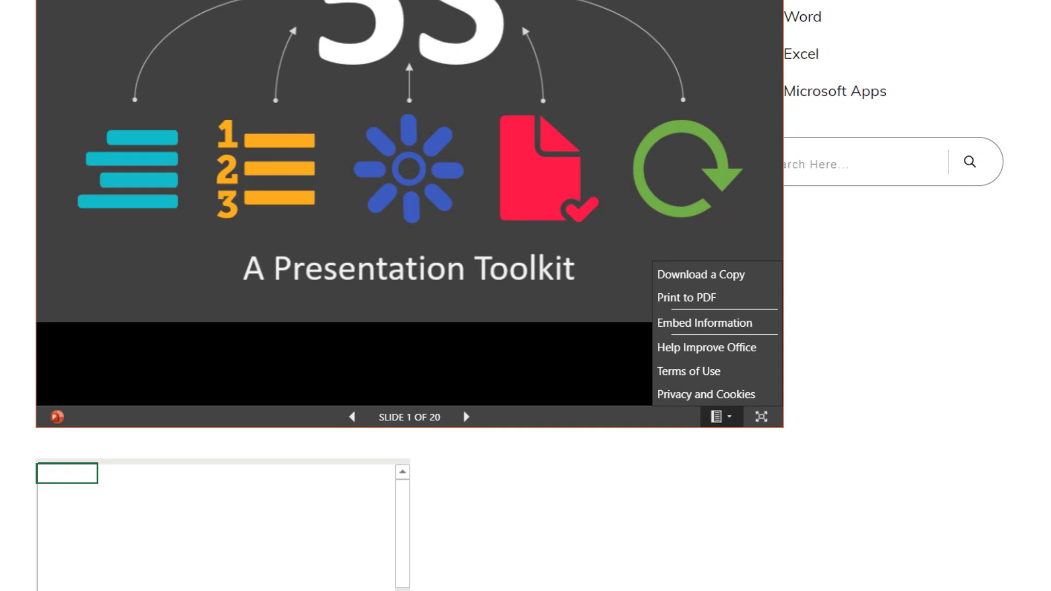
pyautogui.scroll(-3)
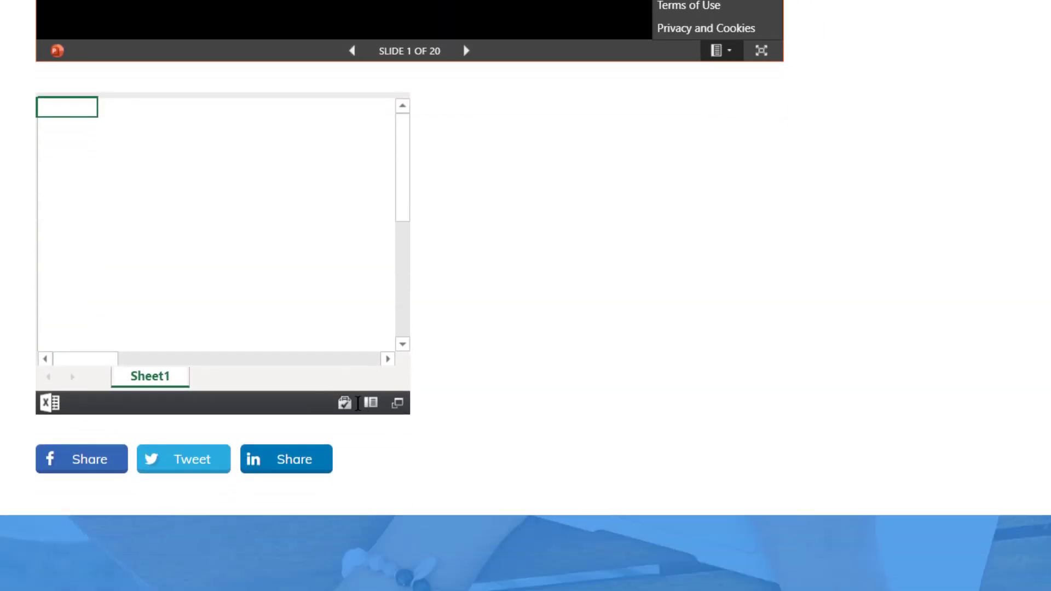
pyautogui.moveTo(370, 403)
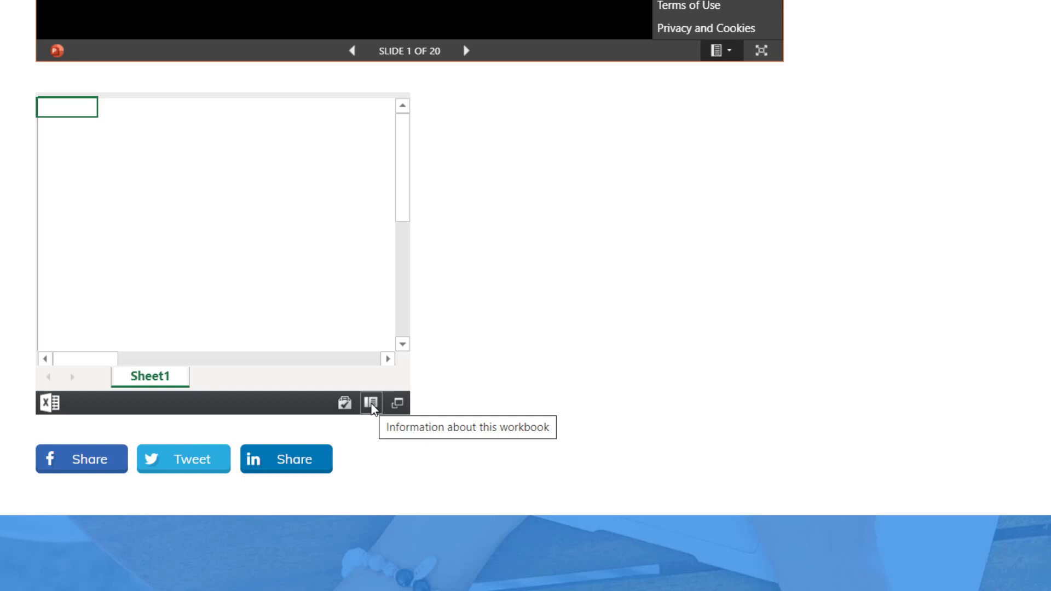
pyautogui.moveTo(115, 365)
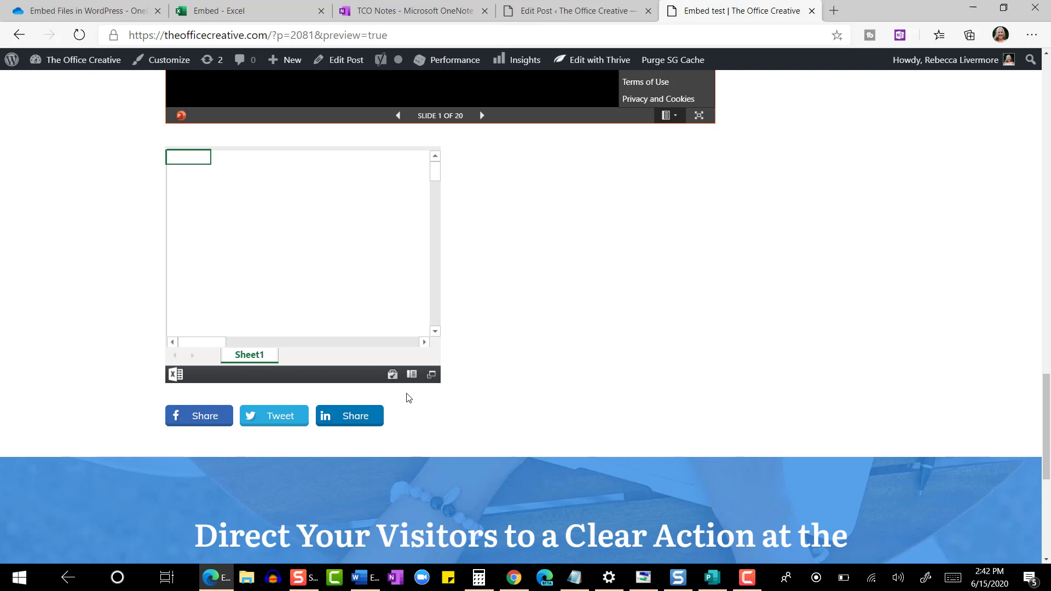
pyautogui.moveTo(414, 409)
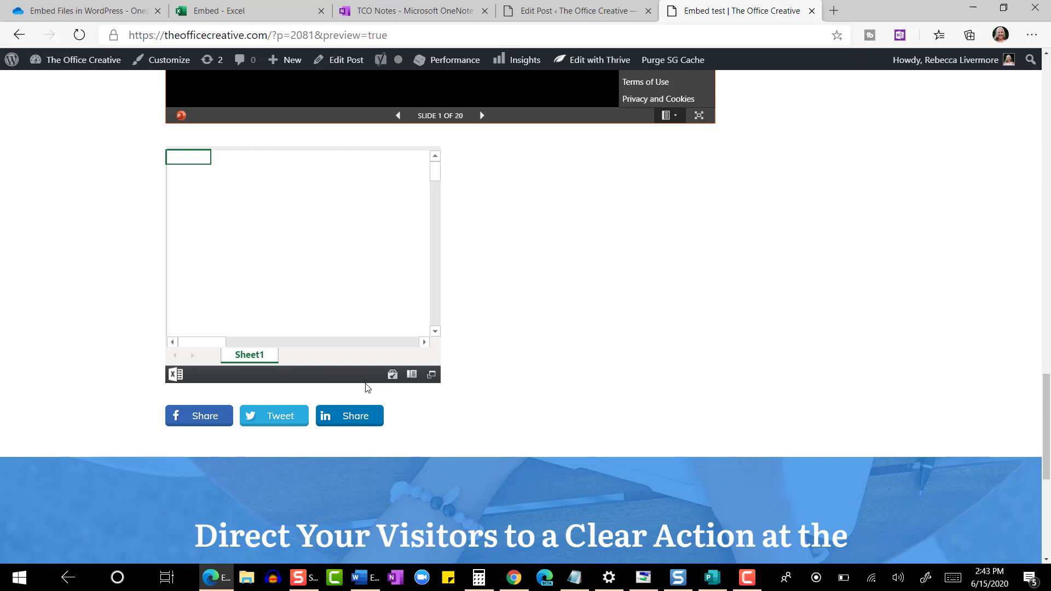
pyautogui.moveTo(492, 334)
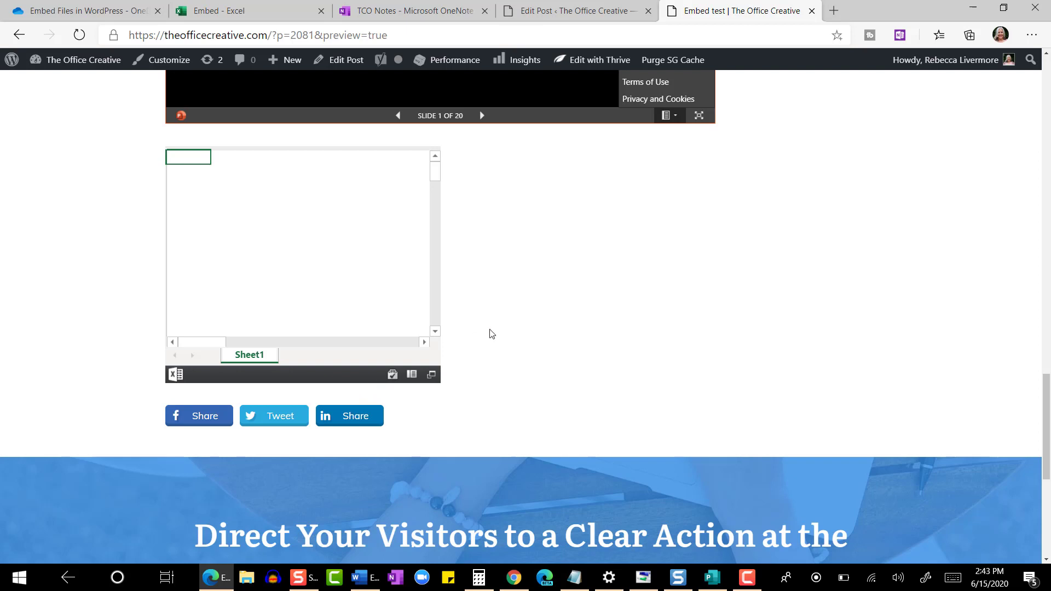
# Generate the TCO Notes OneNote embed code from the OneDrive files.
pyautogui.click(80, 11)
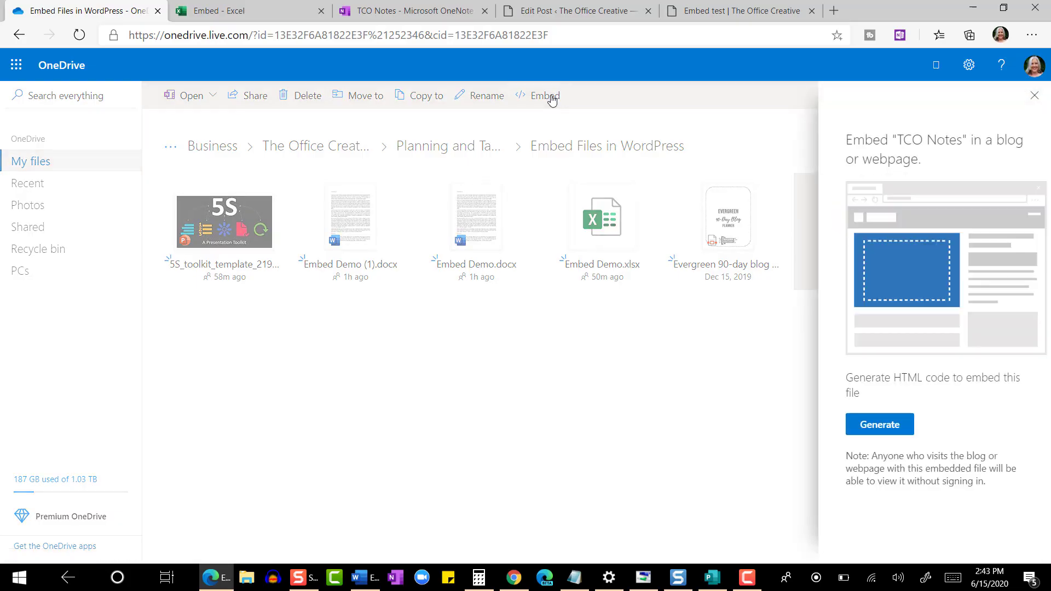
pyautogui.click(879, 423)
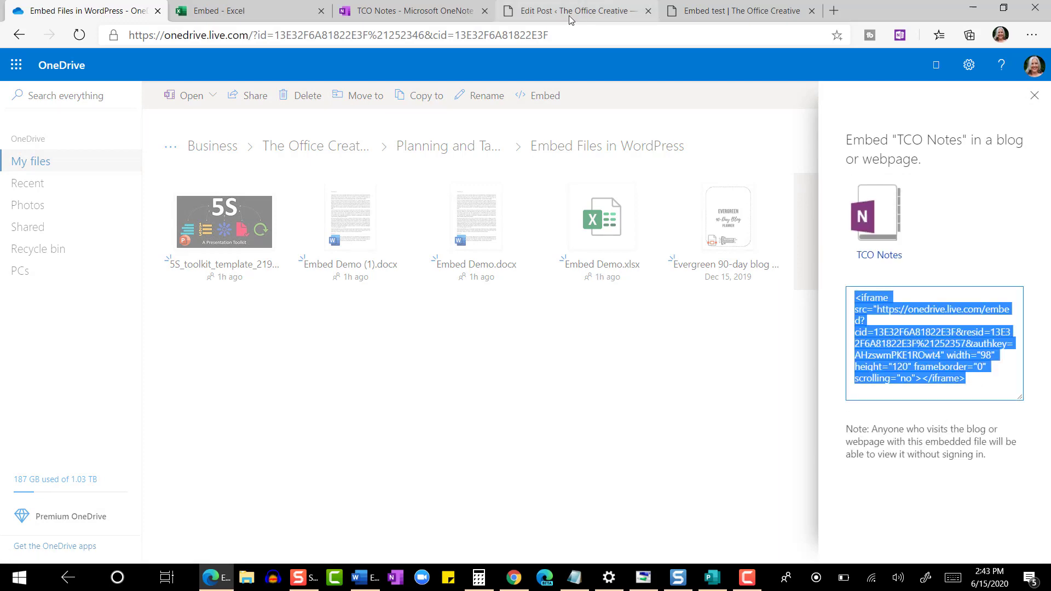
pyautogui.click(577, 11)
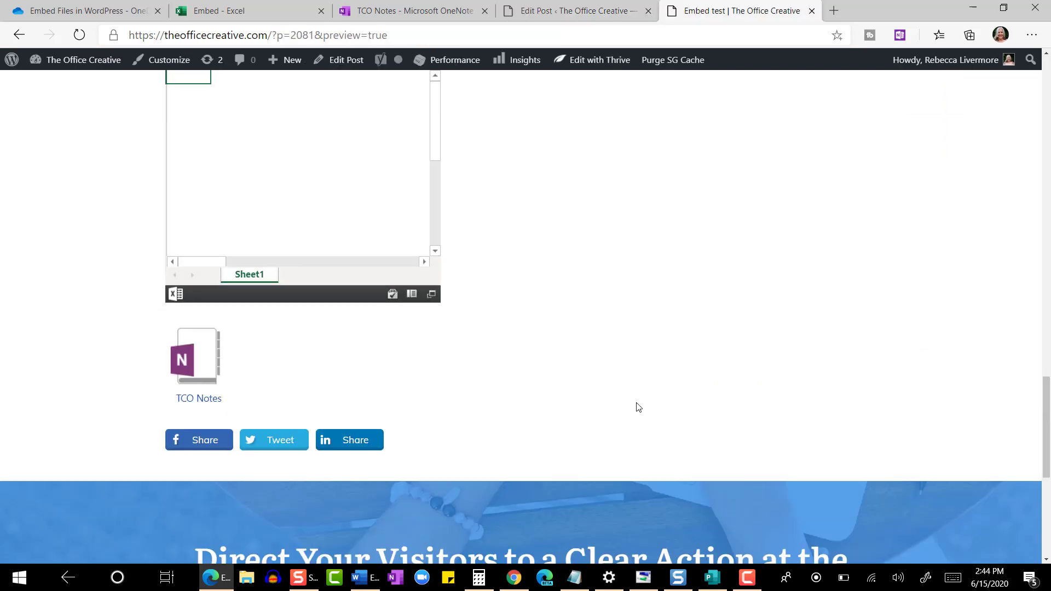
pyautogui.moveTo(197, 356)
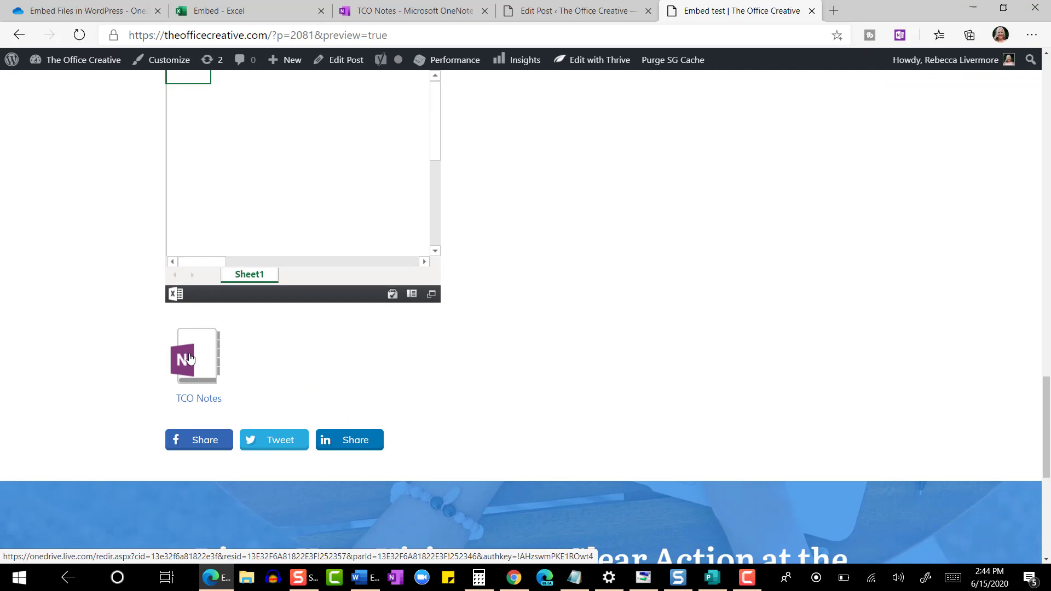
pyautogui.moveTo(191, 360)
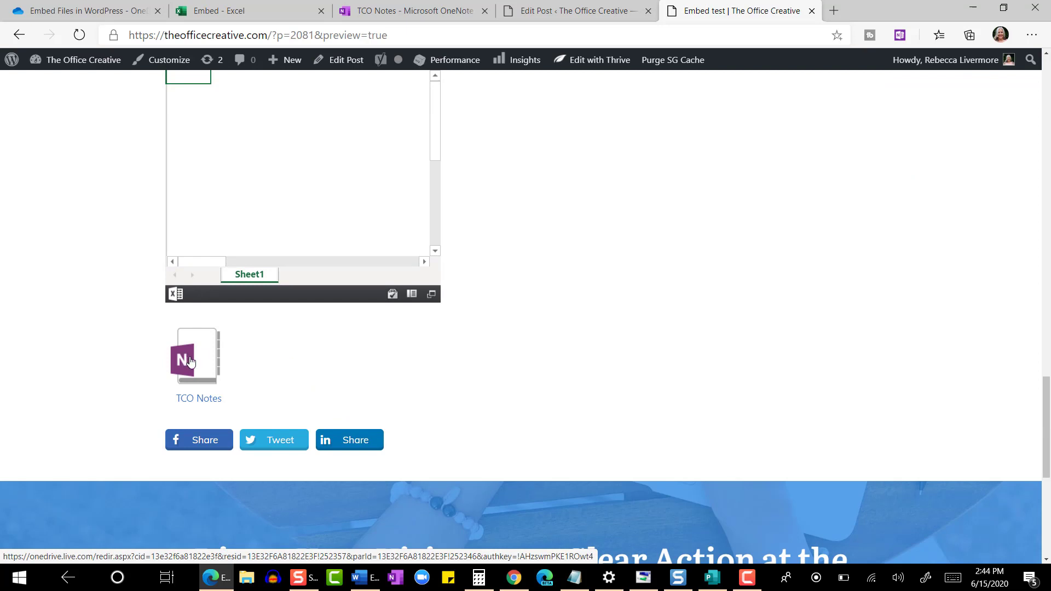
pyautogui.moveTo(315, 381)
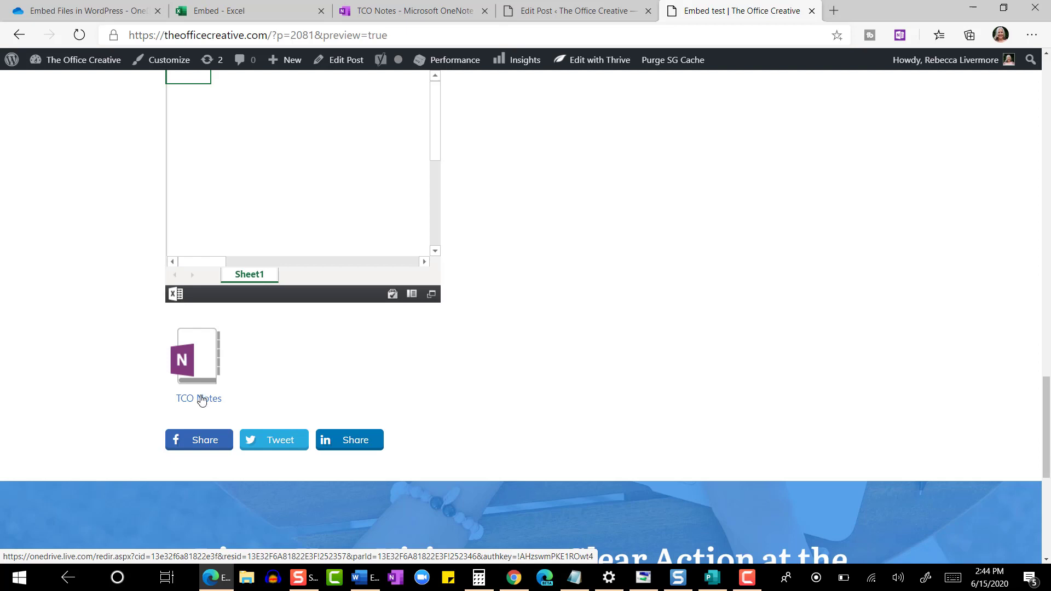
# Open the TCO Notes embed in OneNote for the web, then close it.
pyautogui.click(198, 398)
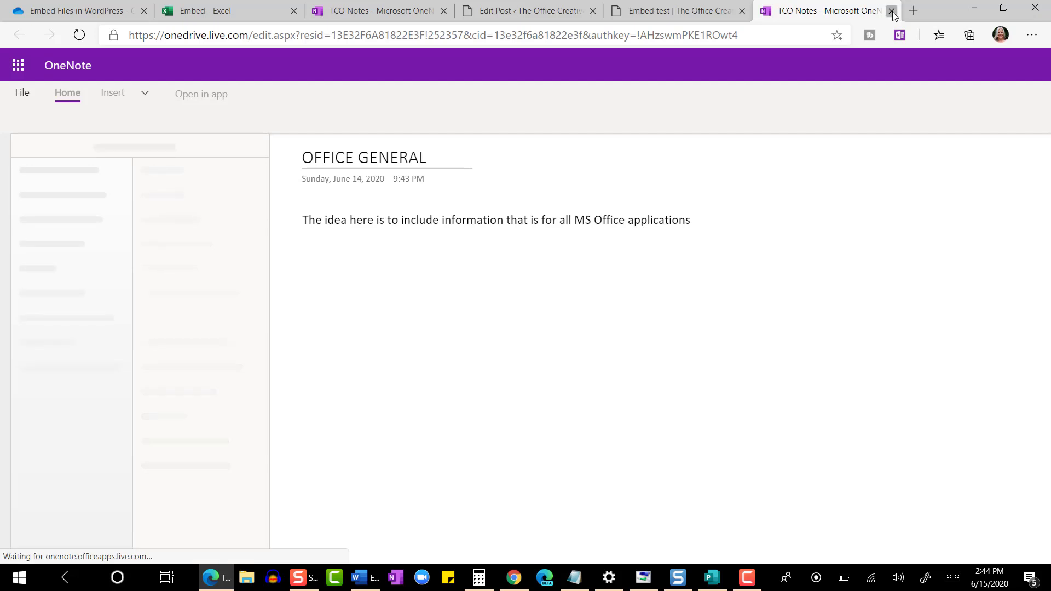
pyautogui.click(892, 11)
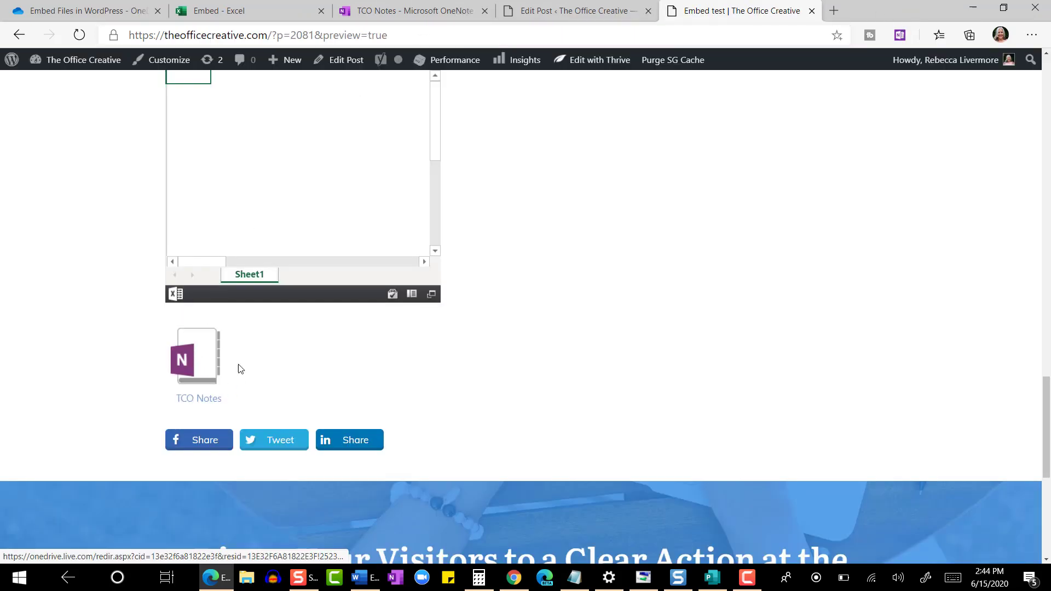
pyautogui.moveTo(182, 346)
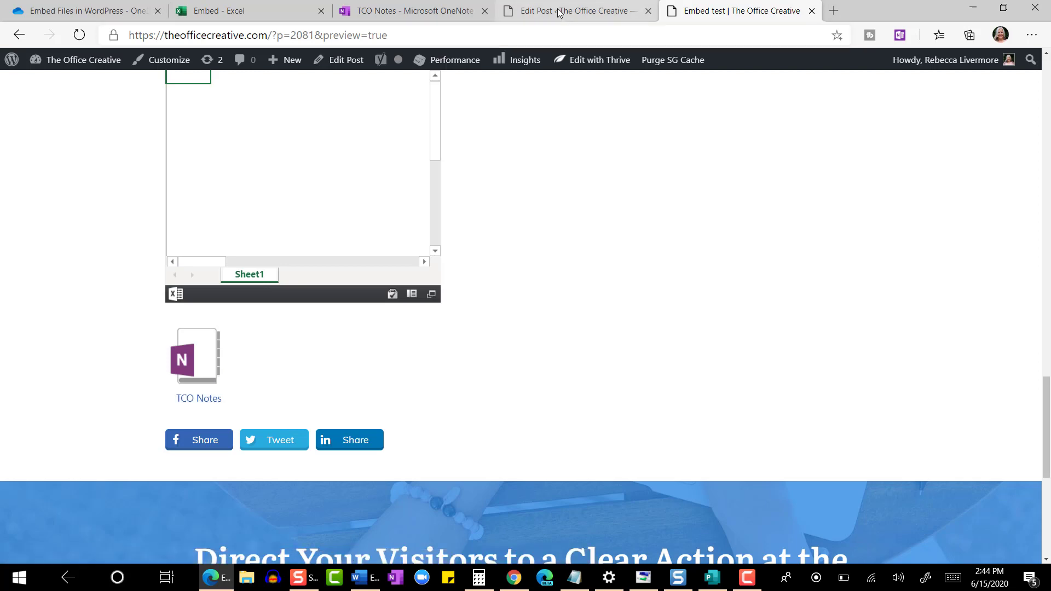
# Change the last iframe's width and height to 206 by 240 and save the draft.
pyautogui.click(575, 11)
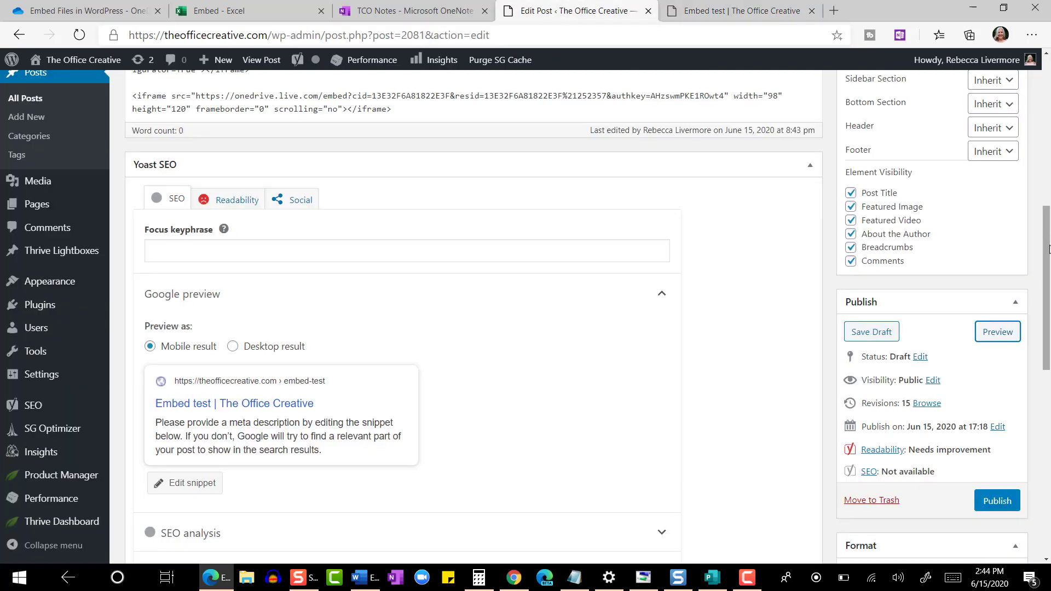
pyautogui.scroll(3)
pyautogui.write('106')
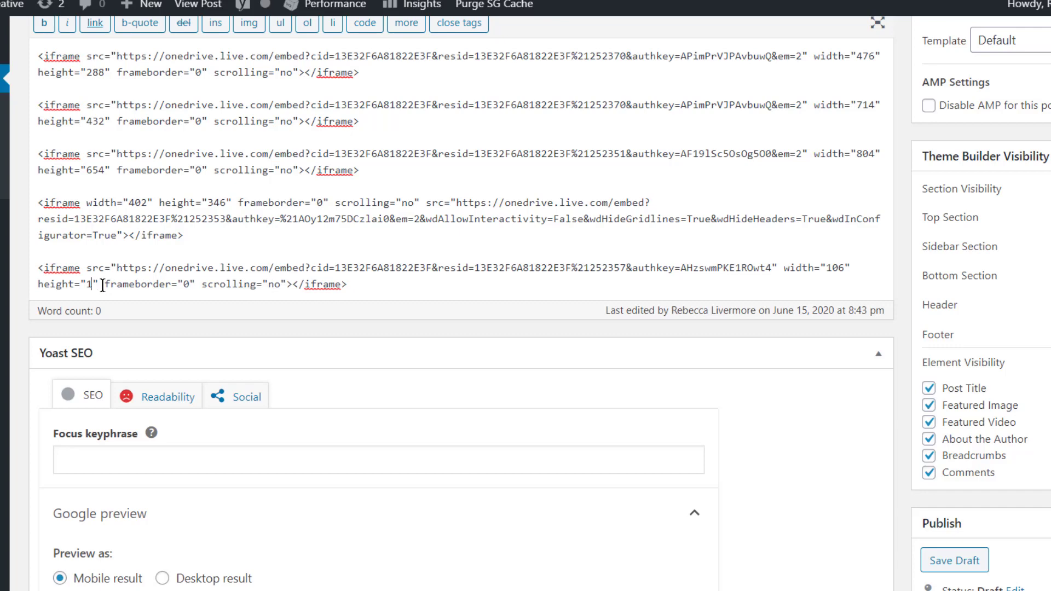
pyautogui.write('240')
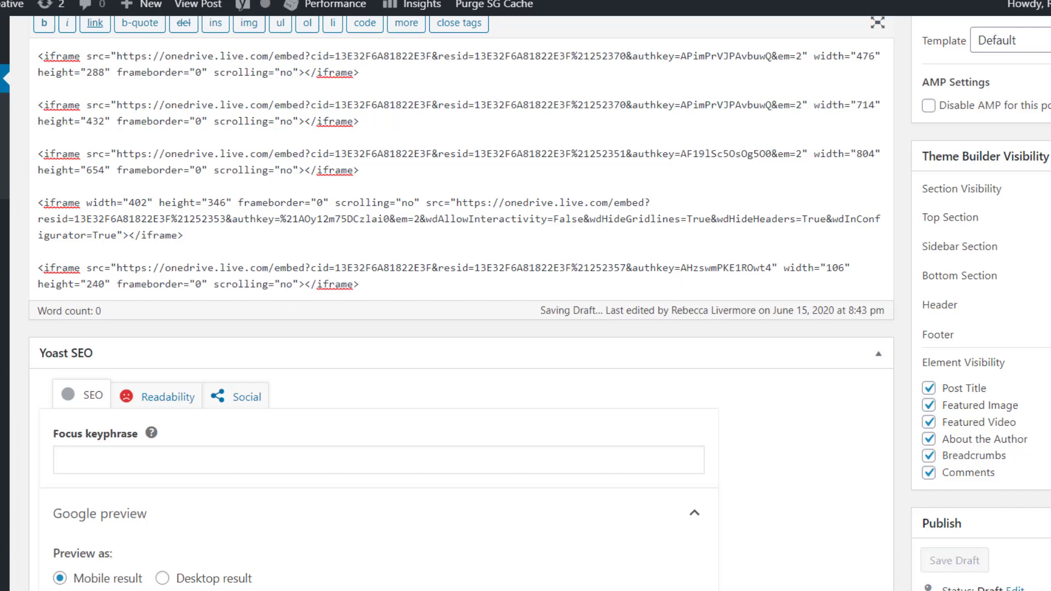
pyautogui.scroll(-3)
pyautogui.write('2')
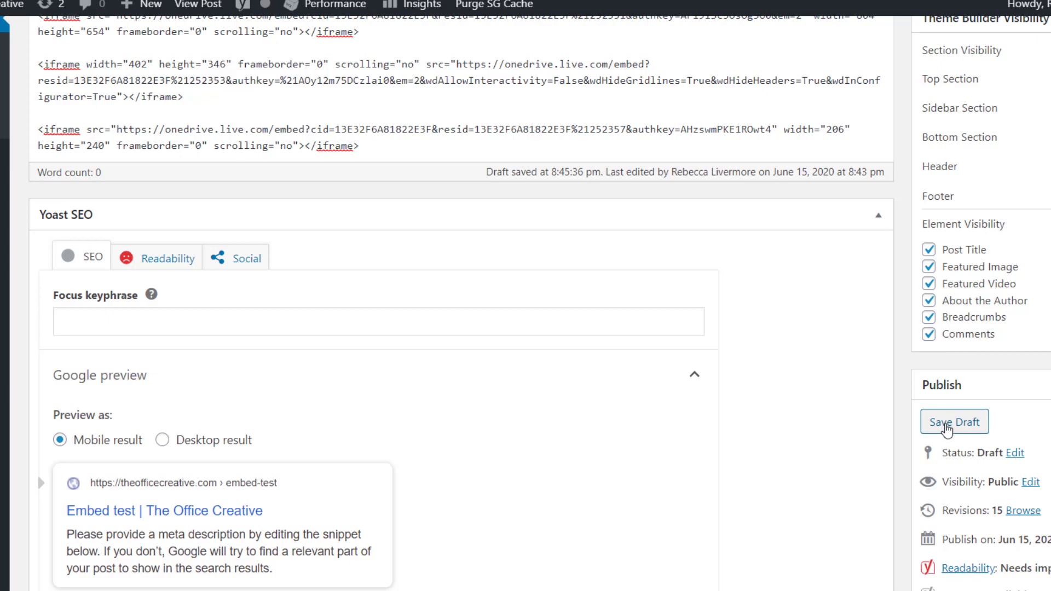
pyautogui.click(953, 422)
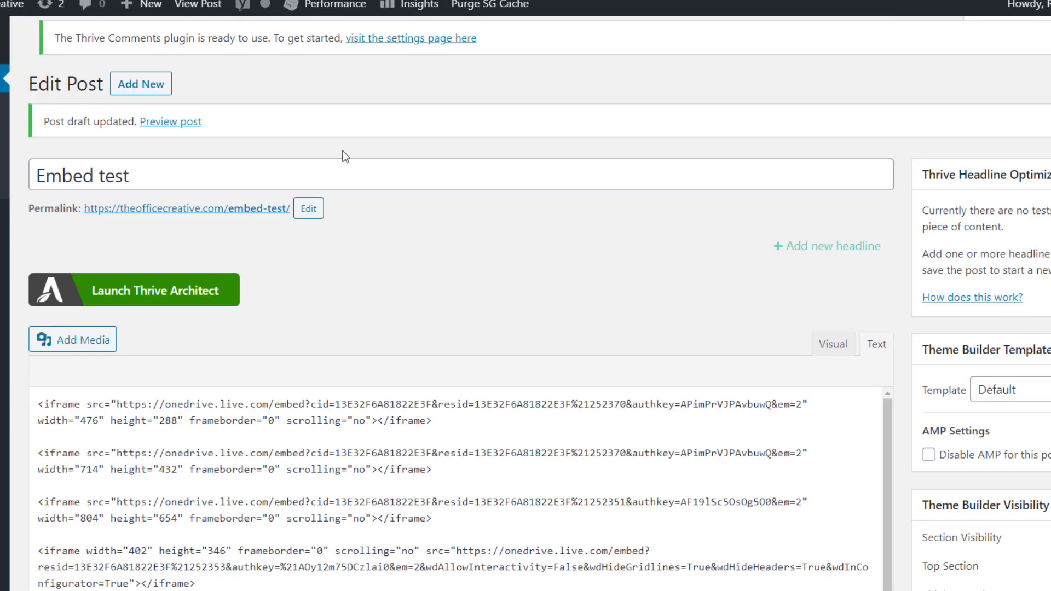
pyautogui.click(170, 121)
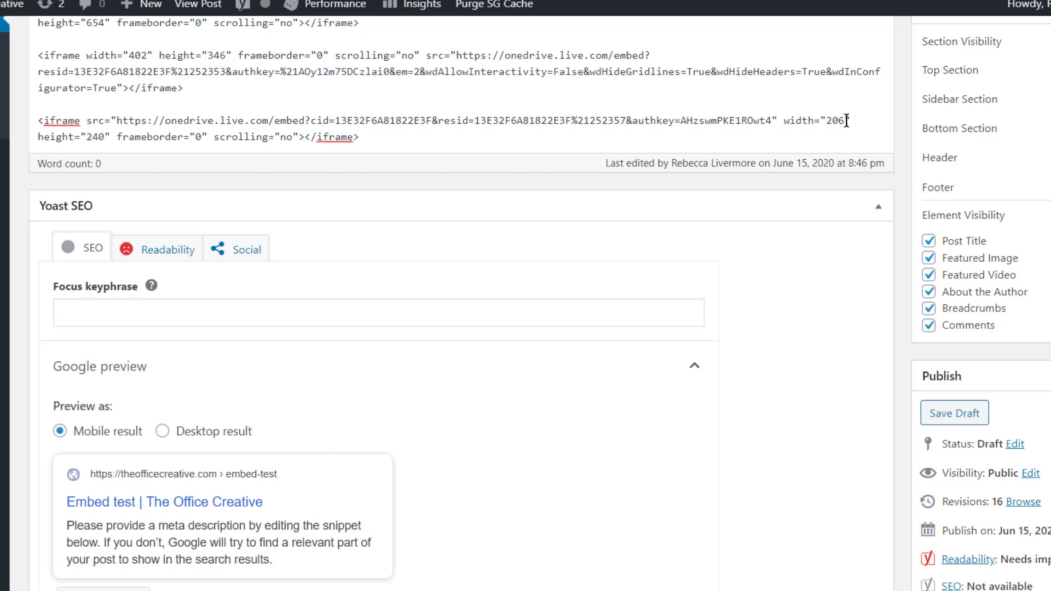
# Enter 412 as the TCO Notes iframe width and 480 as its height.
pyautogui.write('412')
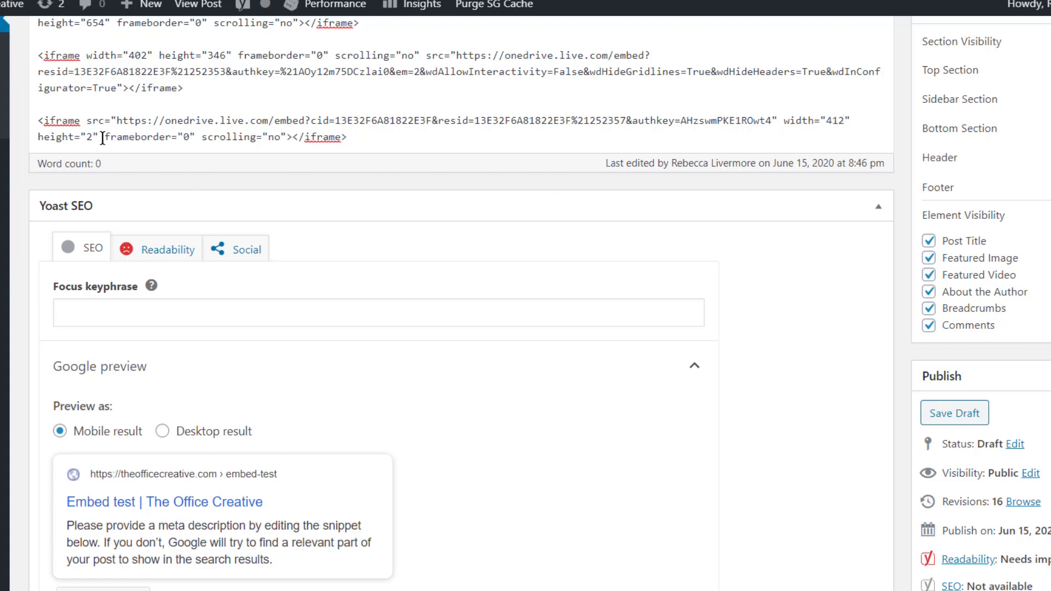
pyautogui.write('480')
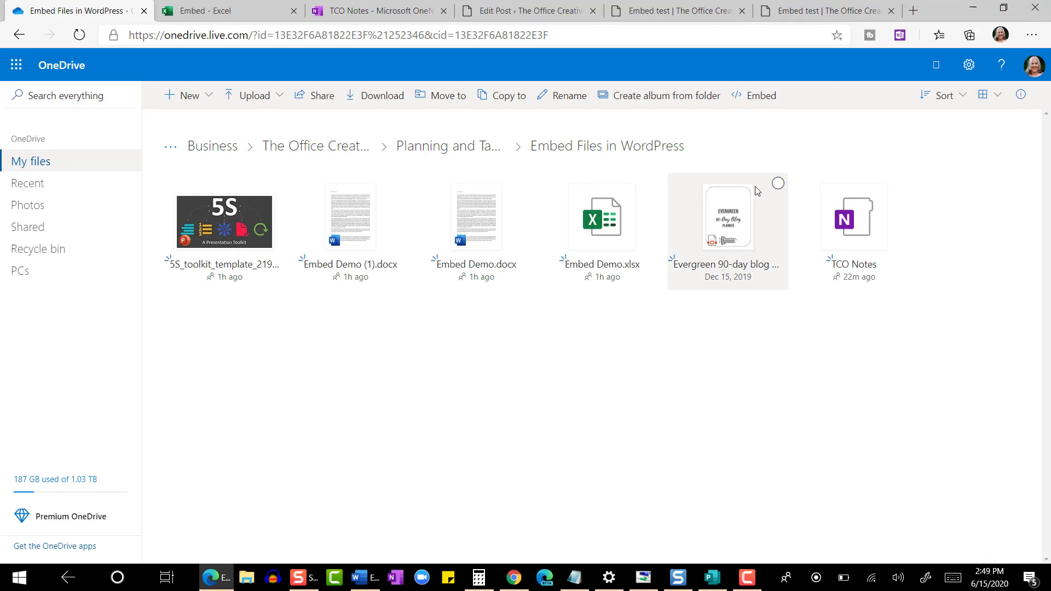
# Generate the Evergreen 90-day blog post planner embed code and view the post preview.
pyautogui.click(777, 183)
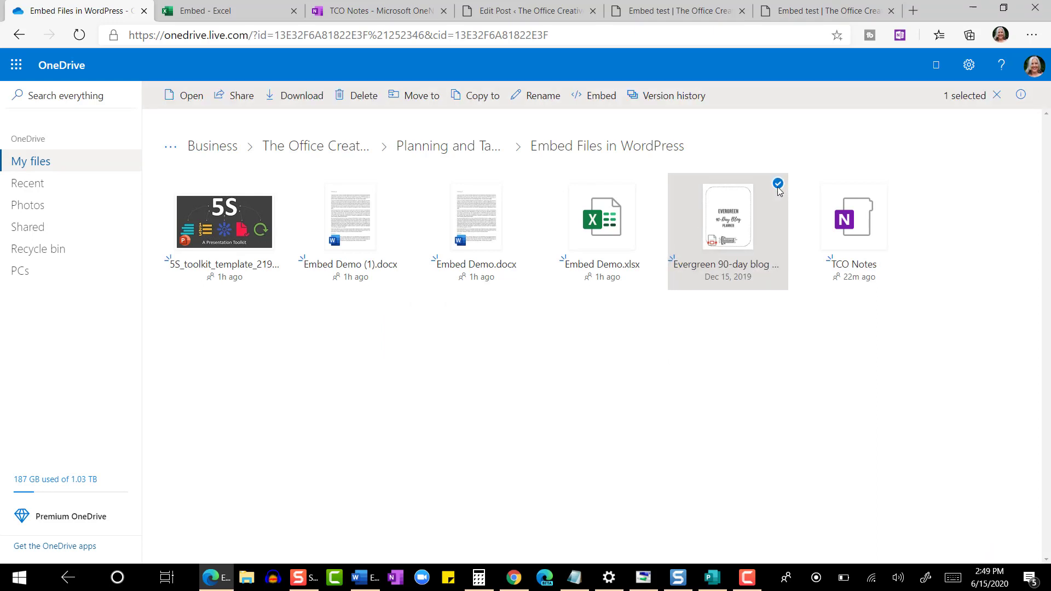
pyautogui.click(600, 95)
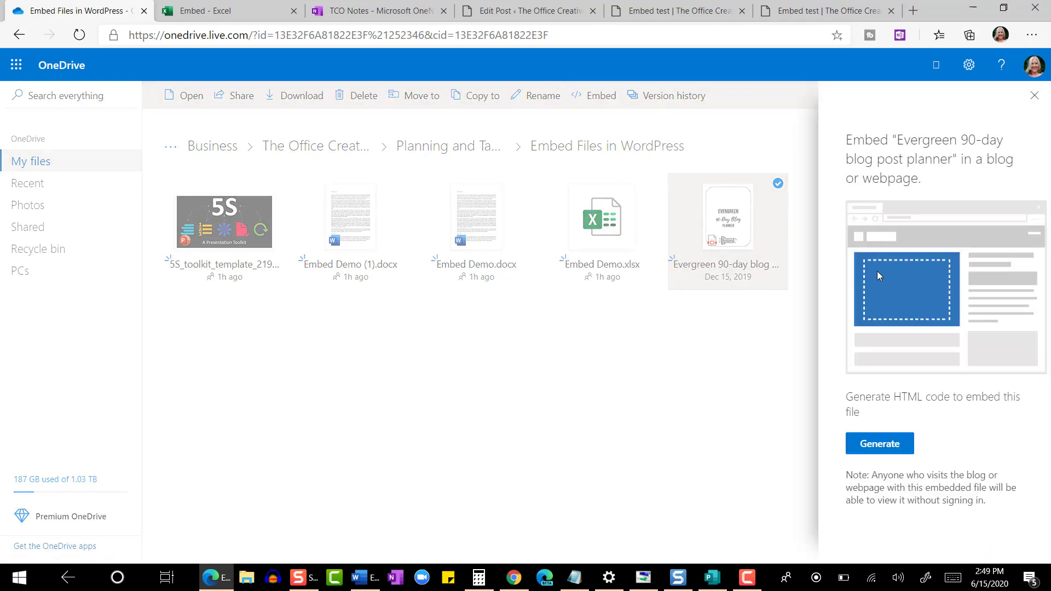
pyautogui.click(878, 443)
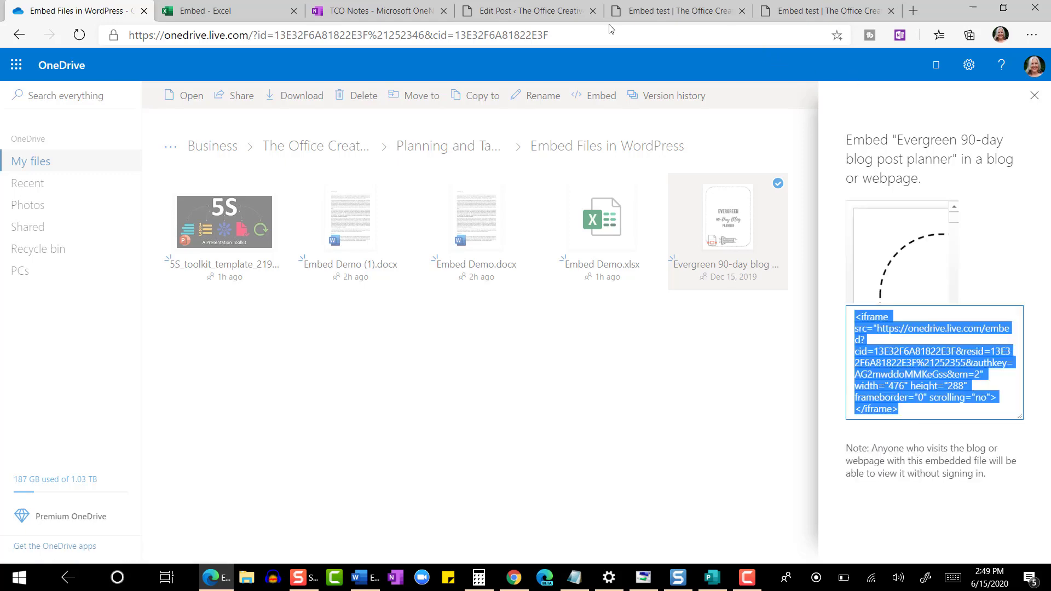
pyautogui.click(526, 11)
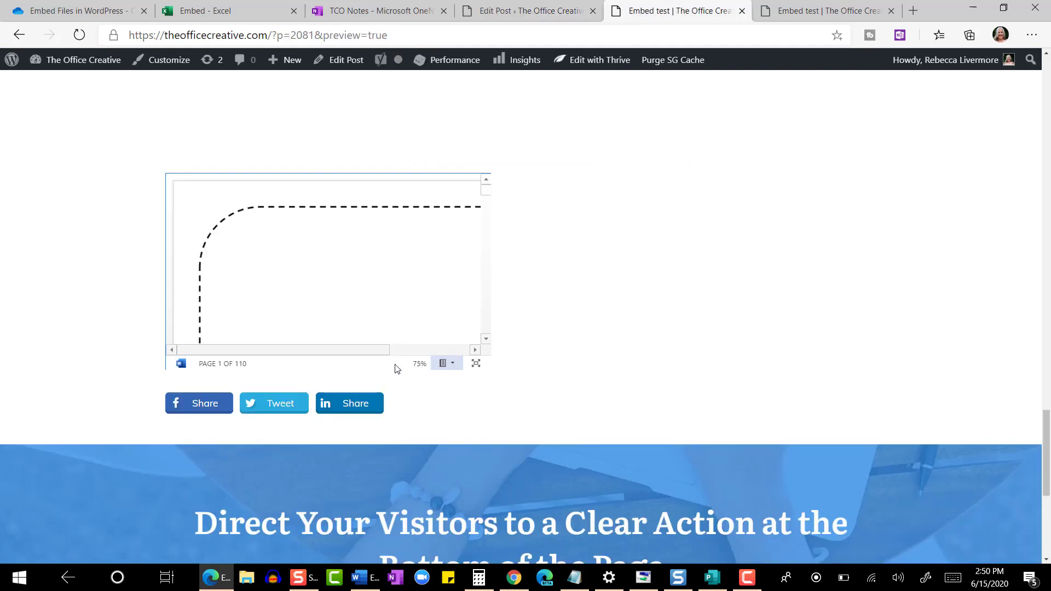
pyautogui.moveTo(367, 364)
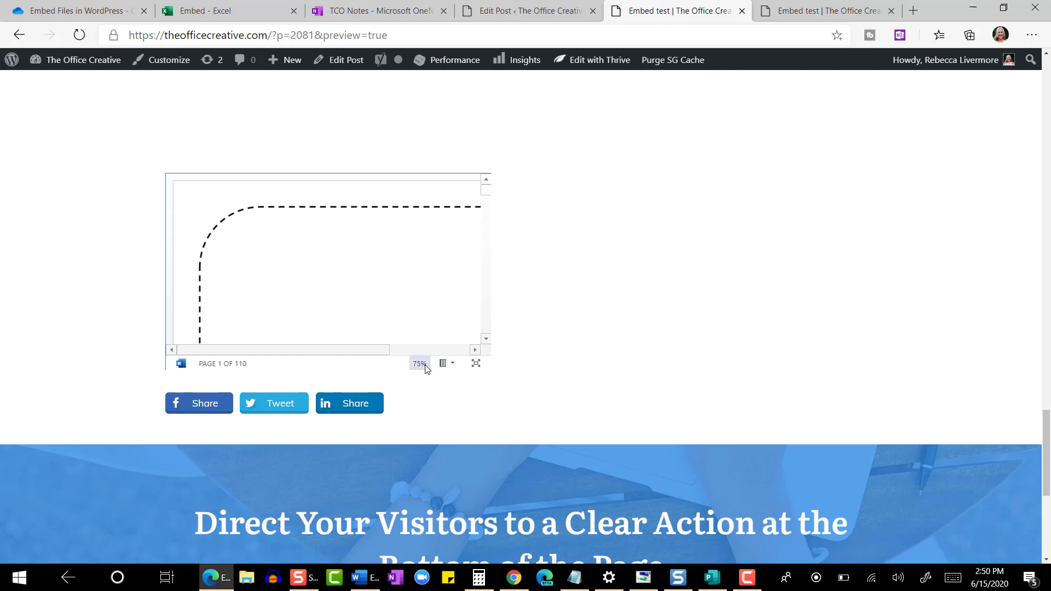
# Open the embedded planner's zoom choices, then dismiss them.
pyautogui.click(419, 364)
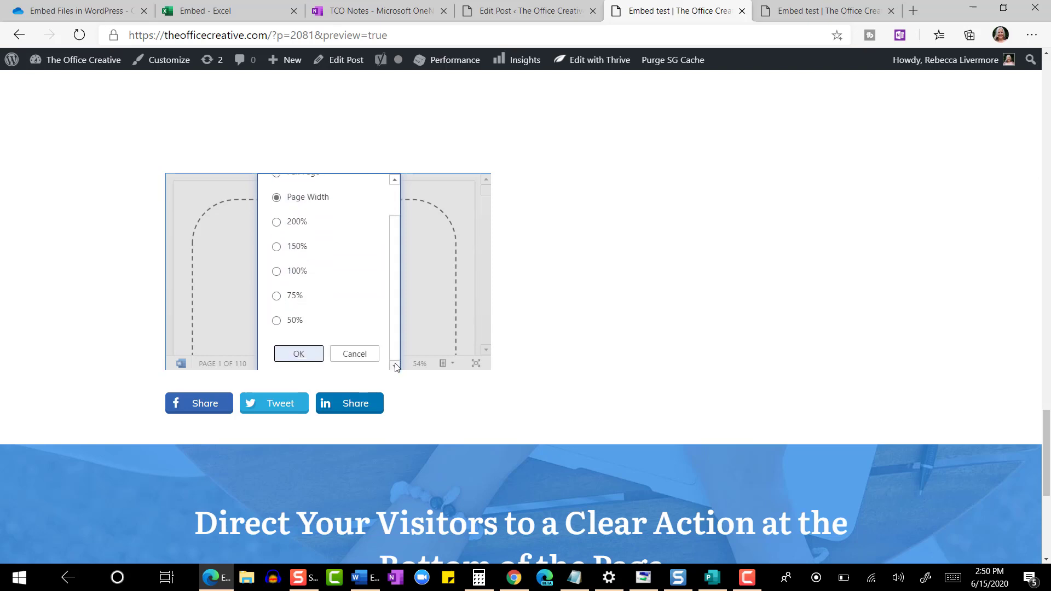
pyautogui.click(298, 354)
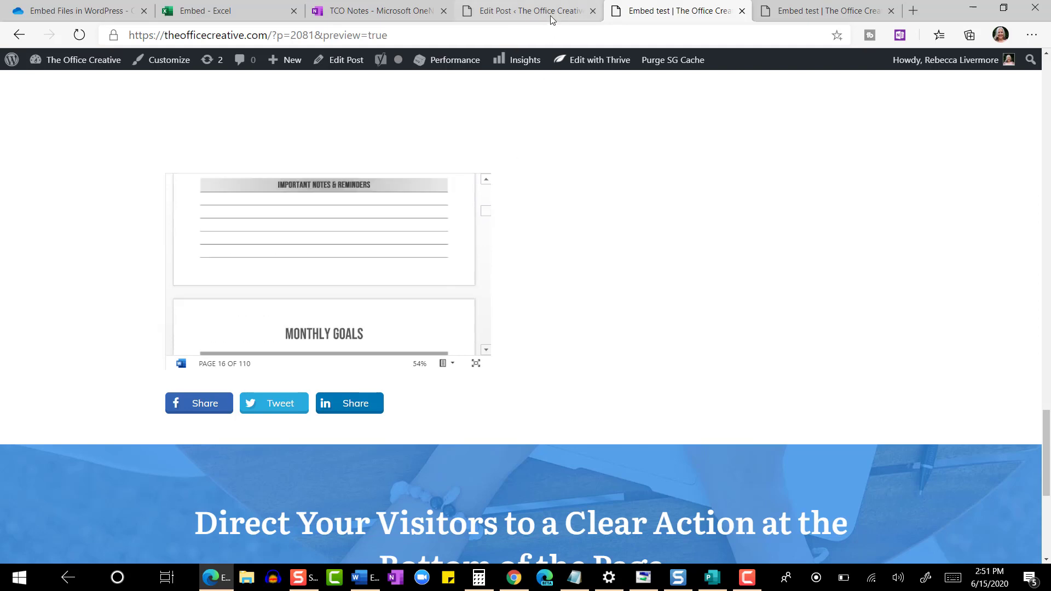
# Copy the 714 width from the second iframe for the planner PDF embed.
pyautogui.click(526, 11)
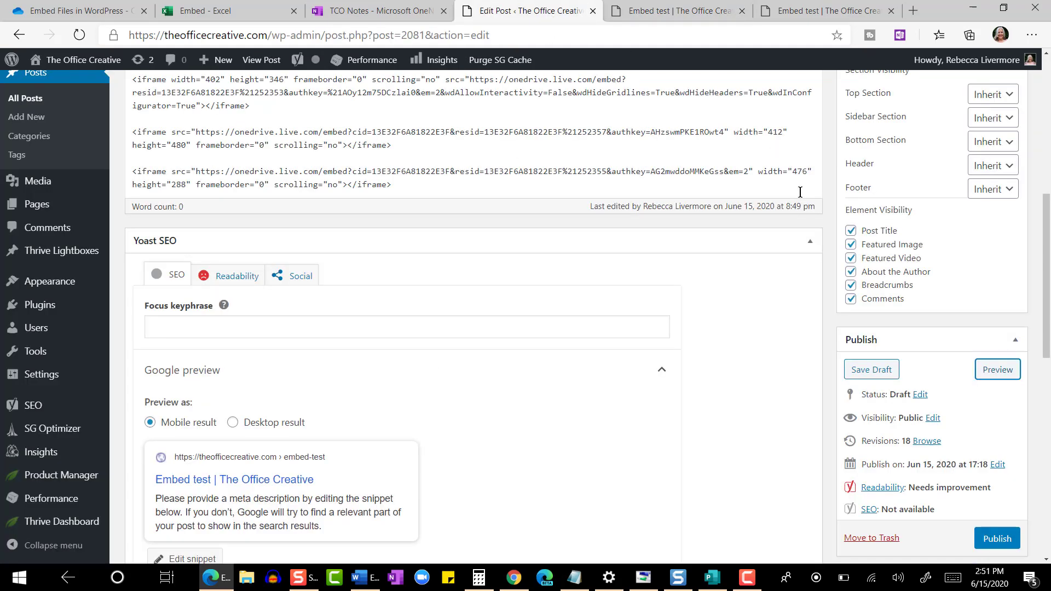
pyautogui.moveTo(804, 173)
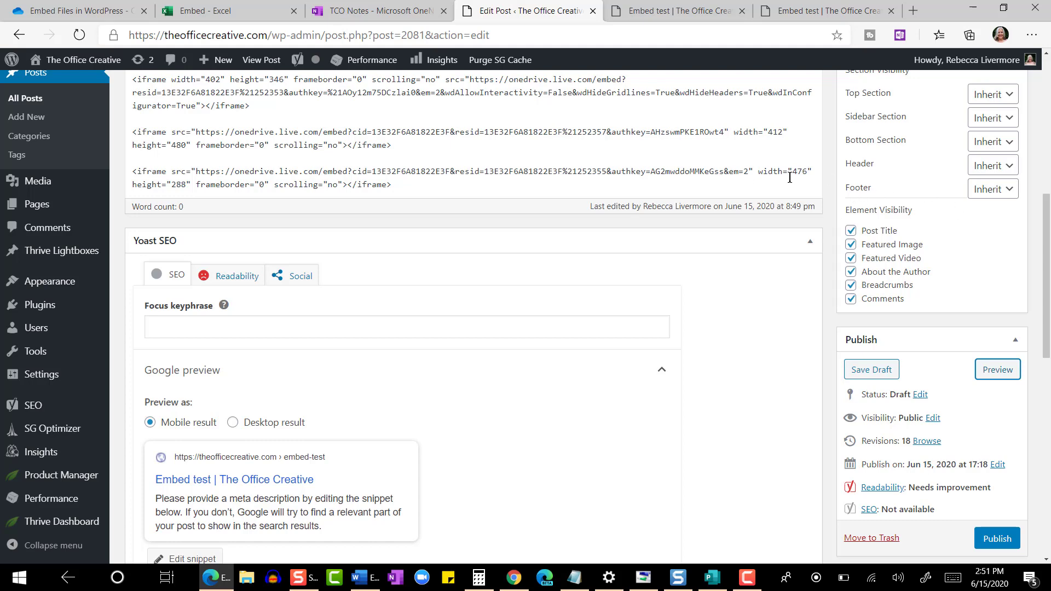
pyautogui.scroll(-3)
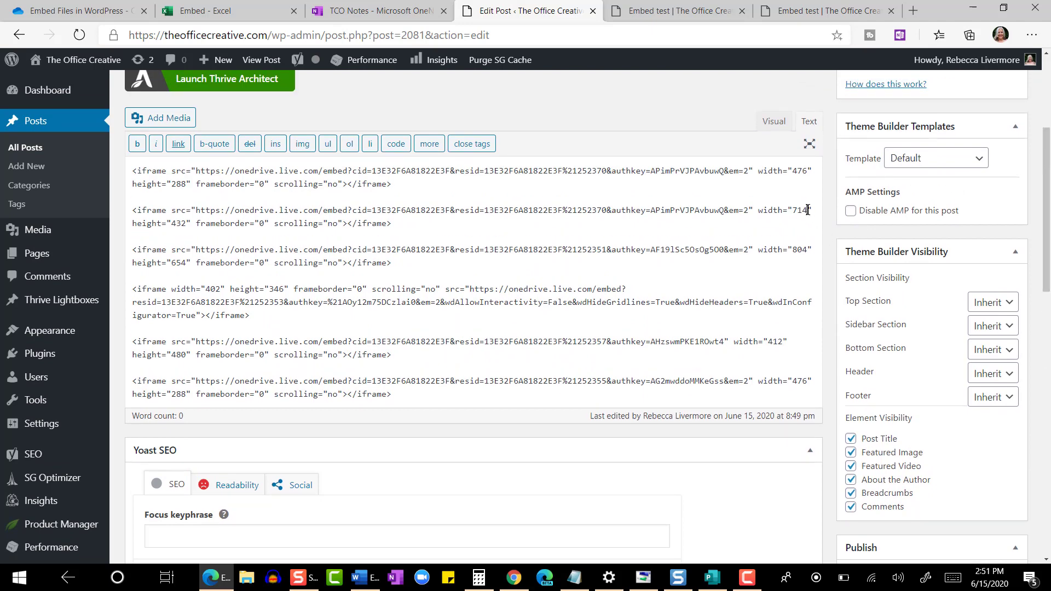
pyautogui.doubleClick(798, 210)
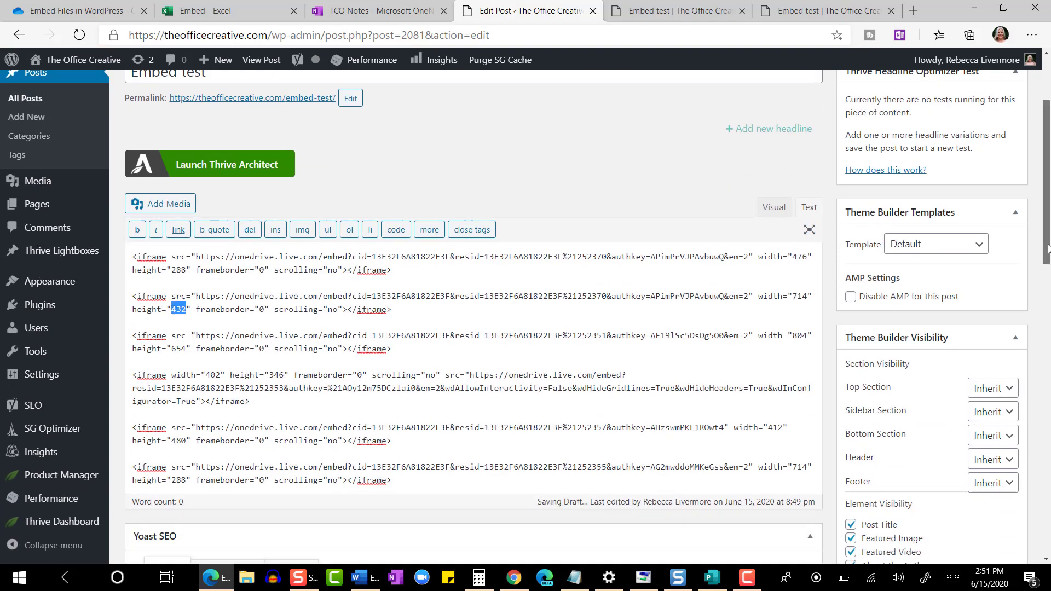
pyautogui.click(870, 285)
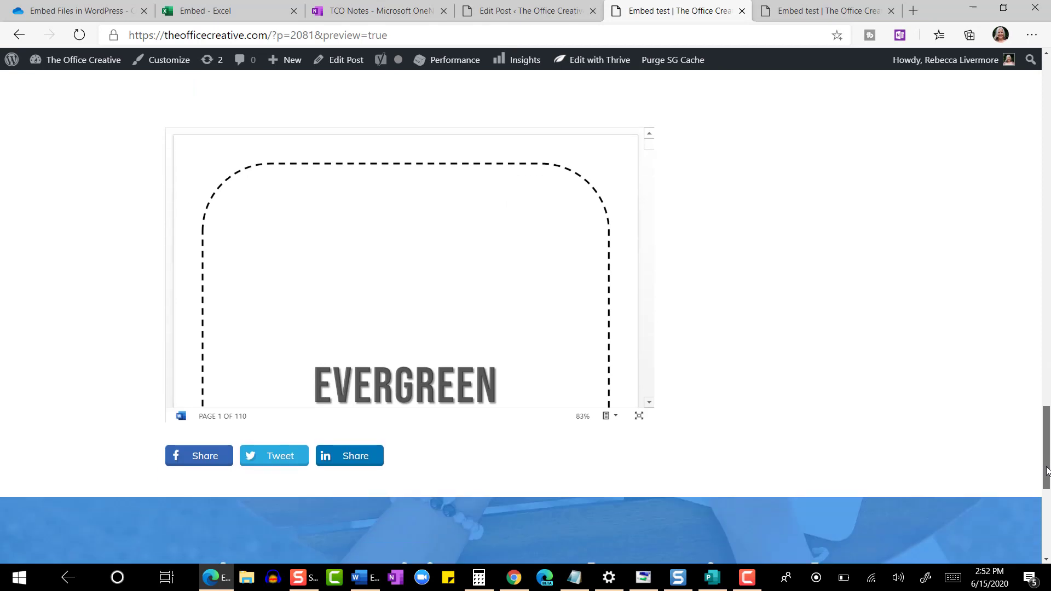
# Download a copy of the embedded Evergreen 90-day blog post planner PDF from the preview.
pyautogui.scroll(-3)
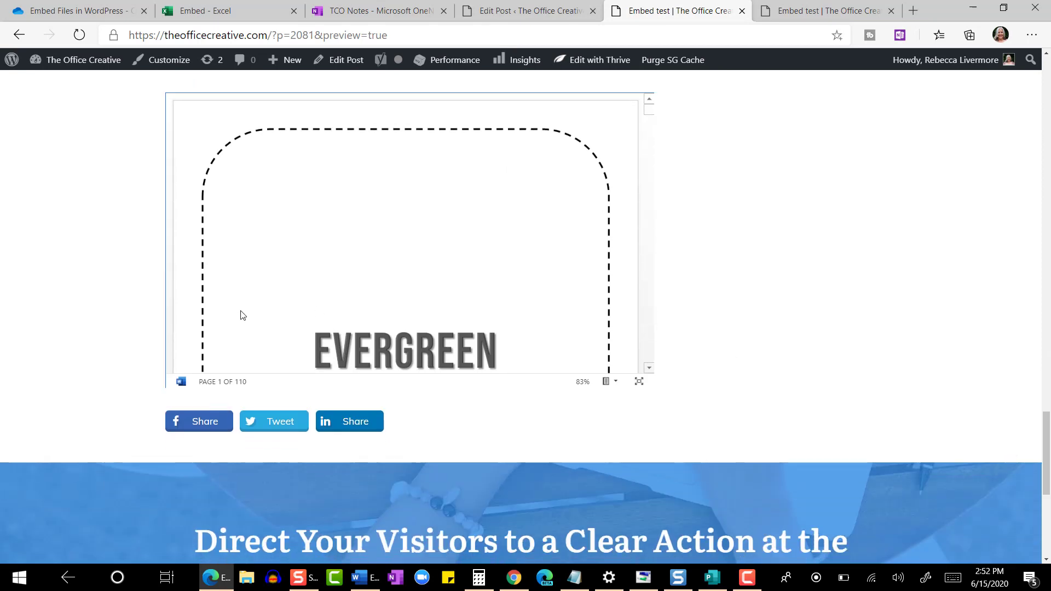
pyautogui.moveTo(537, 337)
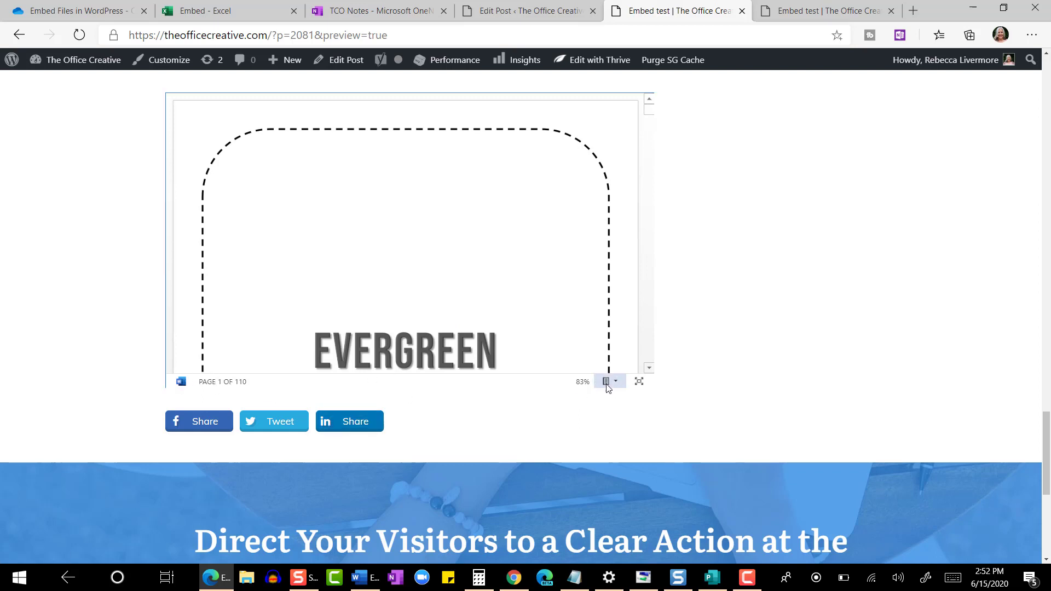
pyautogui.click(615, 381)
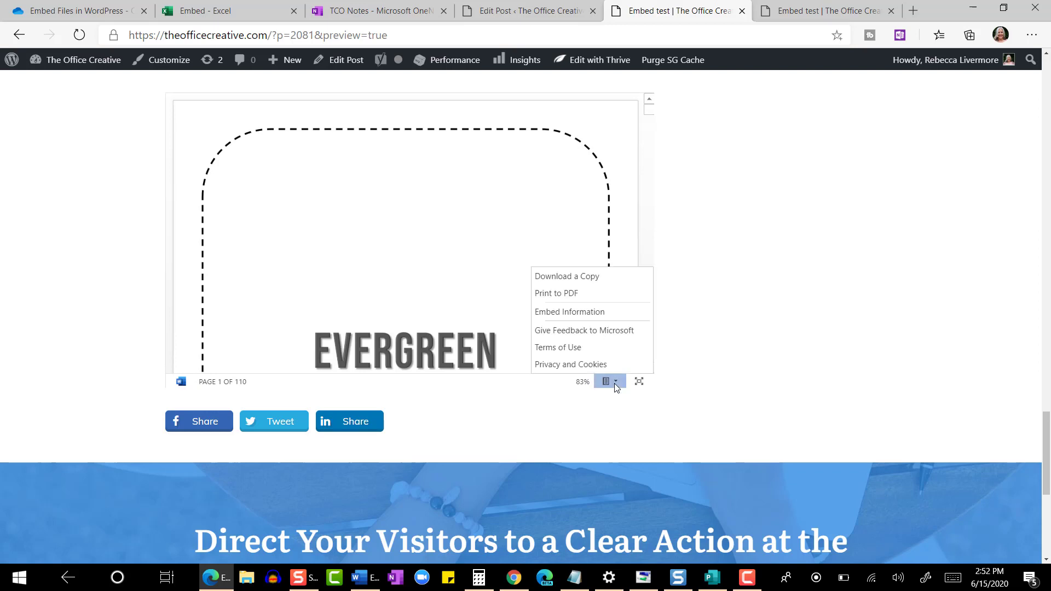
pyautogui.moveTo(583, 276)
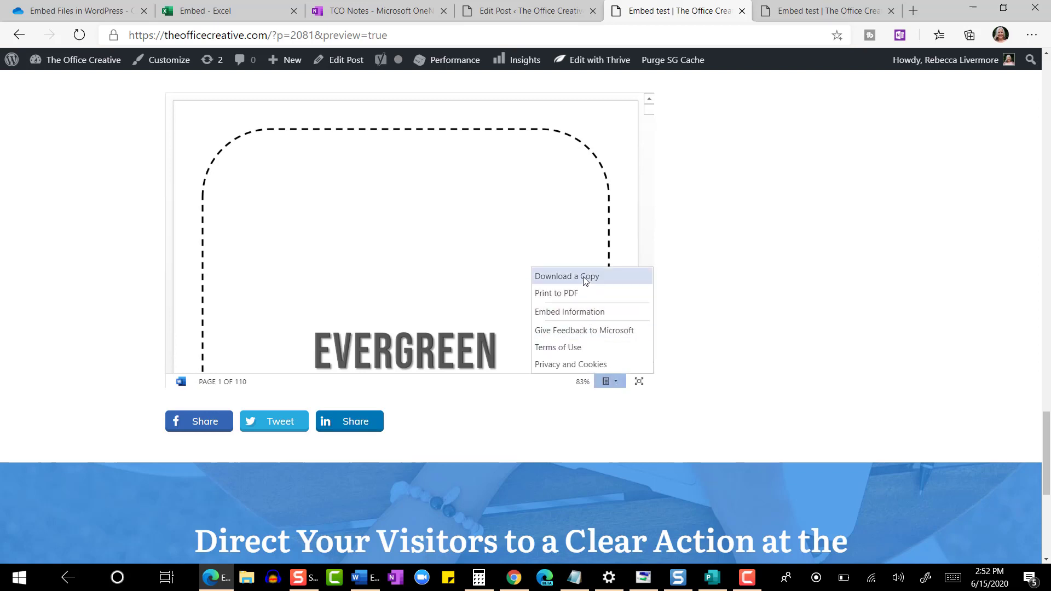
pyautogui.click(567, 275)
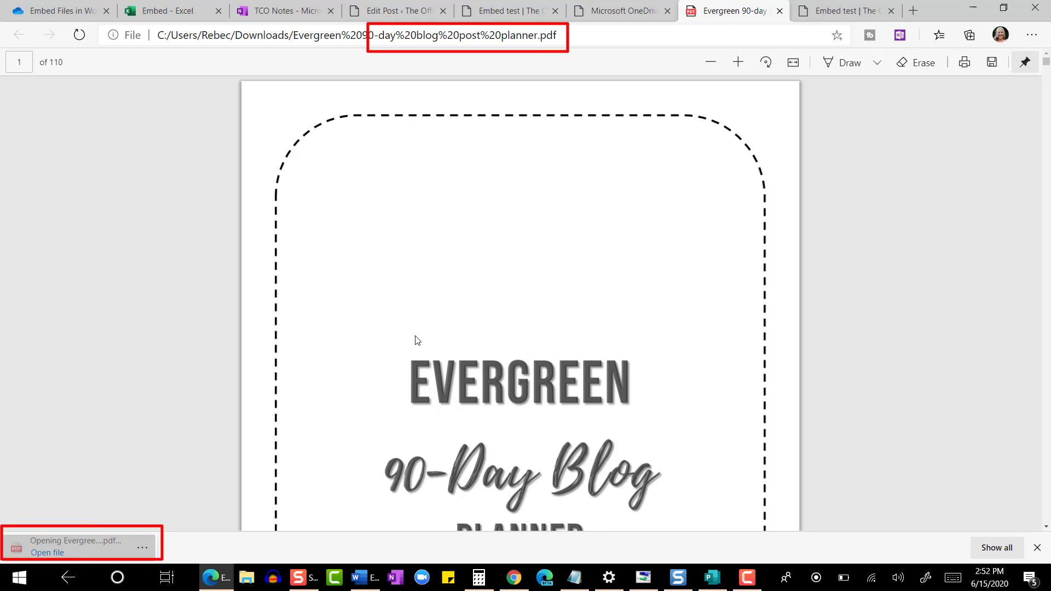